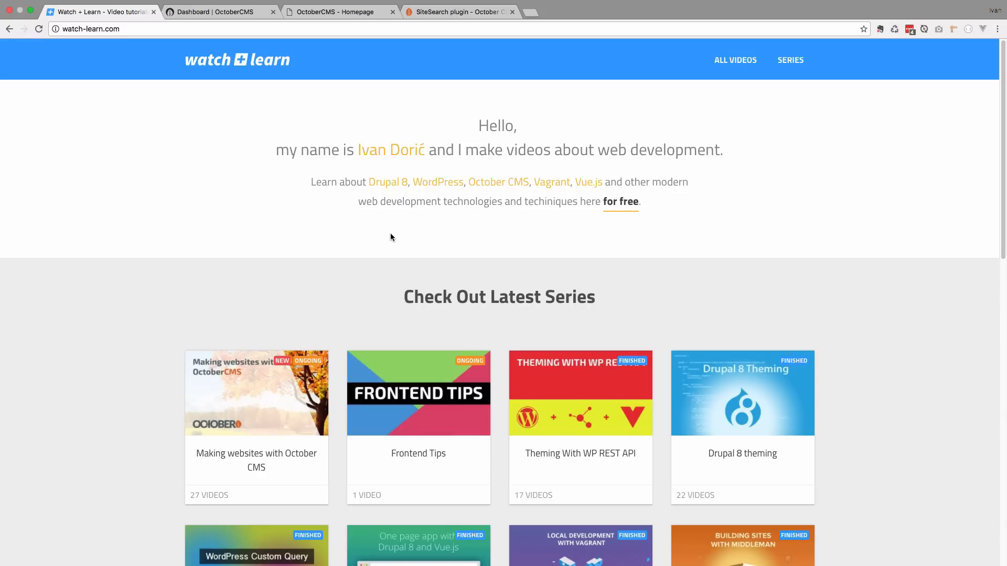
mouse_move(418, 390)
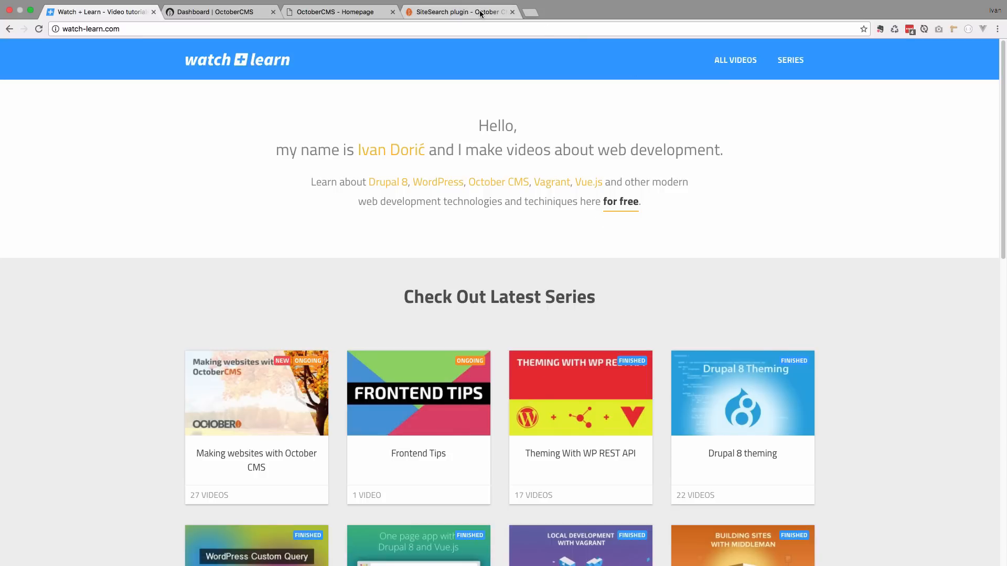
Step: Switch to the 'SiteSearch plugin - October CMS' browser tab
left_click(460, 11)
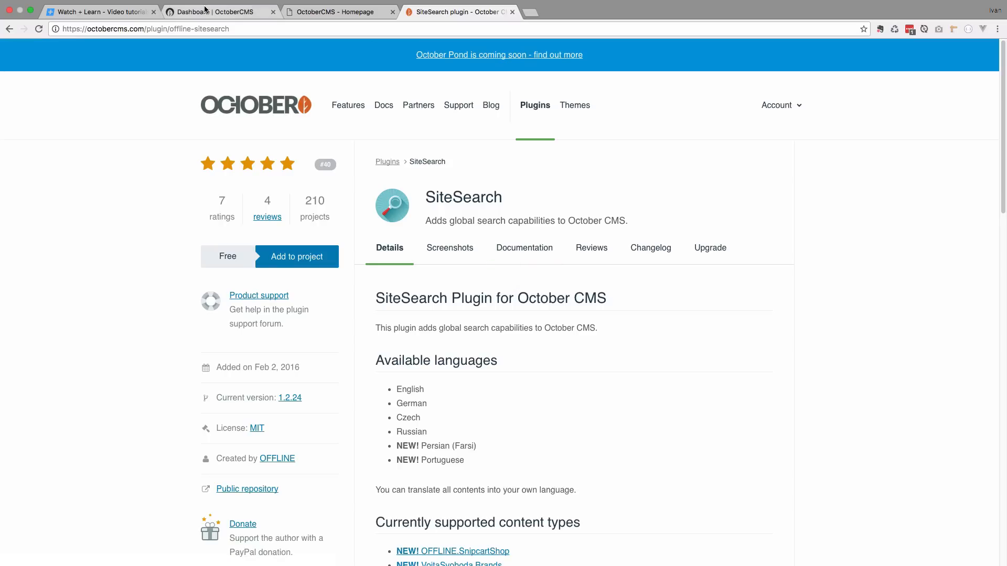
Step: In the backend, go to Settings > Updates & Plugins > Install plugins and search 'sitesearch'
left_click(218, 12)
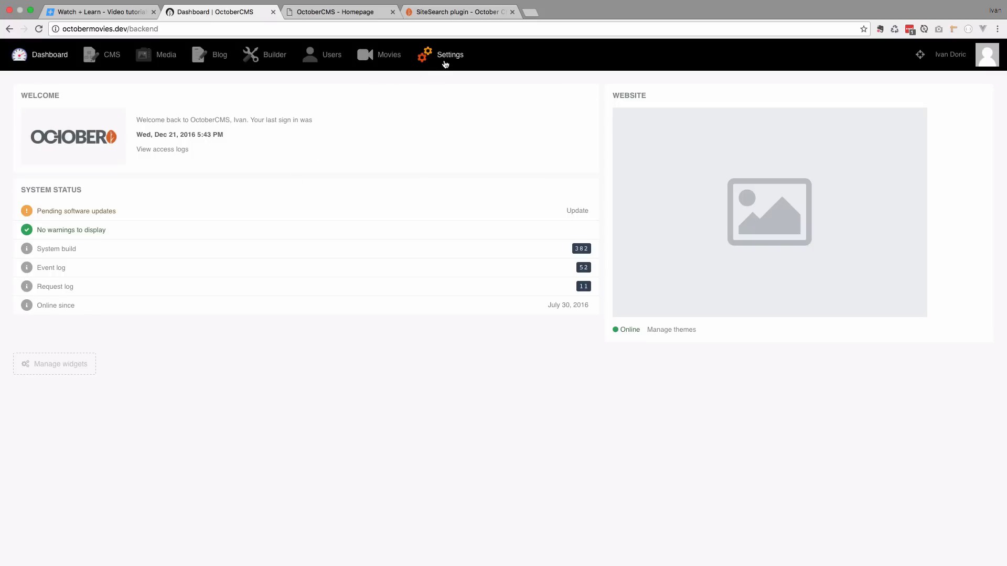
left_click(450, 54)
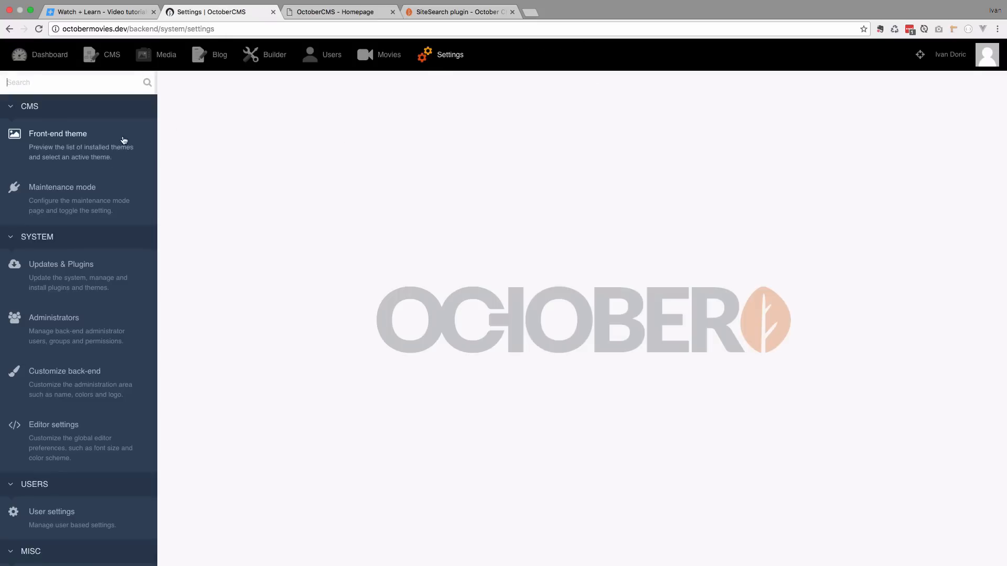
left_click(61, 264)
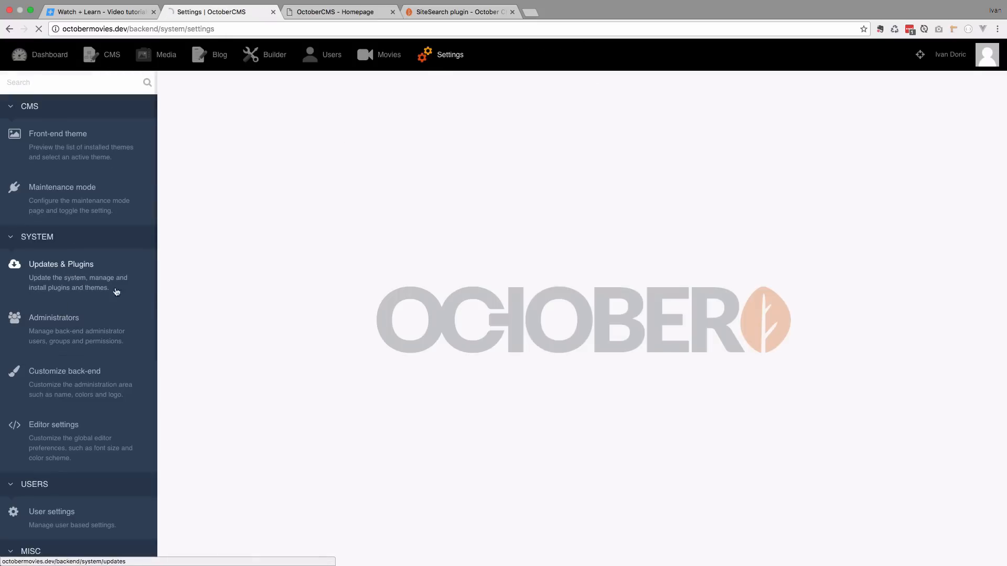
left_click(60, 264)
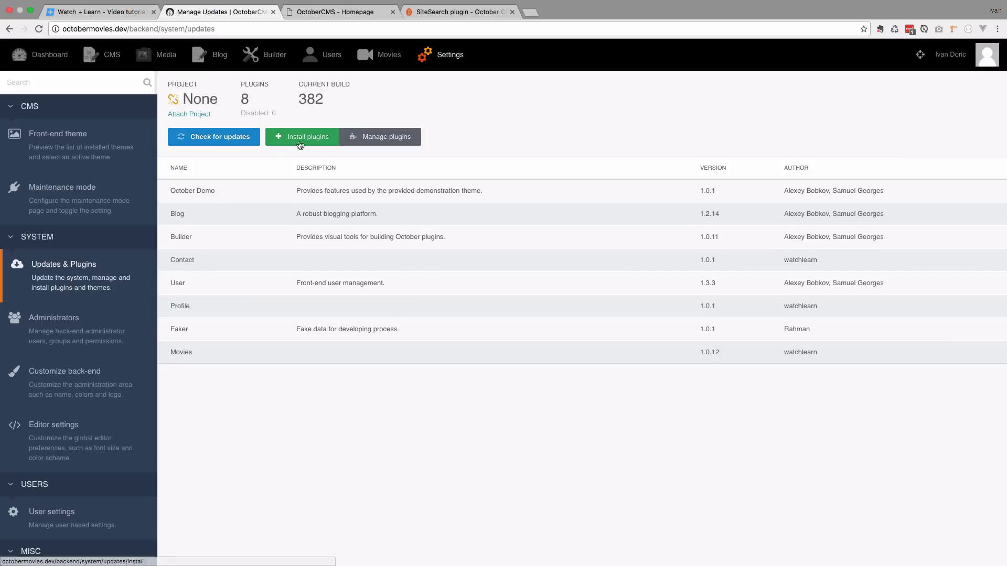
left_click(301, 136)
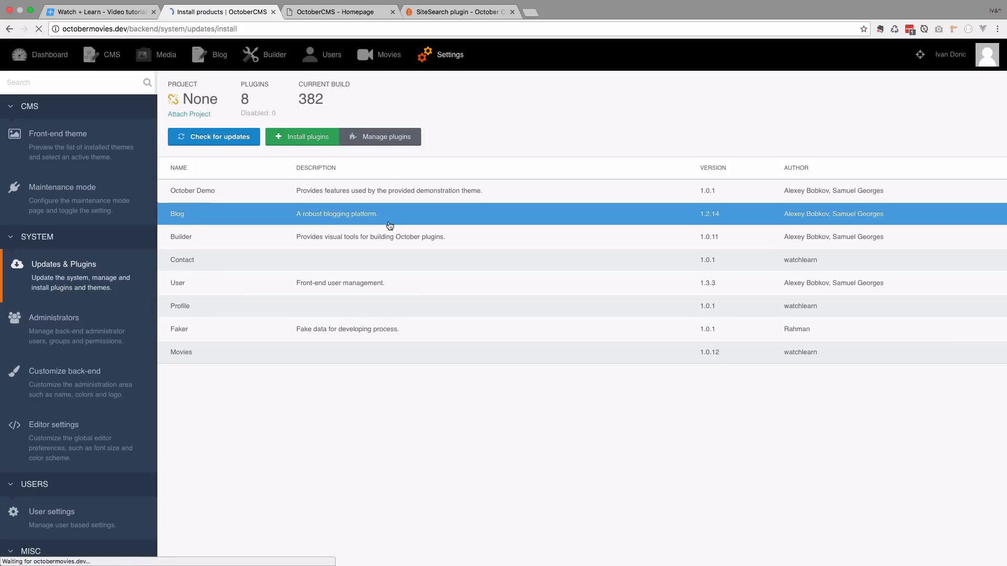
type("sitesear")
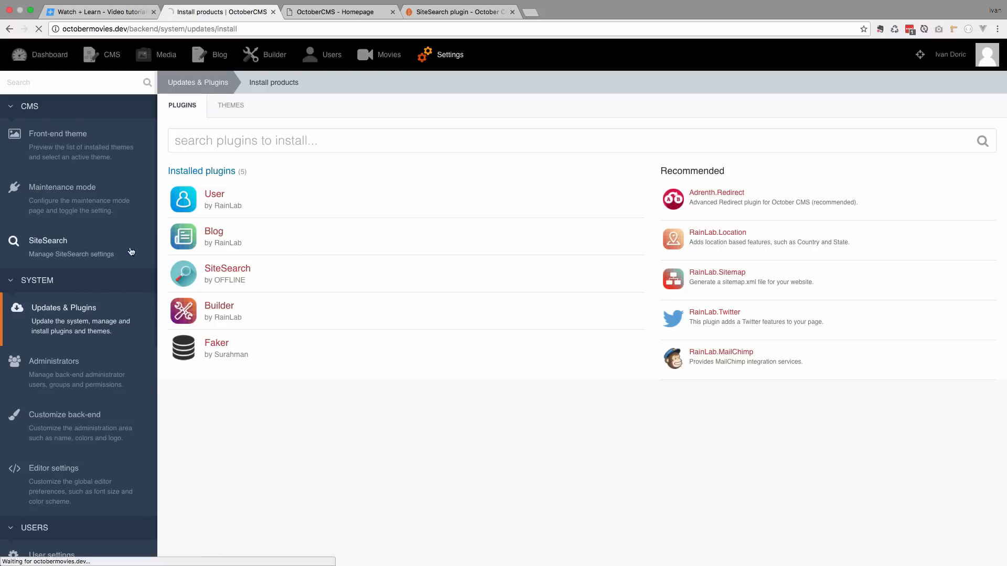
Step: Switch on 'Use this provider' on the SiteSearch CMS pages tab and save
left_click(47, 240)
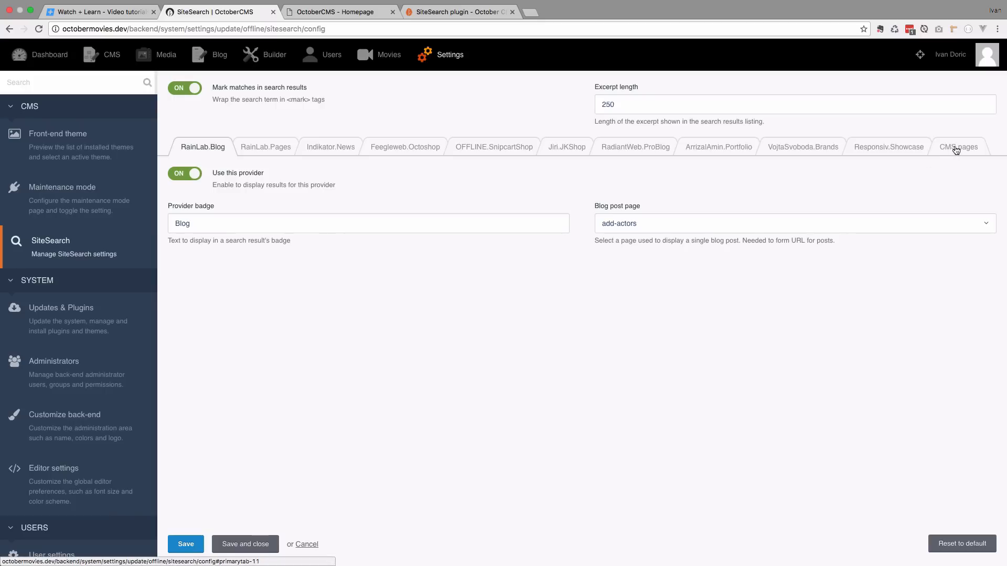
left_click(958, 146)
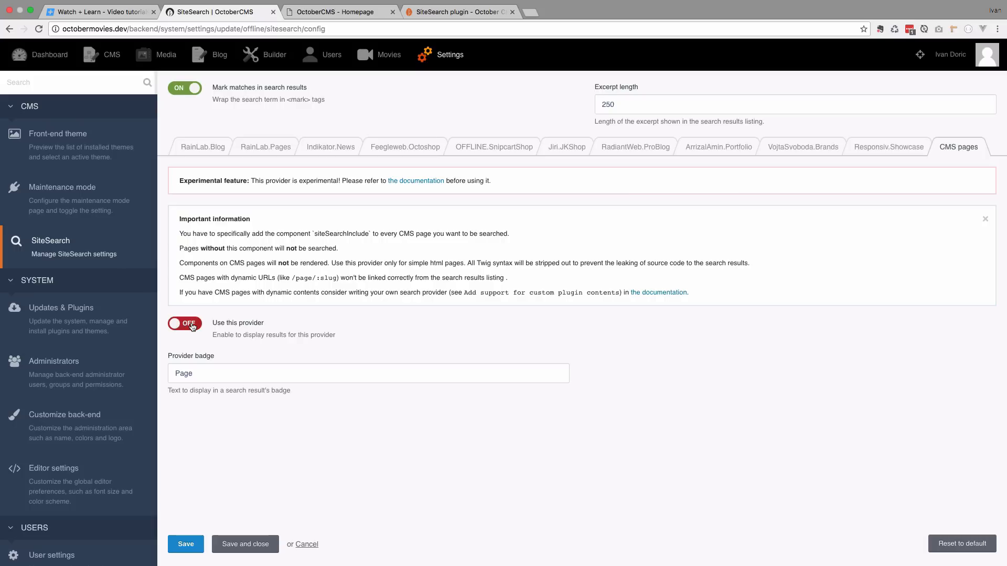
mouse_move(230, 320)
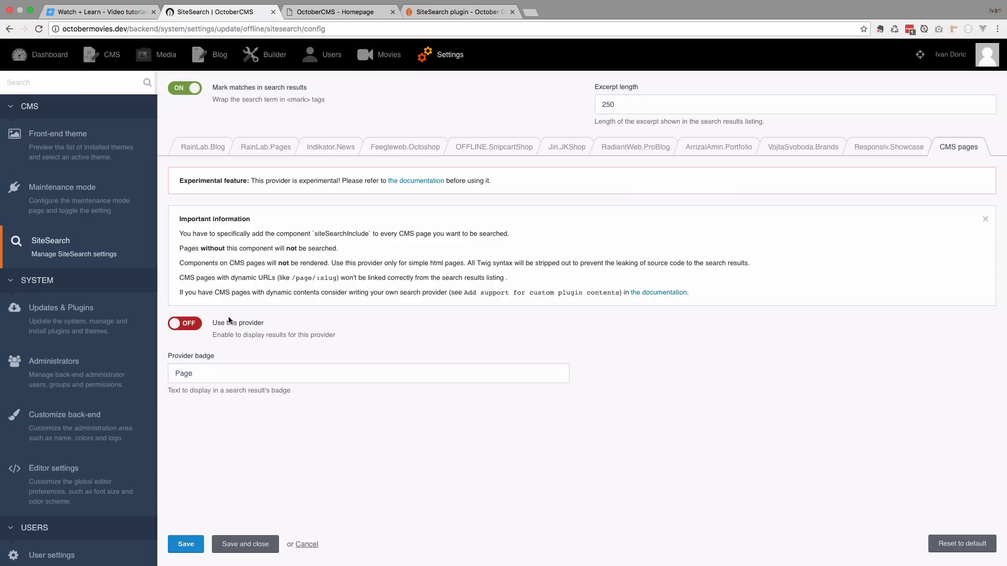
mouse_move(281, 334)
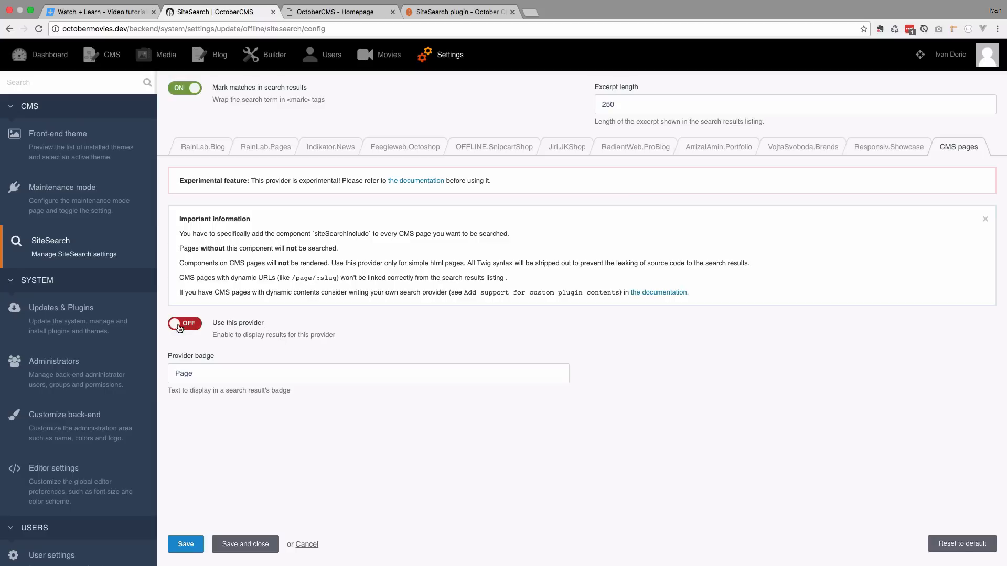
left_click(184, 323)
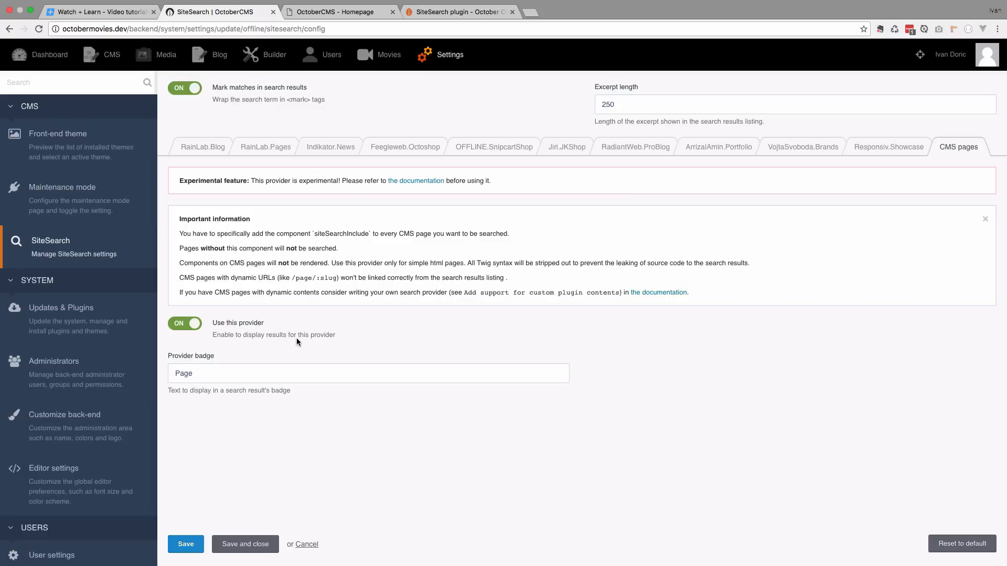
left_click(185, 543)
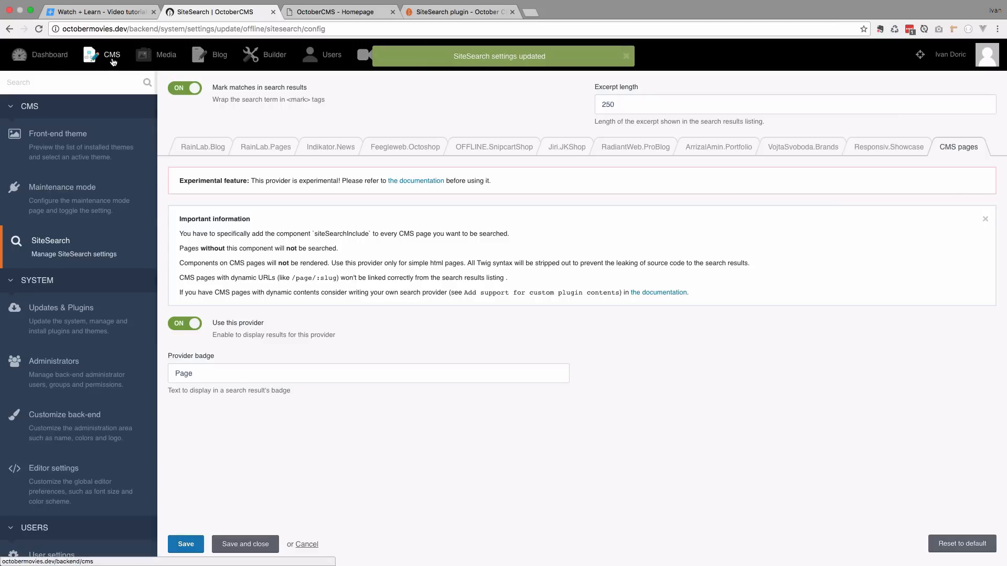
Step: Add a CMS page titled 'search' containing the Search results component and save it
left_click(111, 55)
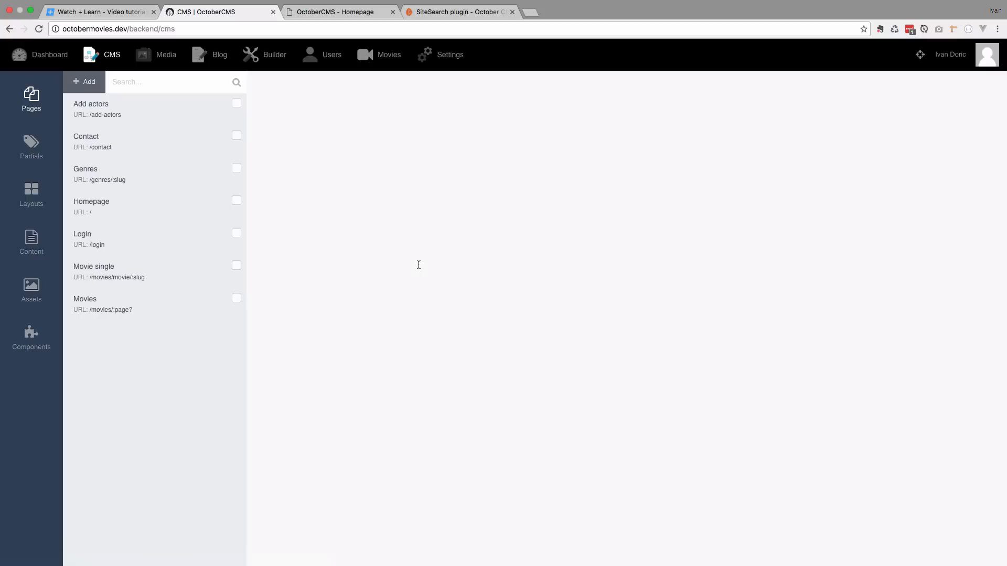
left_click(84, 82)
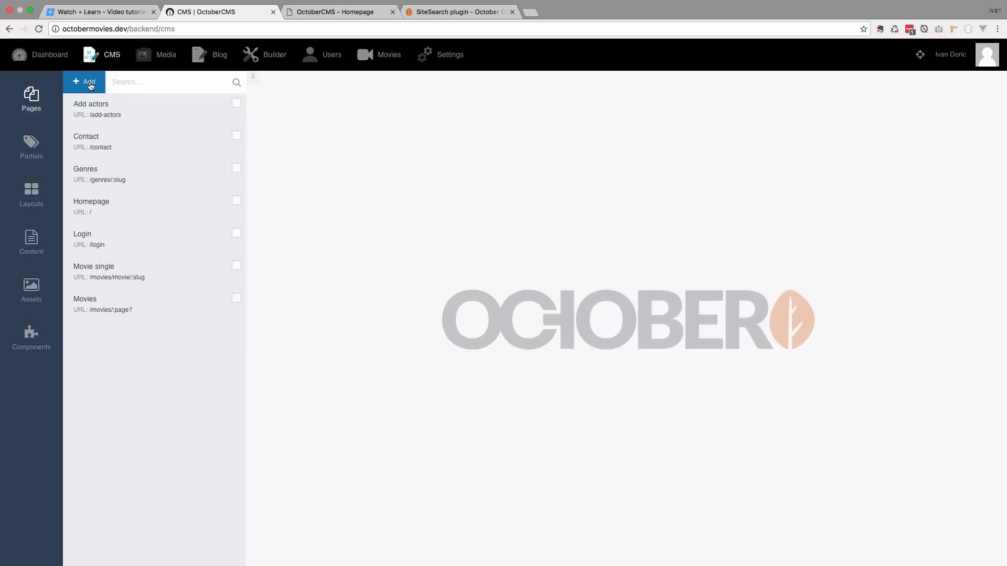
left_click(83, 82)
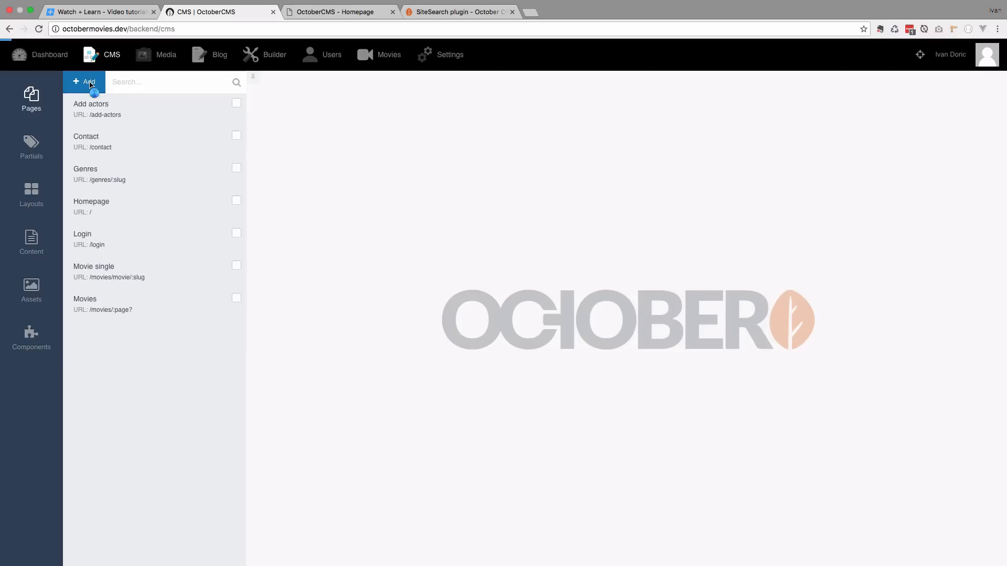
left_click(84, 82)
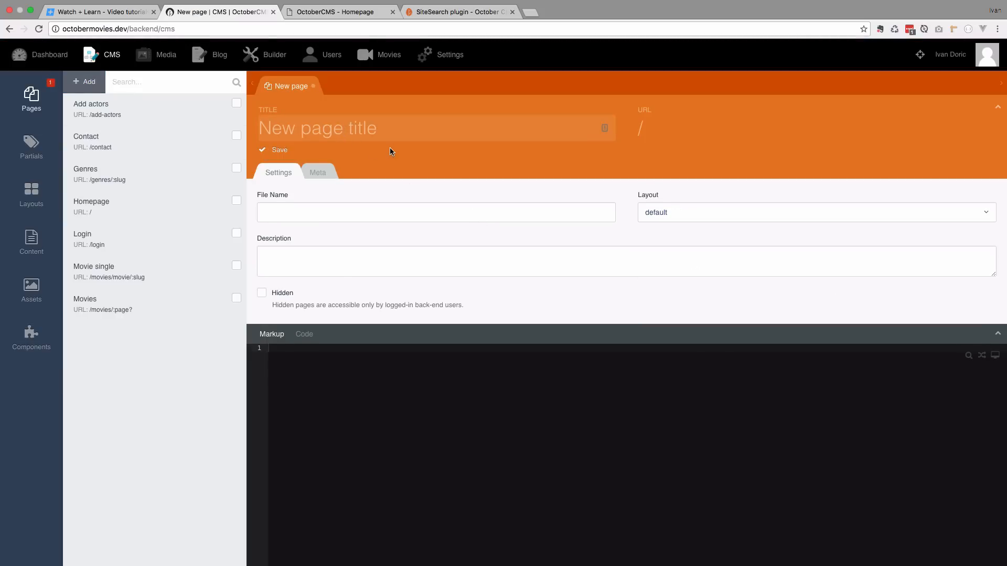
type("search")
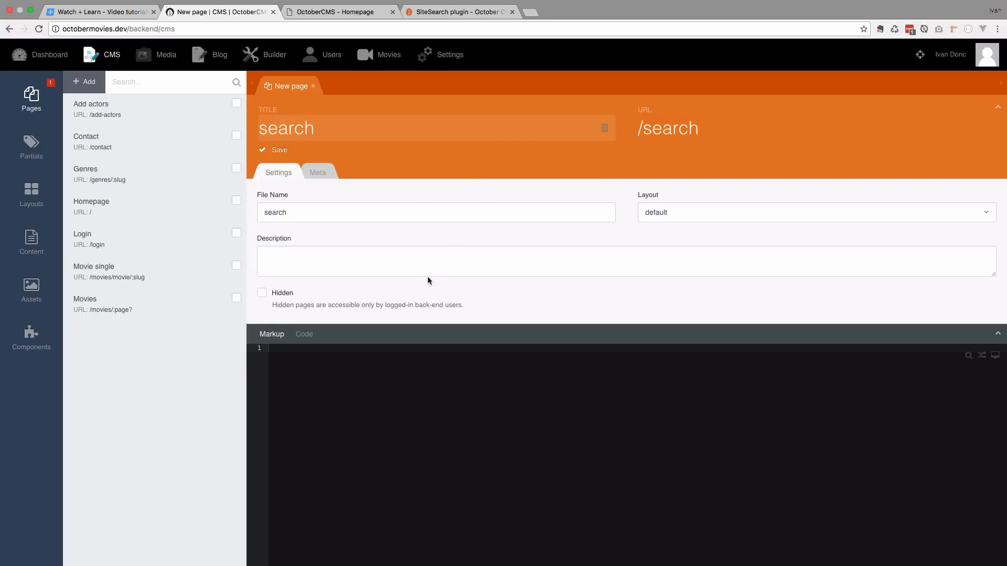
mouse_move(482, 315)
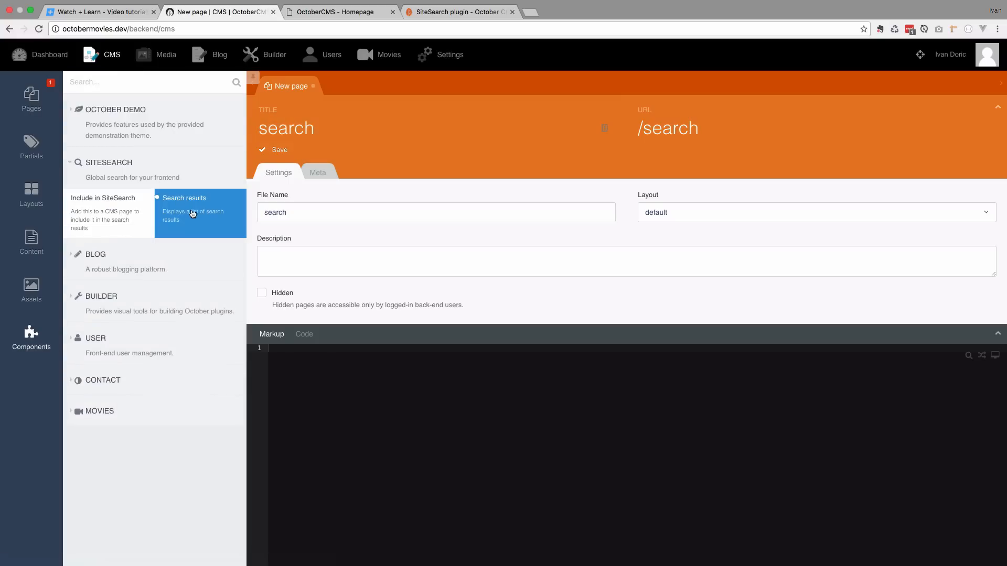
left_click_drag(184, 212, 324, 395)
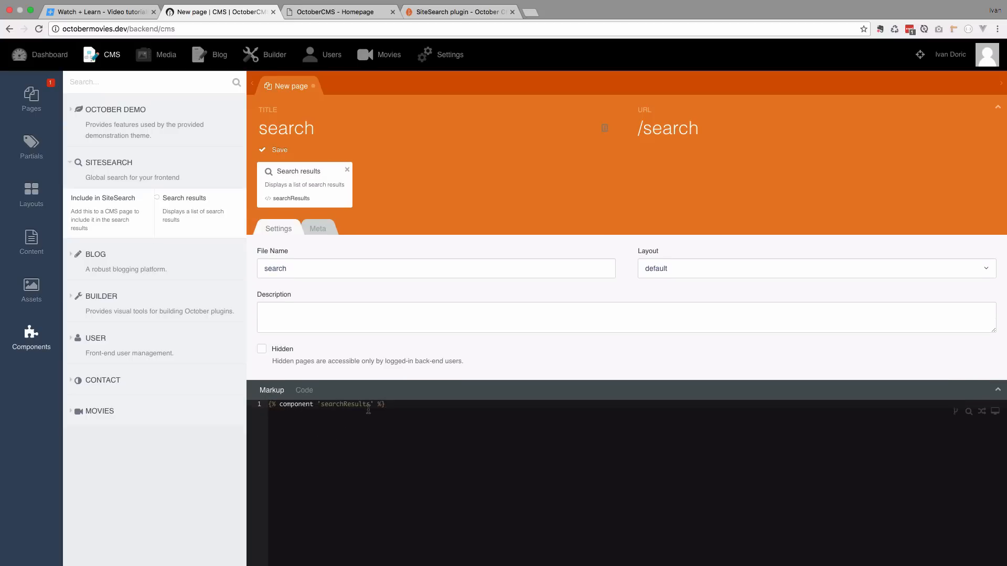
left_click(273, 149)
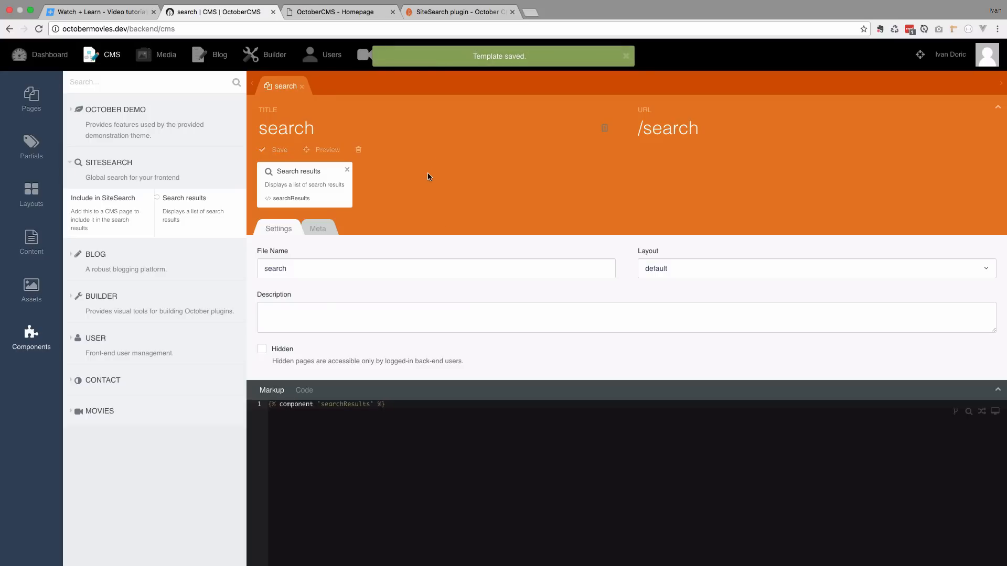
left_click(460, 12)
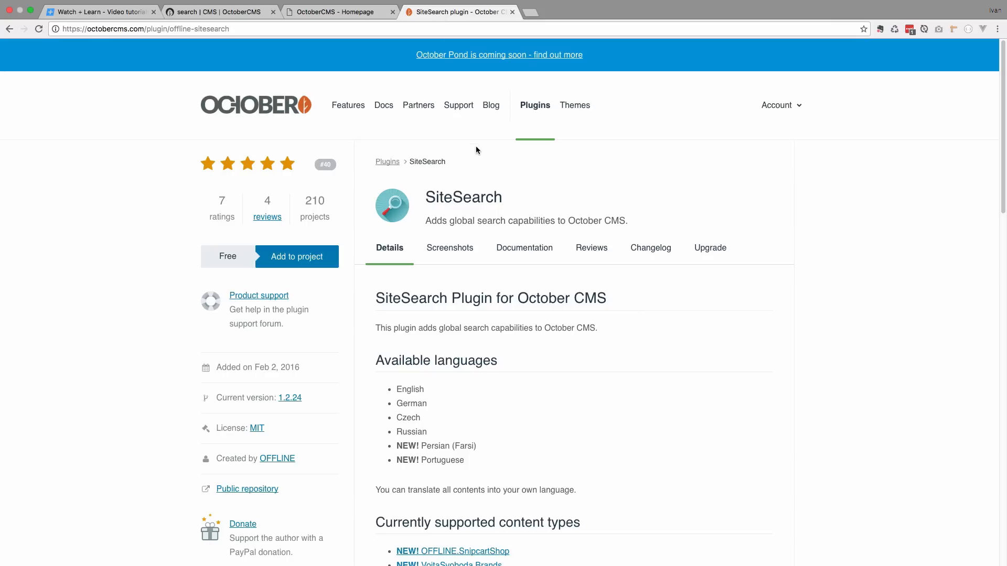
Step: Scroll the SiteSearch Documentation to the Search form example and select its markup
left_click(524, 248)
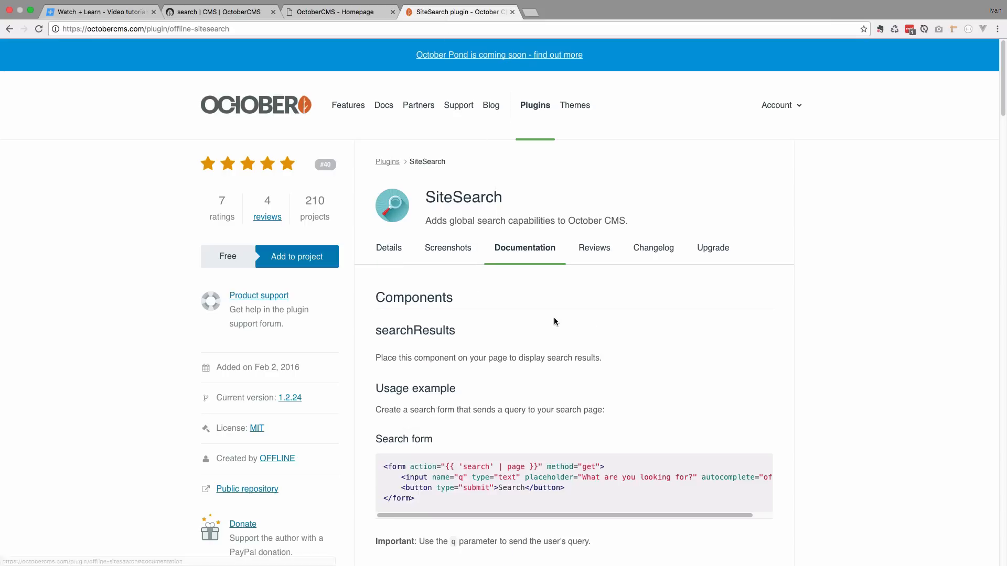
scroll("down", 3)
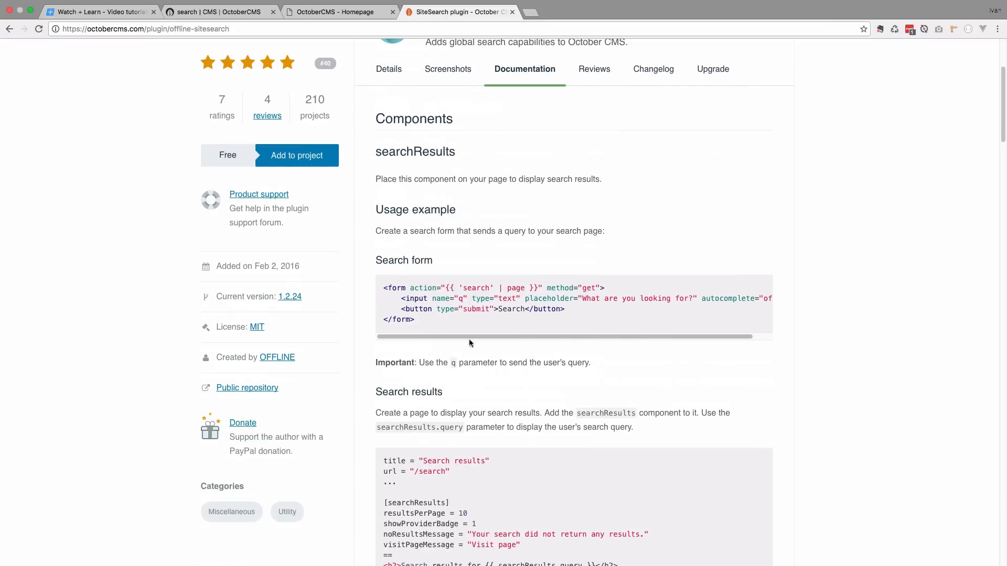
left_click_drag(384, 288, 566, 314)
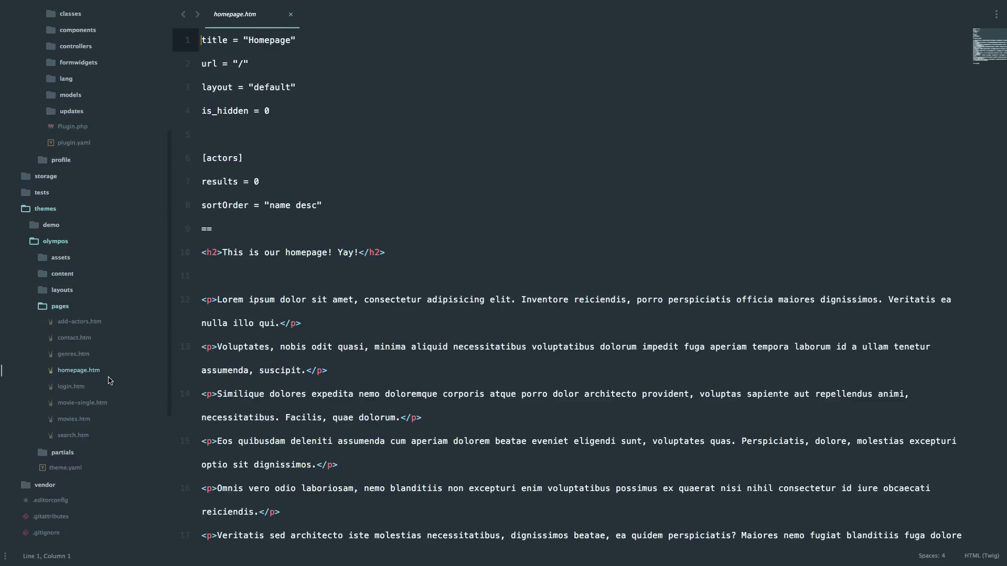
mouse_move(82, 403)
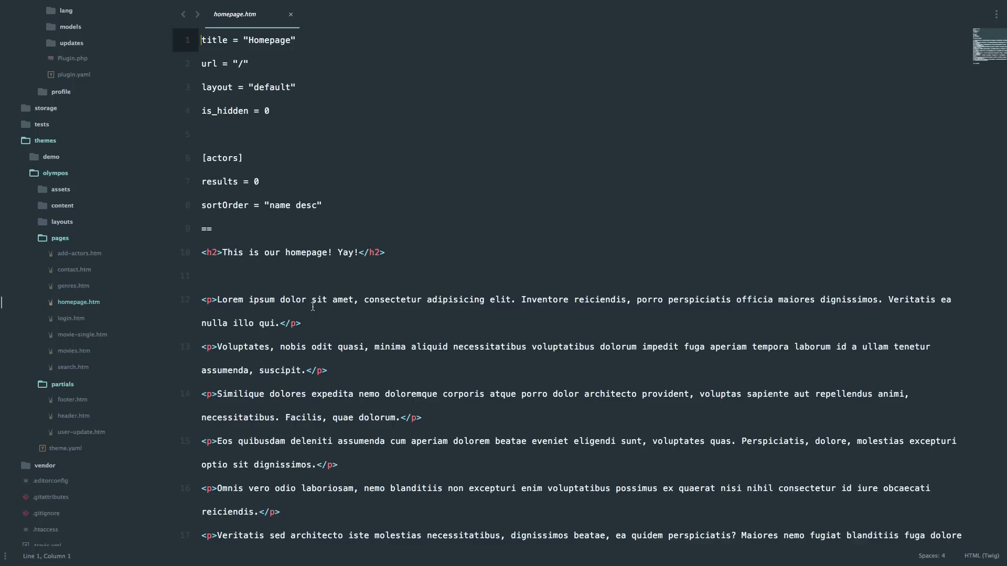
Step: Paste the form above the h2 heading in homepage.htm and check the 'search' action name
left_click(214, 229)
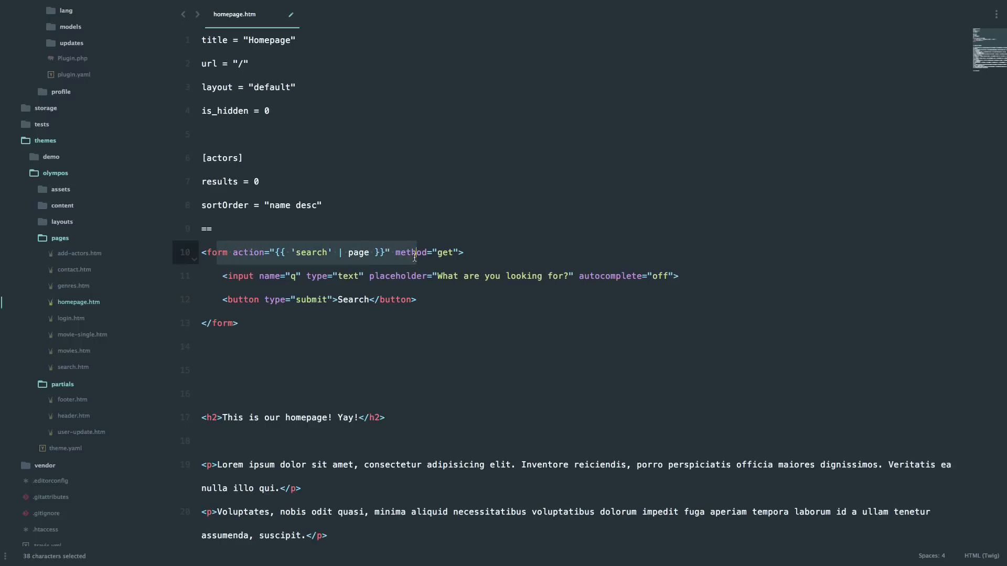
left_click(330, 252)
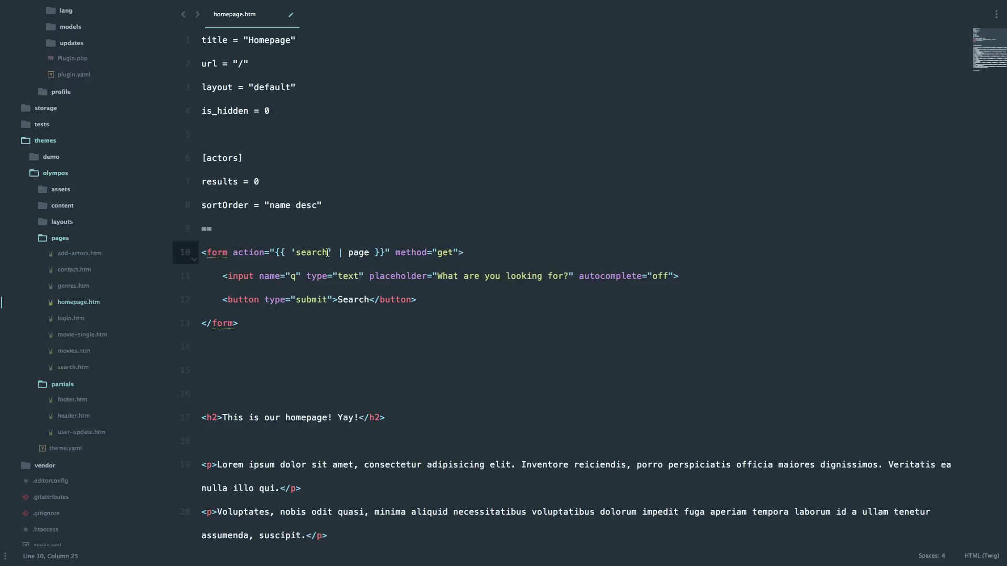
double_click(311, 252)
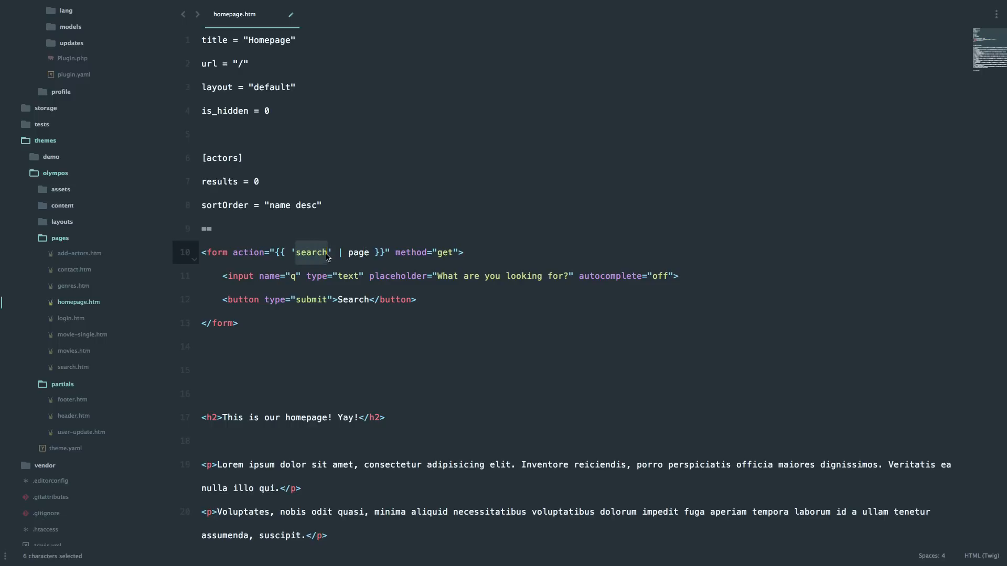
mouse_move(369, 265)
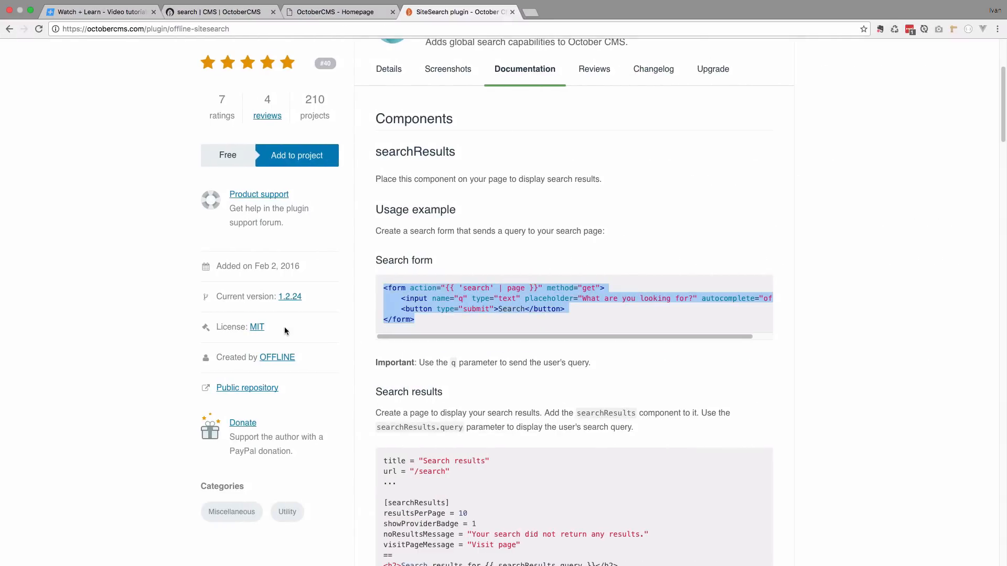
left_click(339, 12)
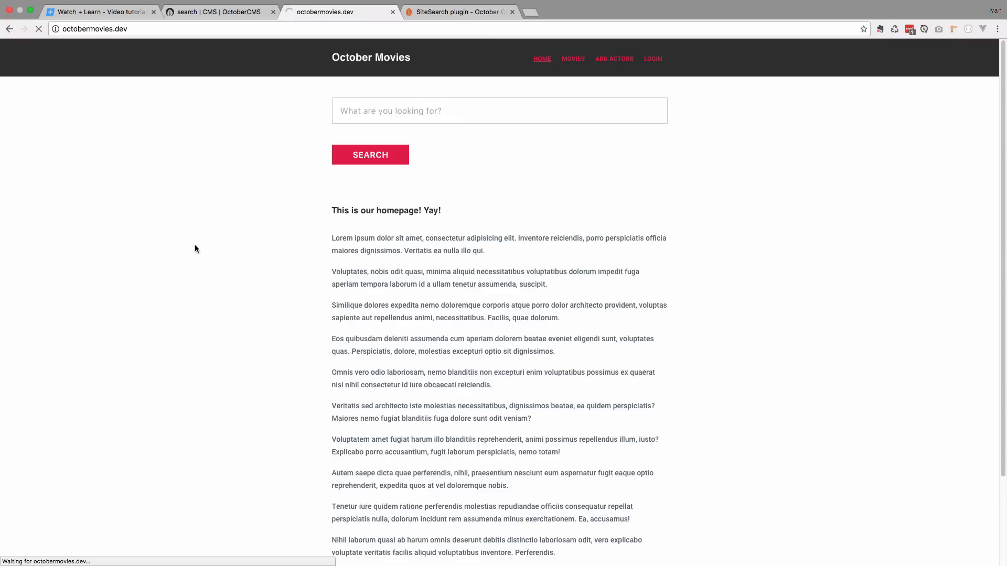
Step: Reload the octobermovies.dev homepage and scroll to view the new search field
left_click(499, 110)
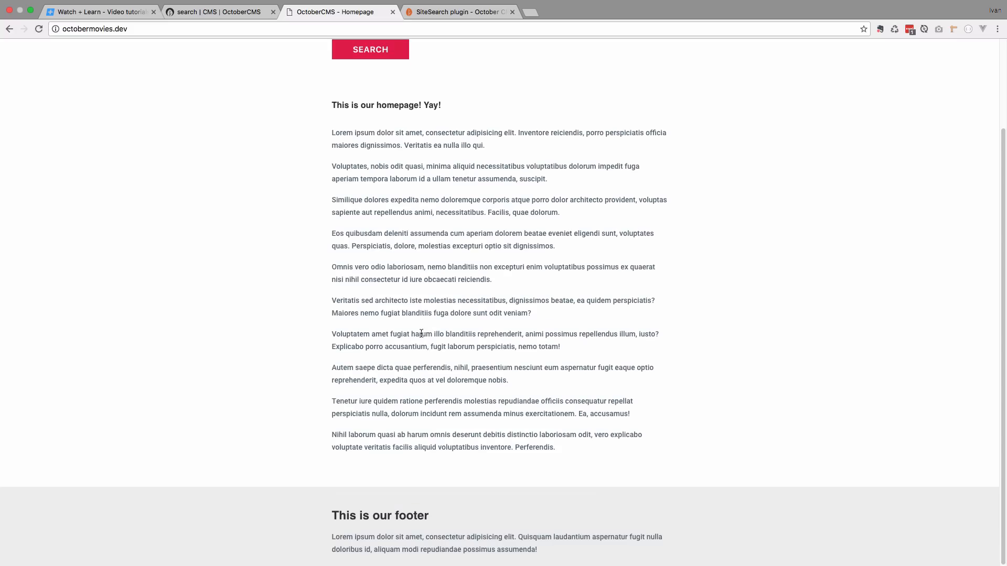
scroll("up", 3)
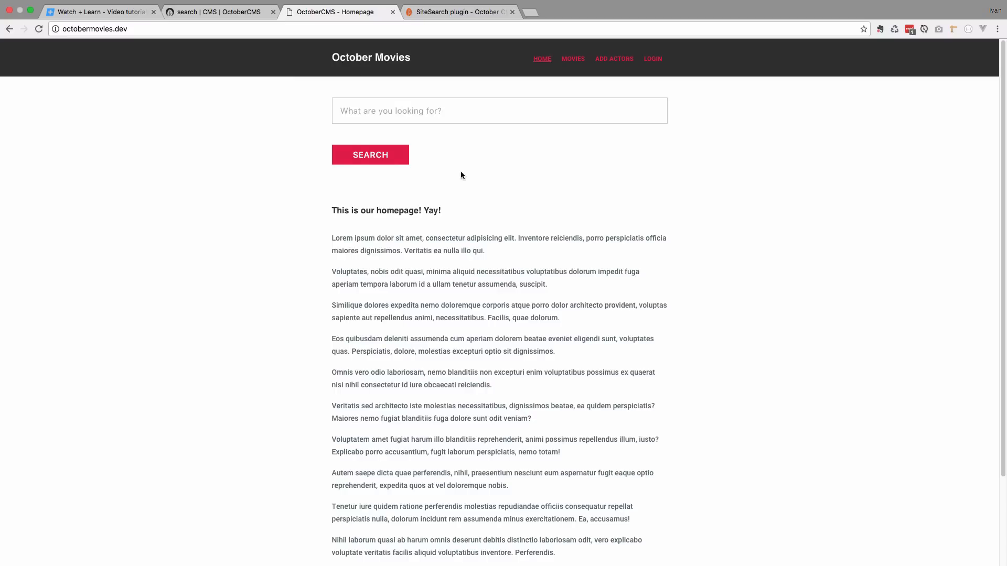
scroll("down", 3)
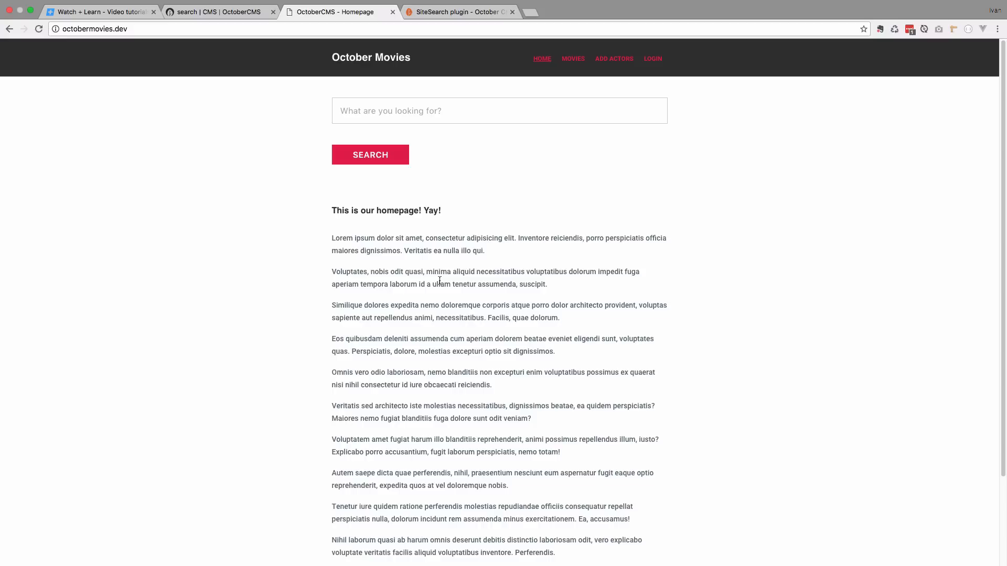
mouse_move(467, 232)
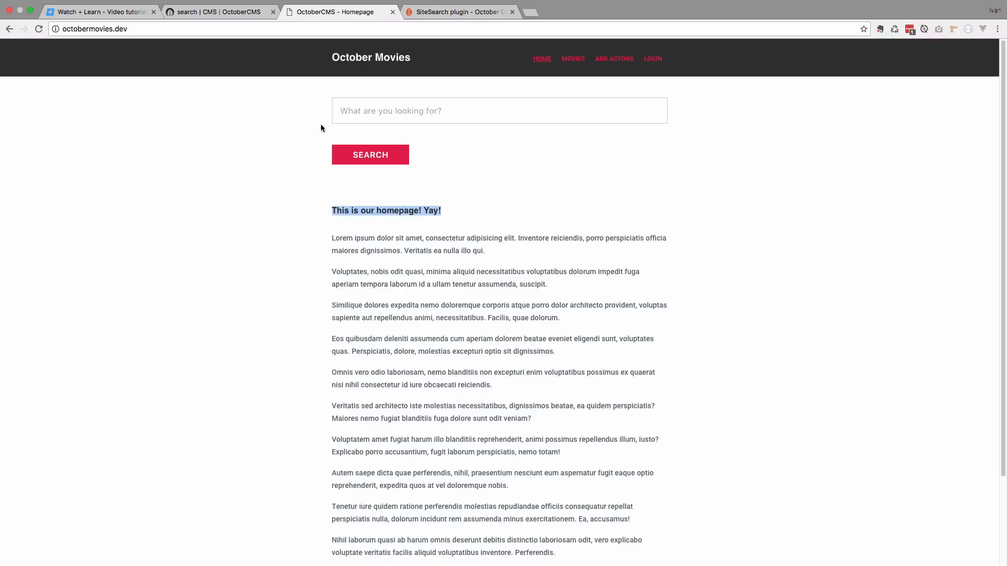
Step: Reopen Settings > SiteSearch in the backend and review the CMS pages provider tab
left_click(220, 12)
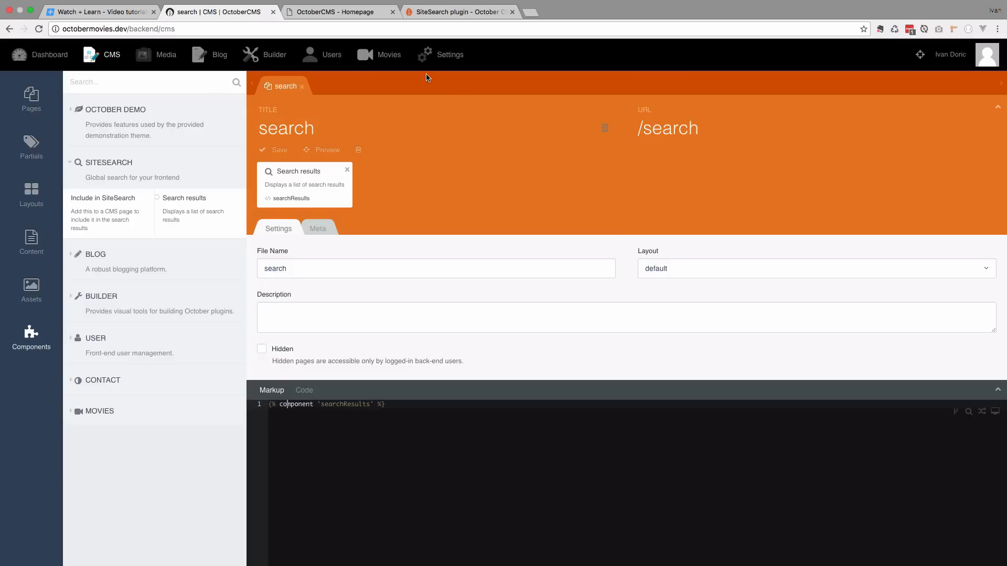
mouse_move(449, 54)
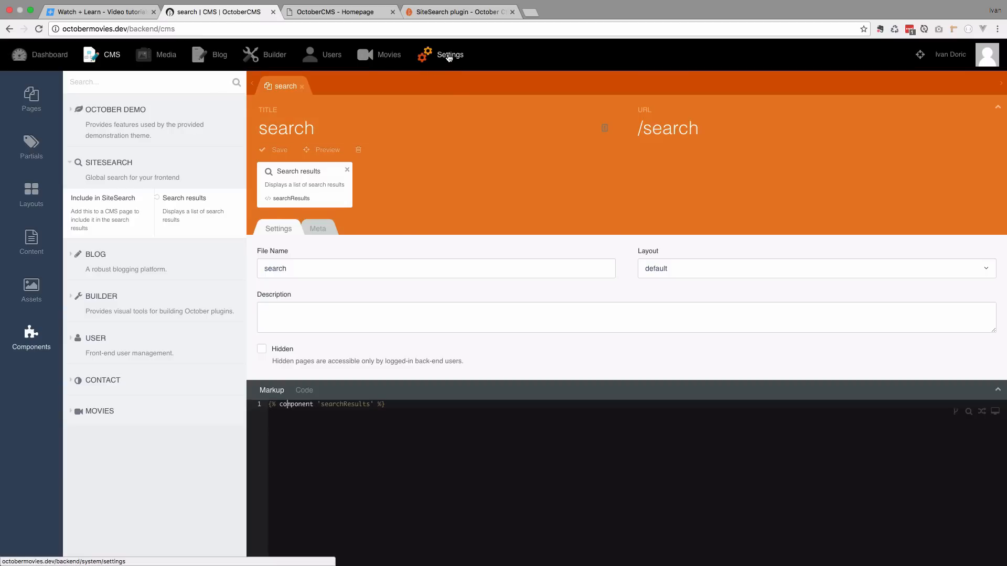
left_click(449, 55)
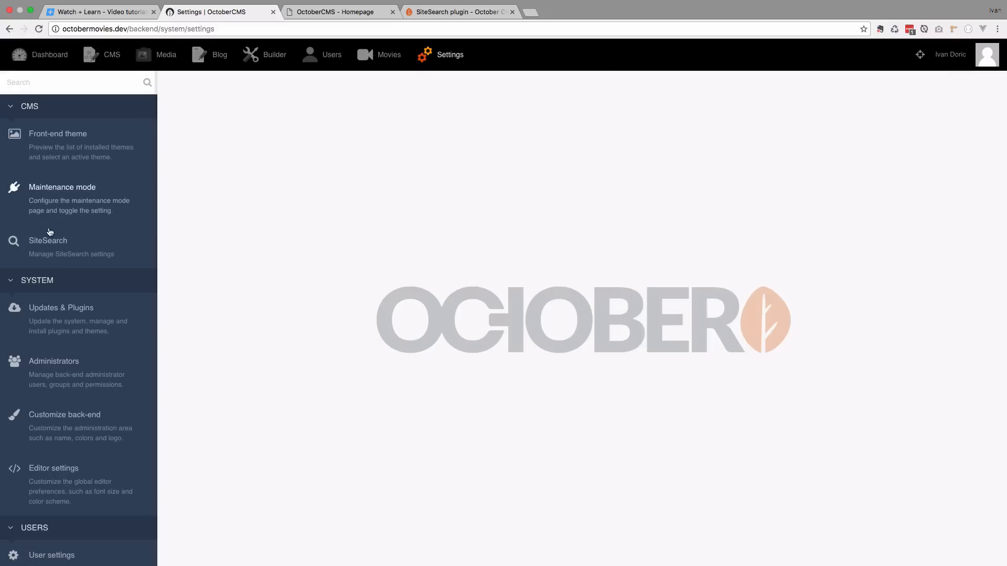
left_click(48, 241)
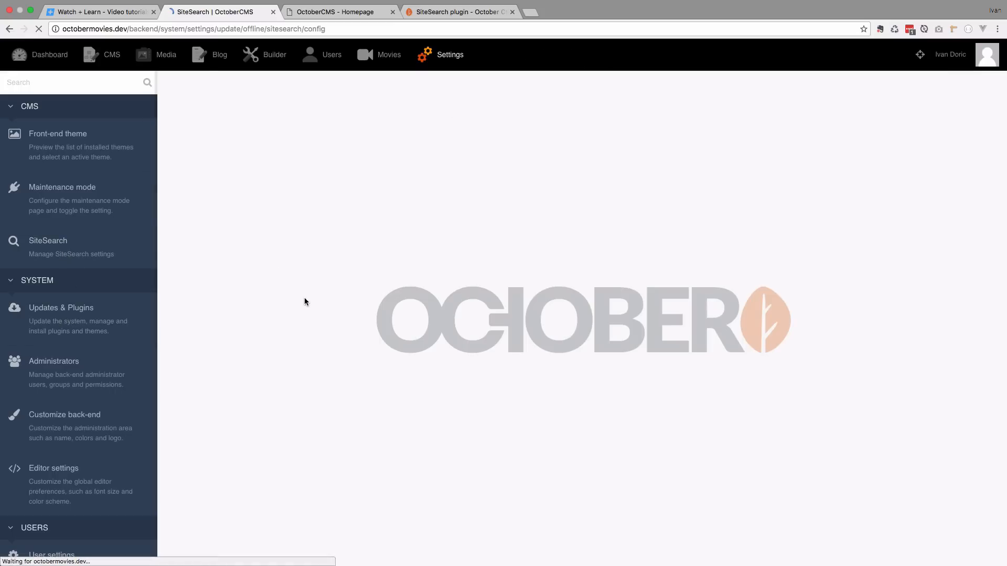
left_click(48, 240)
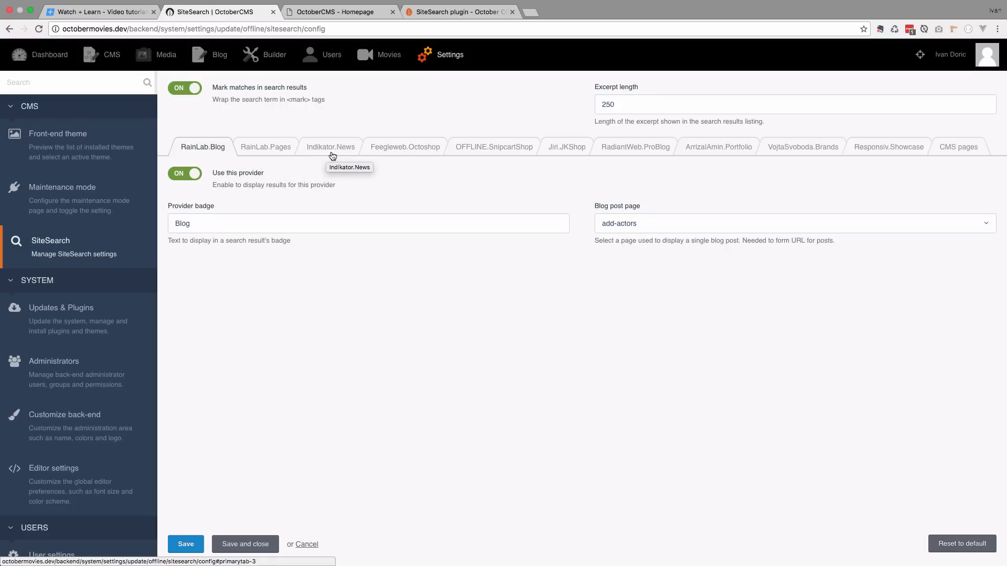
mouse_move(393, 154)
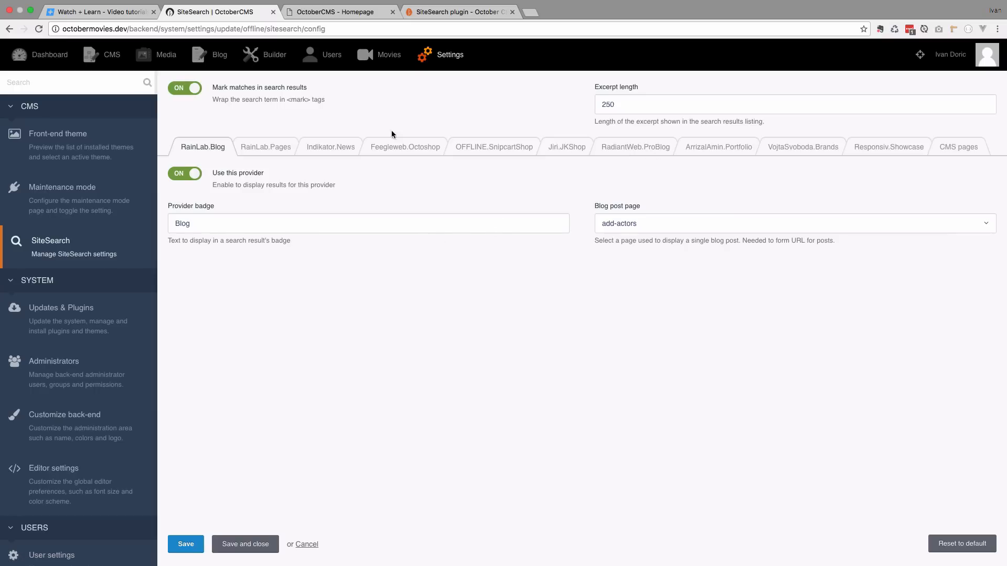
mouse_move(396, 205)
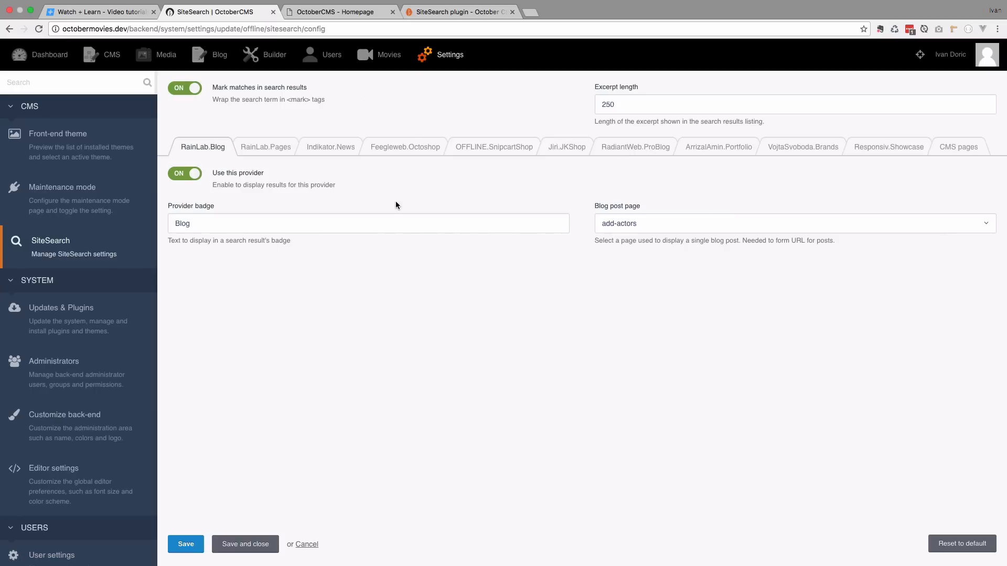
mouse_move(343, 191)
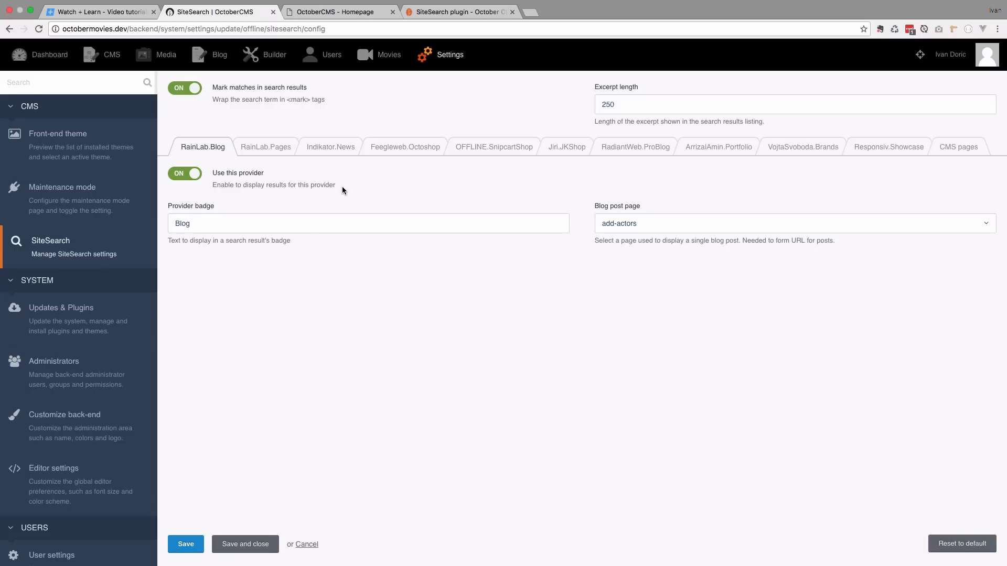
mouse_move(443, 241)
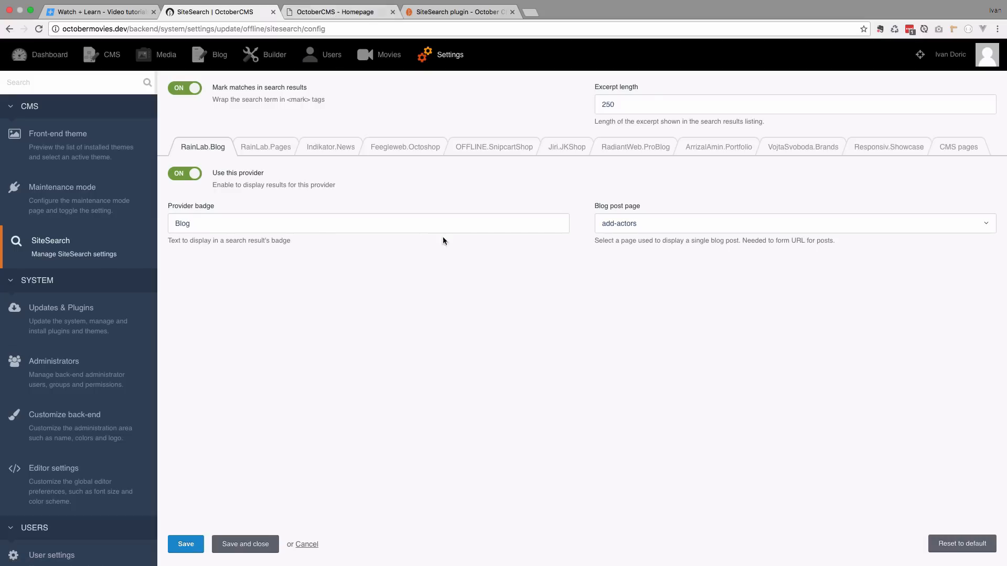
mouse_move(390, 278)
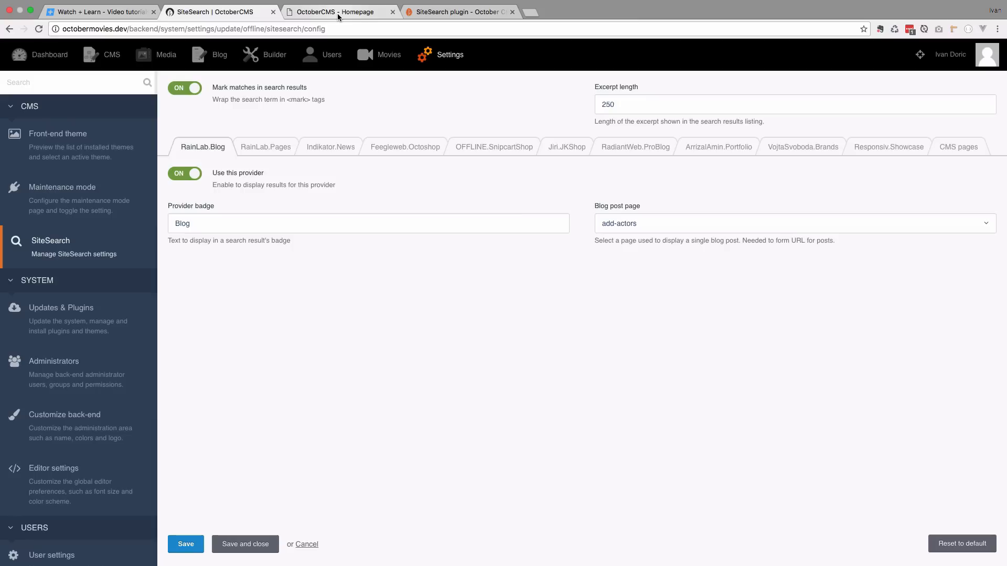
mouse_move(338, 12)
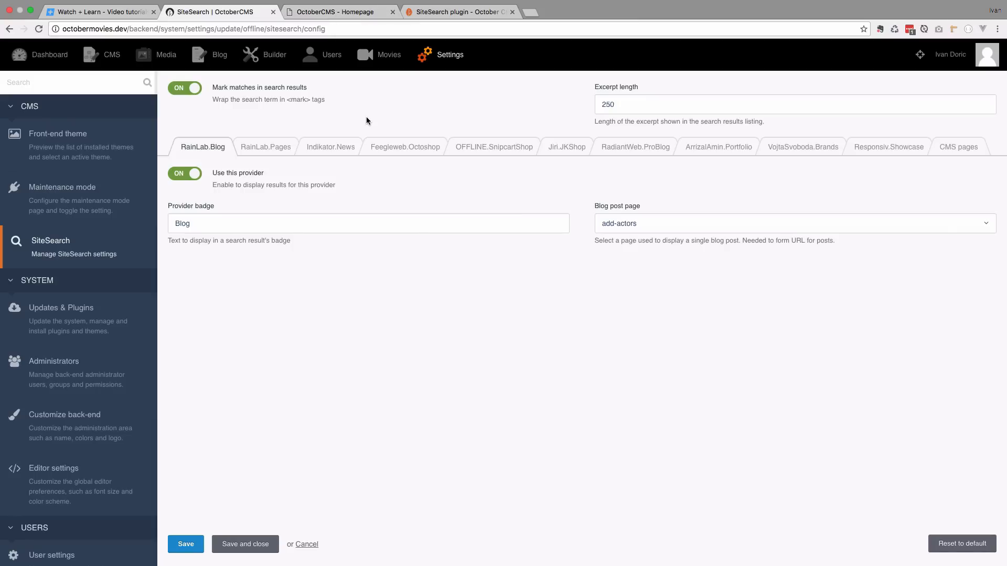
left_click(958, 146)
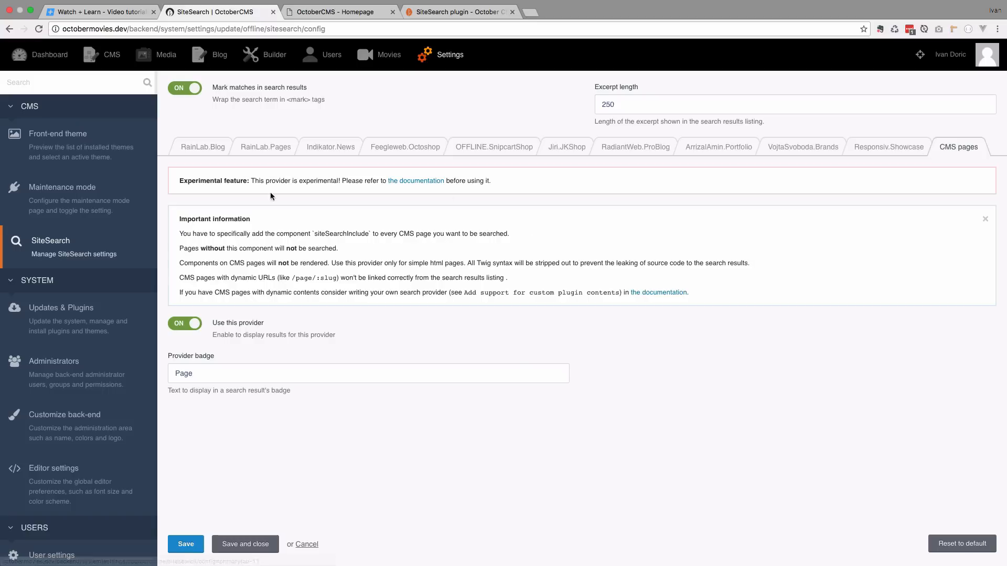
mouse_move(249, 55)
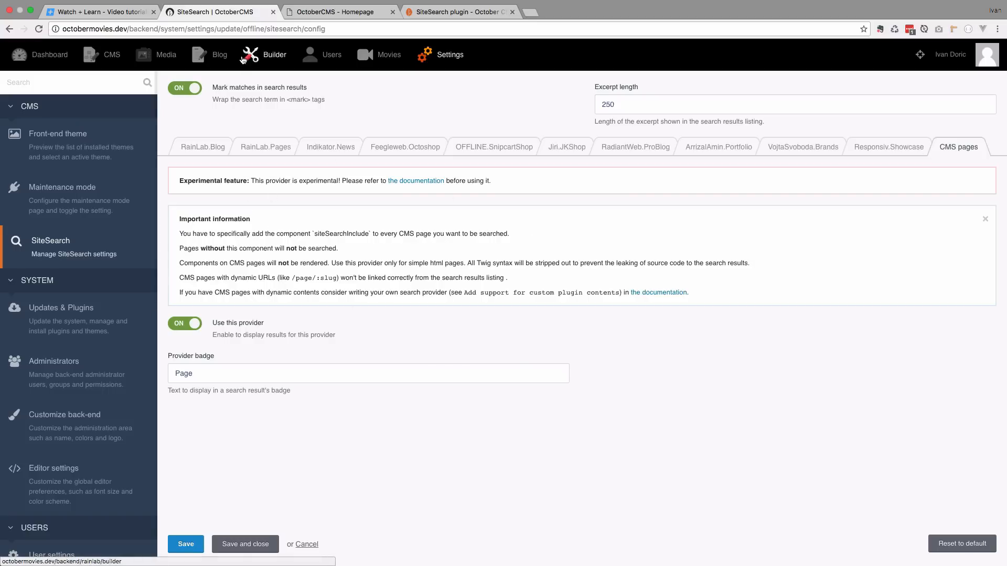
left_click(111, 54)
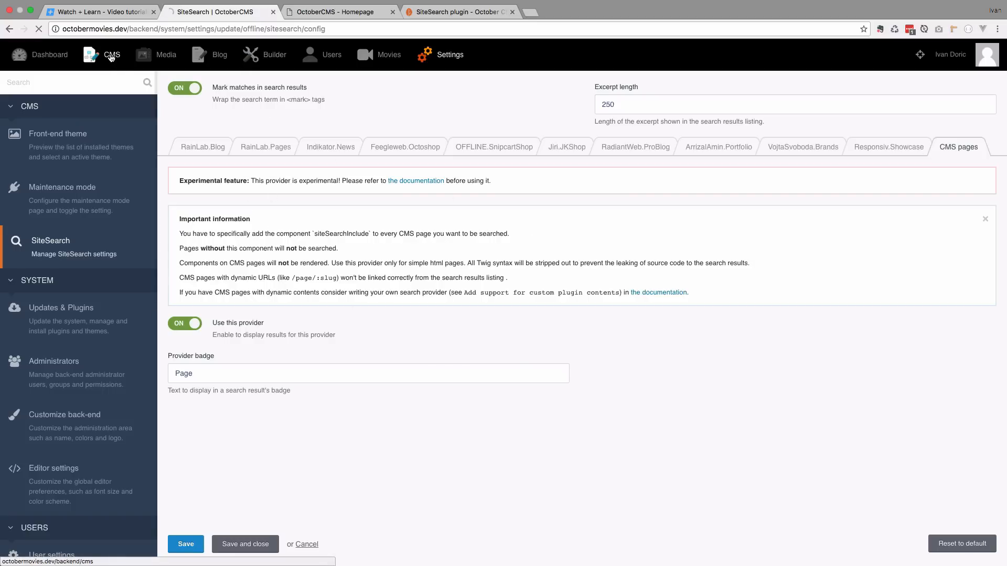
Step: Open the Homepage page, add the Include in SiteSearch component, and save
left_click(111, 54)
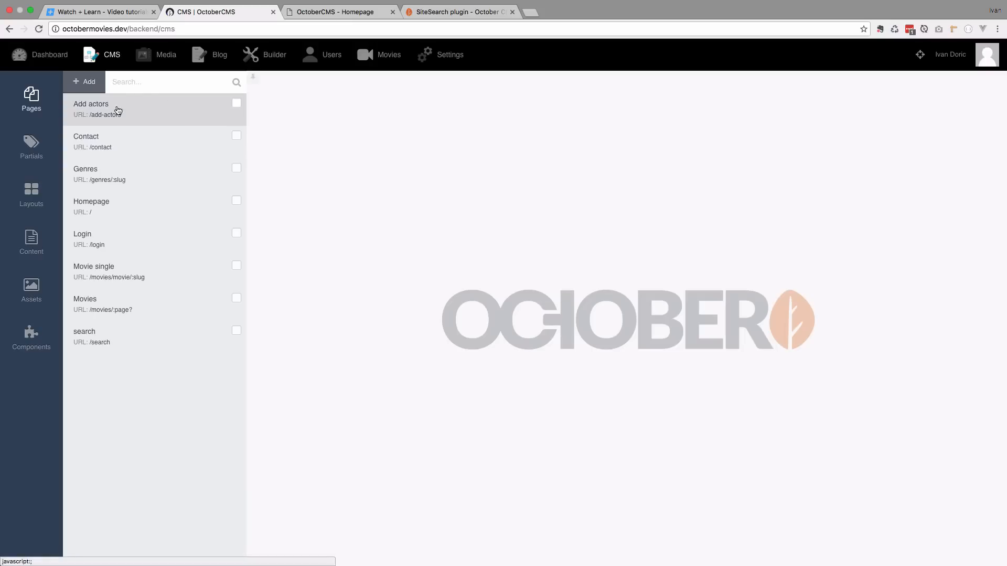
mouse_move(146, 235)
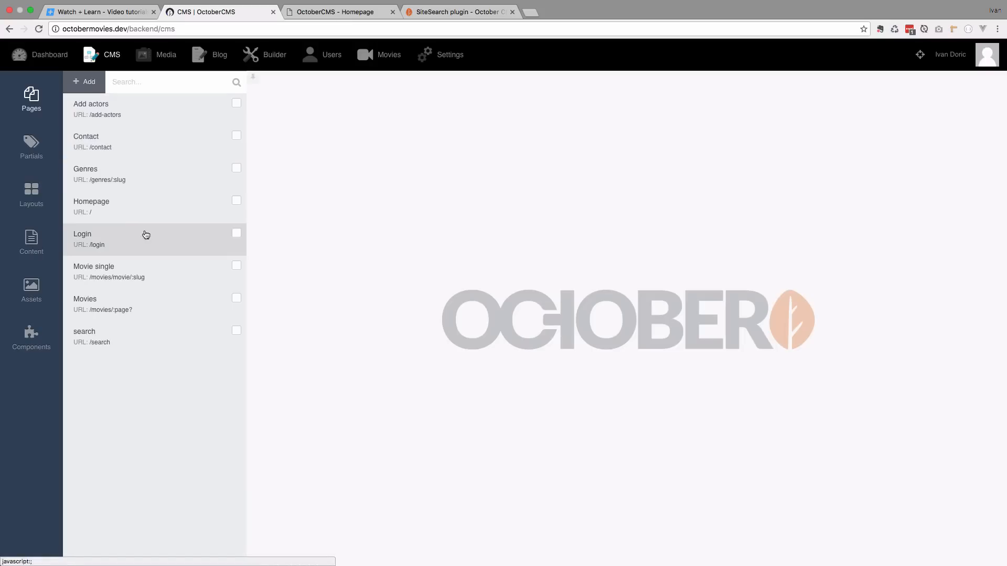
mouse_move(148, 207)
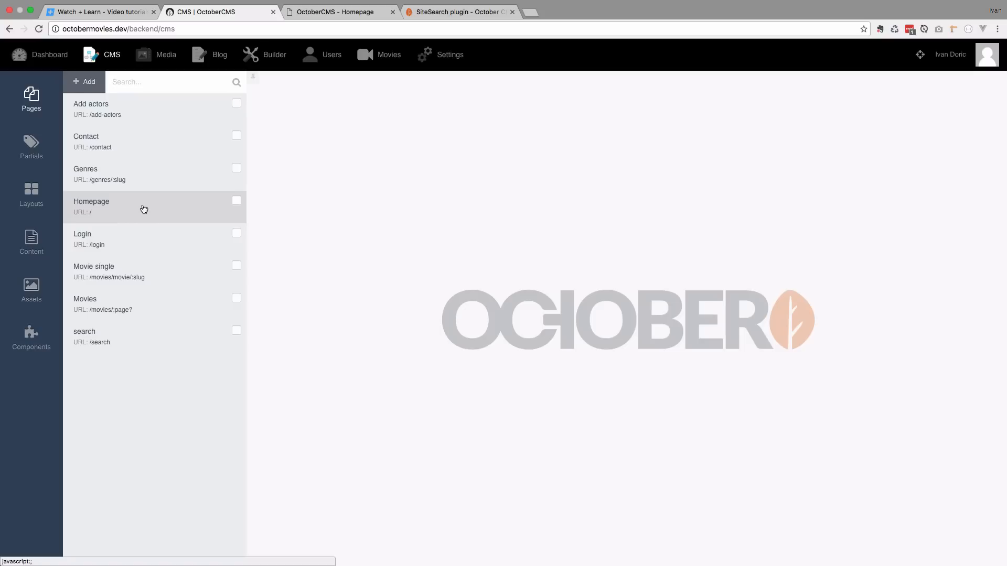
left_click(91, 206)
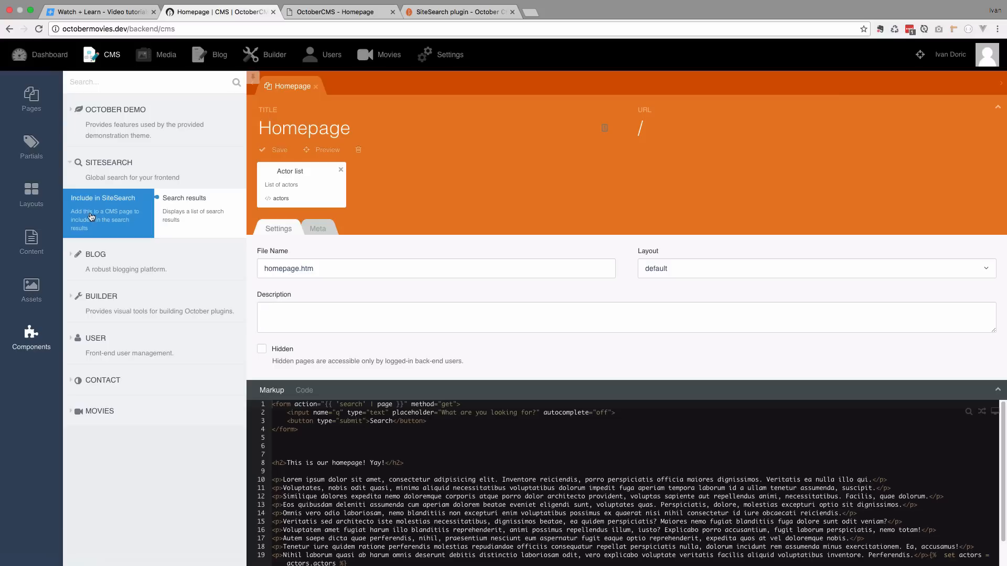
mouse_move(103, 221)
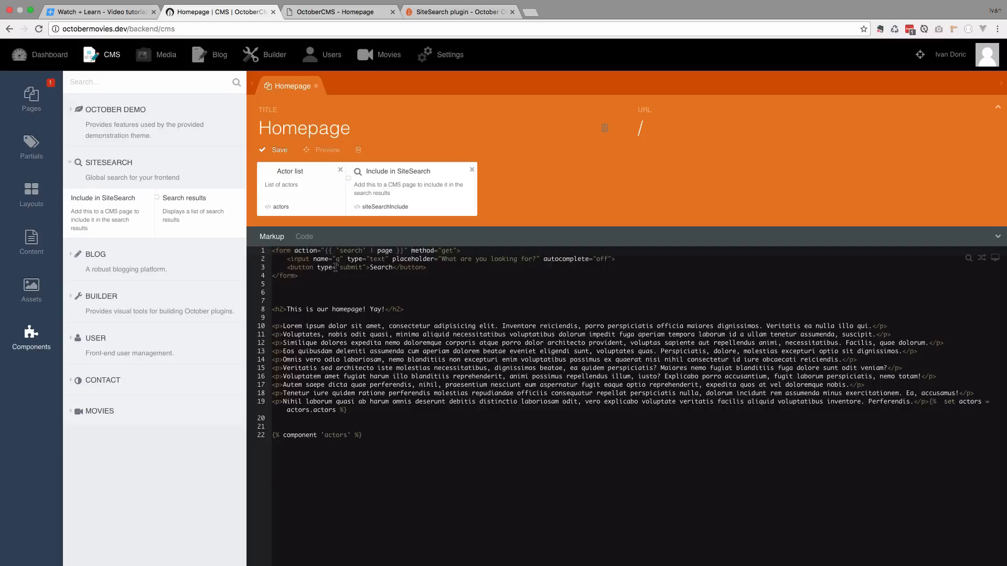
mouse_move(459, 293)
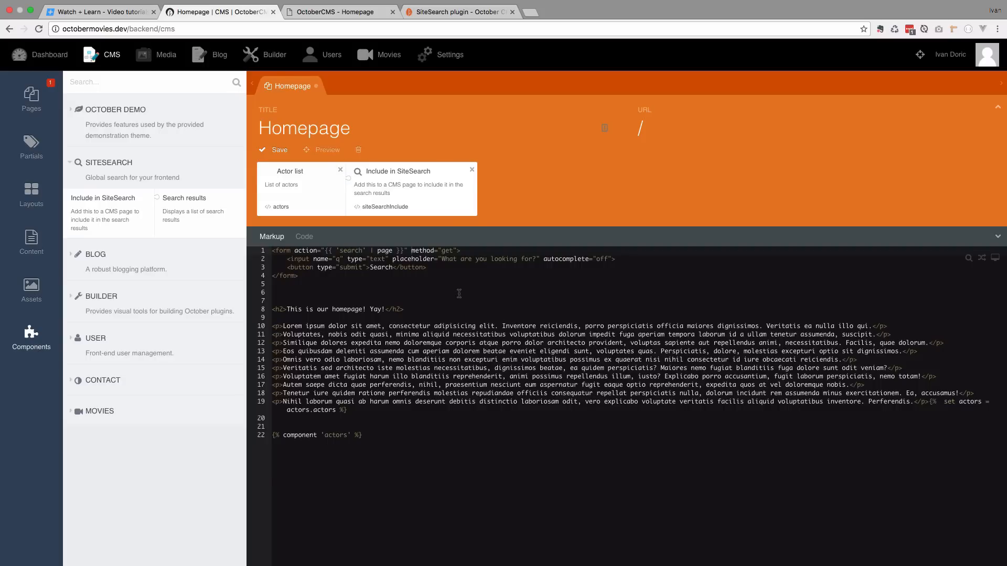
left_click(273, 149)
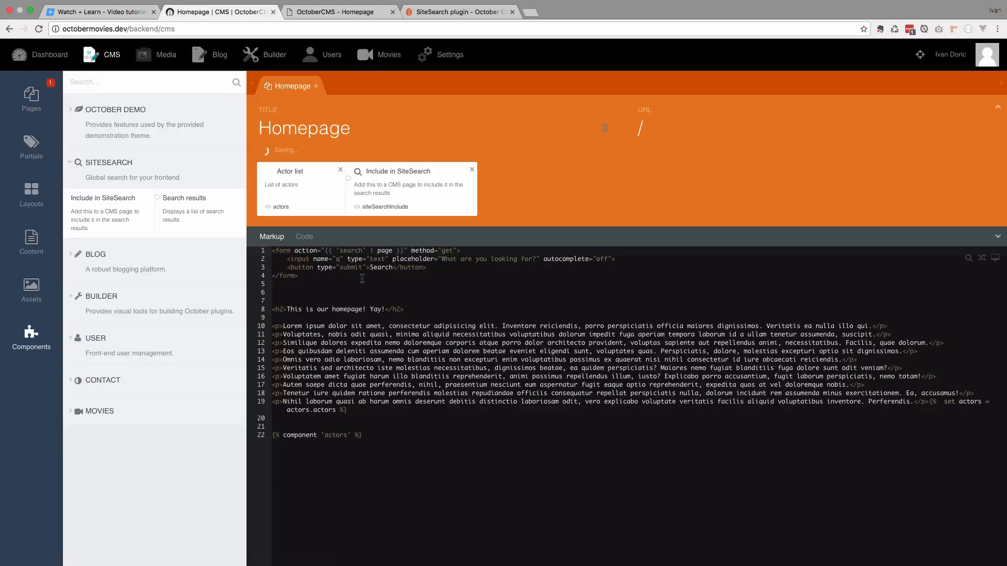
left_click(340, 11)
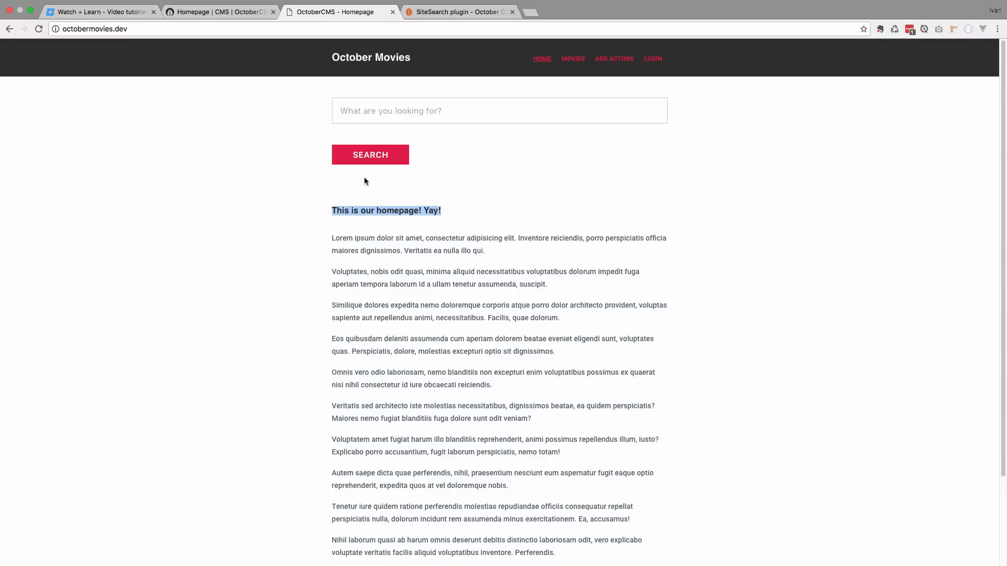
Step: Search the front-end site for 'yay' and confirm the Homepage result appears
left_click(385, 210)
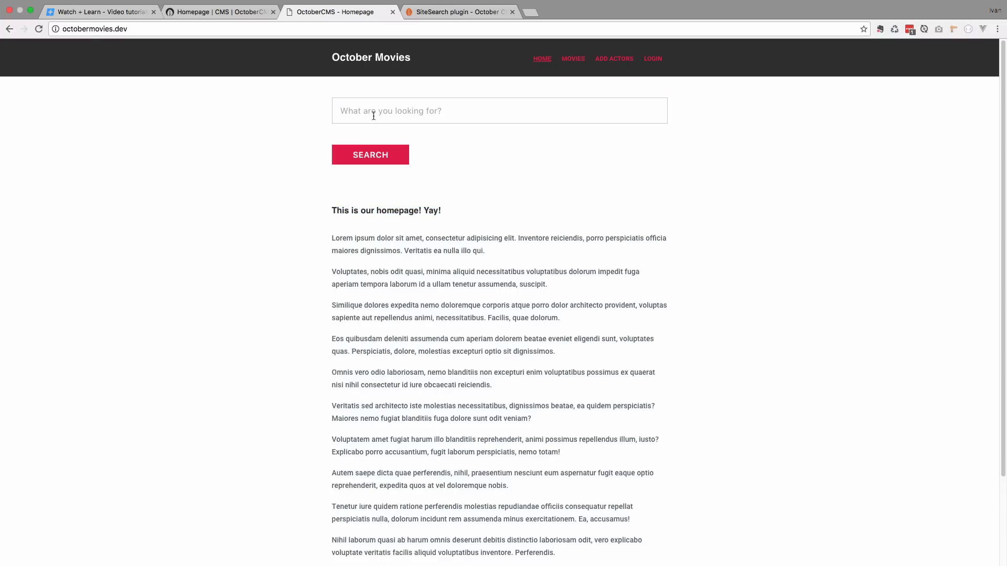
left_click(499, 111)
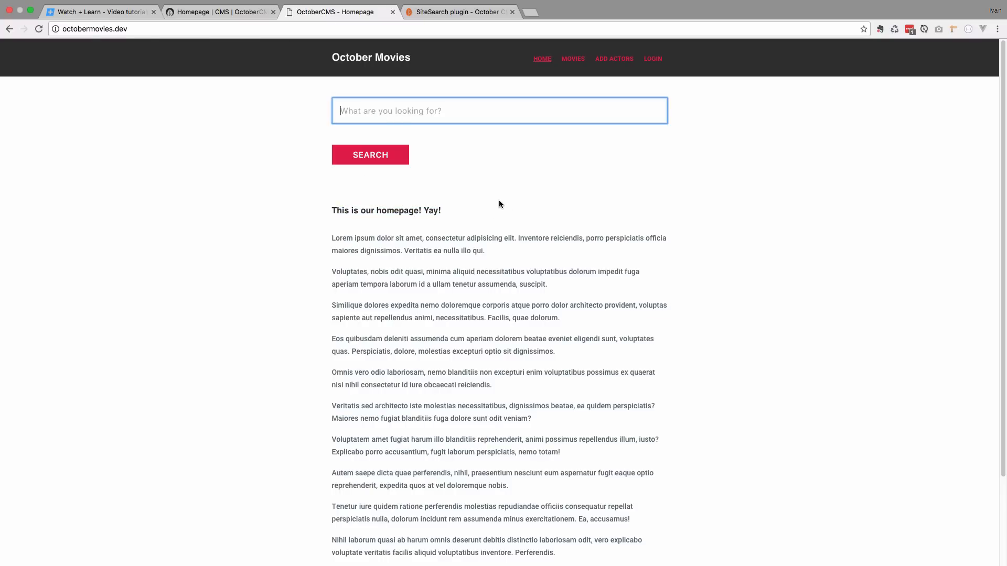
type("yay")
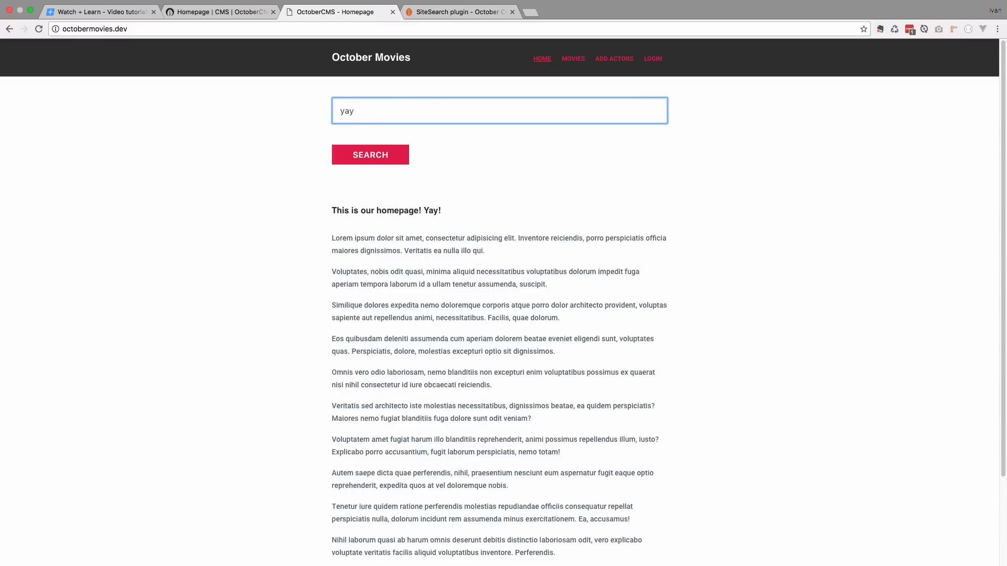
left_click(370, 154)
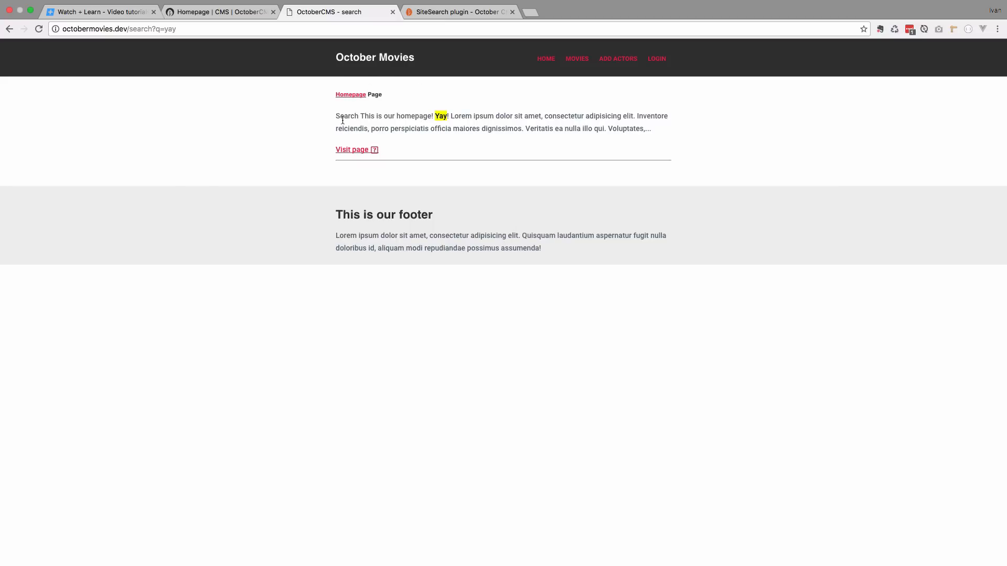
left_click_drag(362, 115, 470, 115)
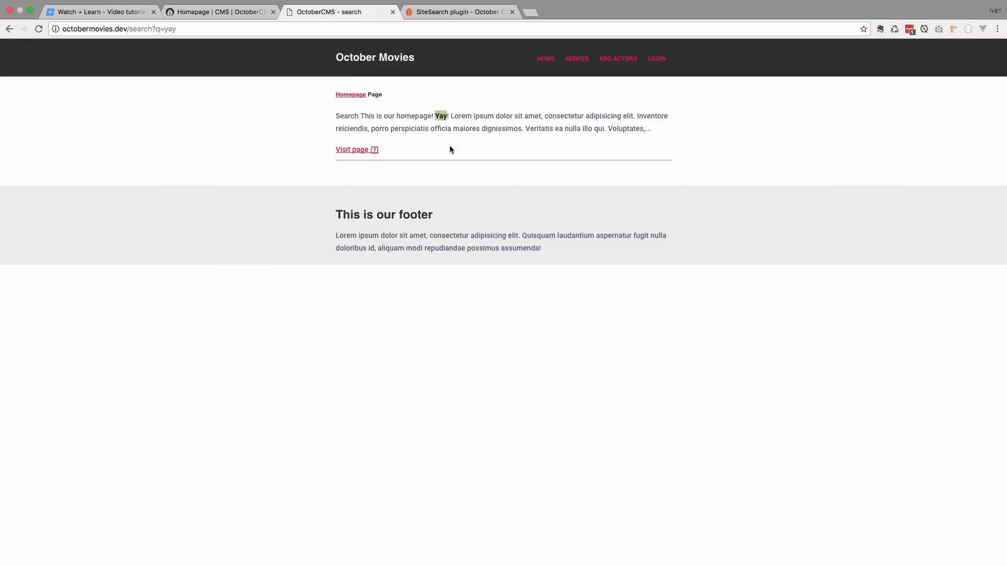
mouse_move(357, 149)
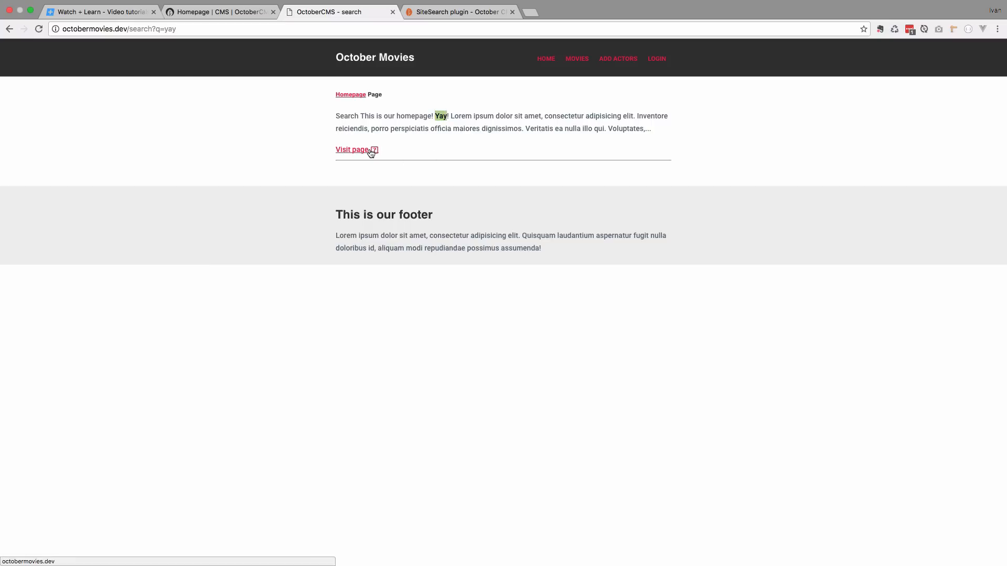
mouse_move(441, 160)
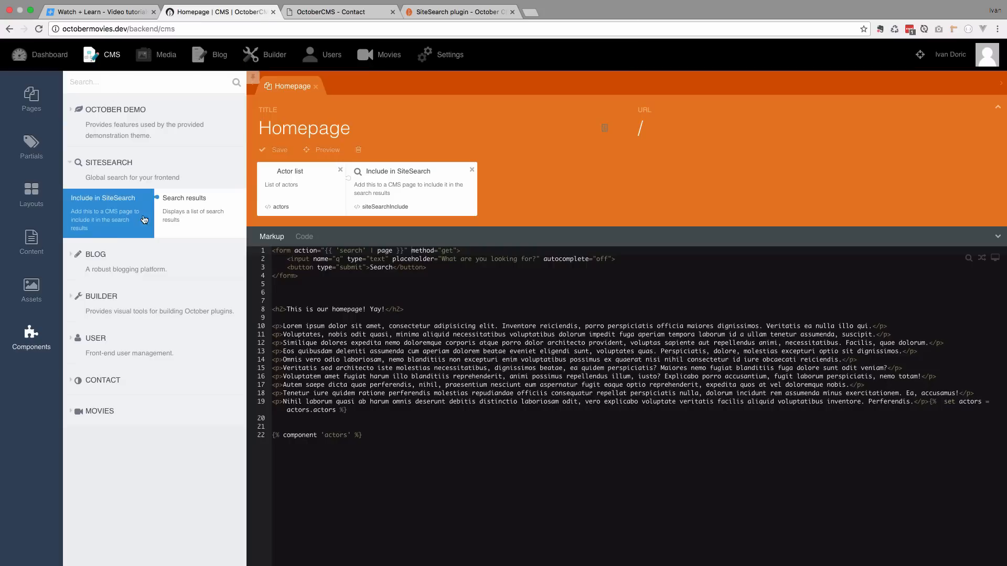
Step: Add the sentence 'This is our awesome contact page.' to the Contact page and save
left_click(31, 100)
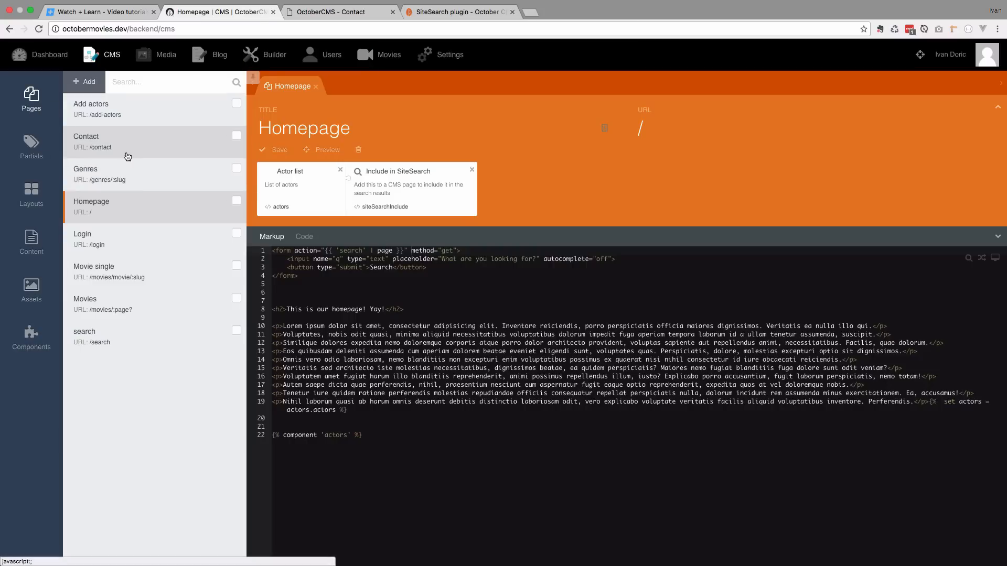
left_click(86, 136)
type("This is our aw")
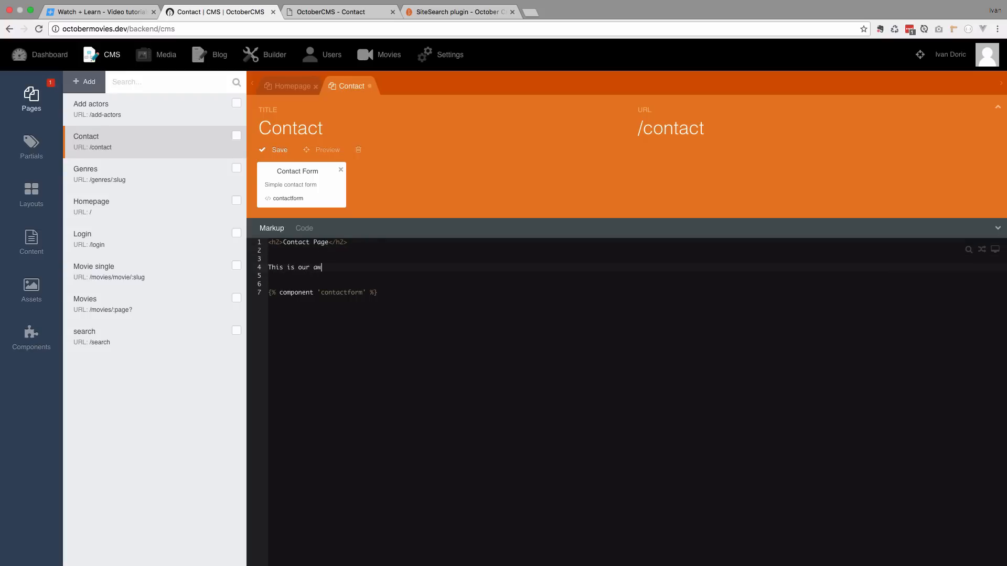
left_click(273, 149)
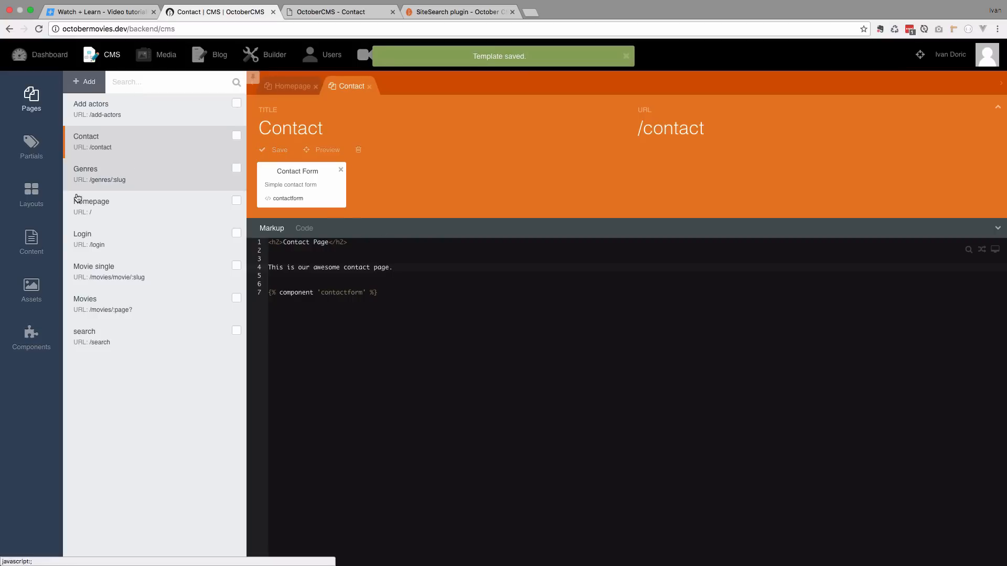
Step: Attach the Include in SiteSearch component to the Contact page, save, and view the front-end site
left_click(31, 337)
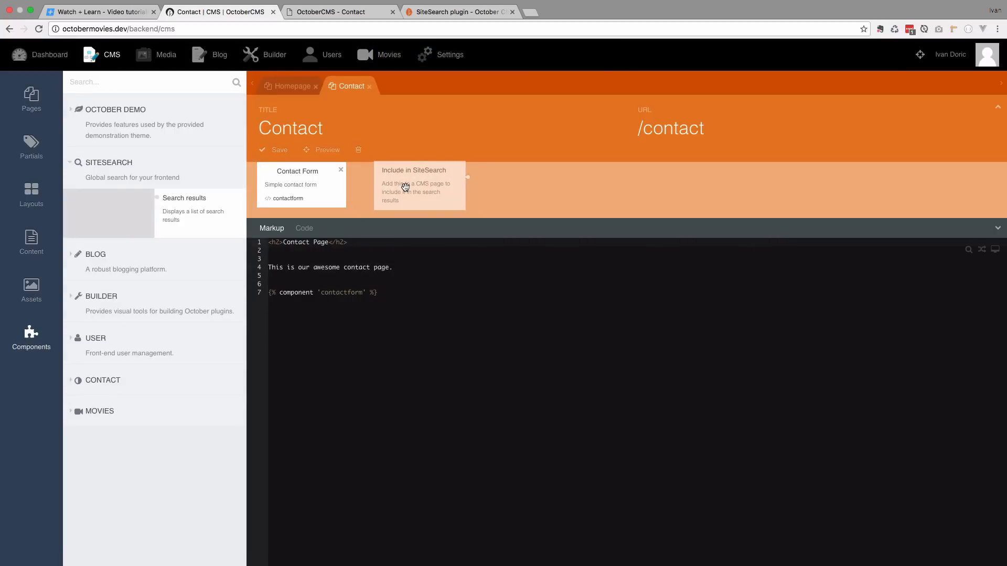
left_click(420, 186)
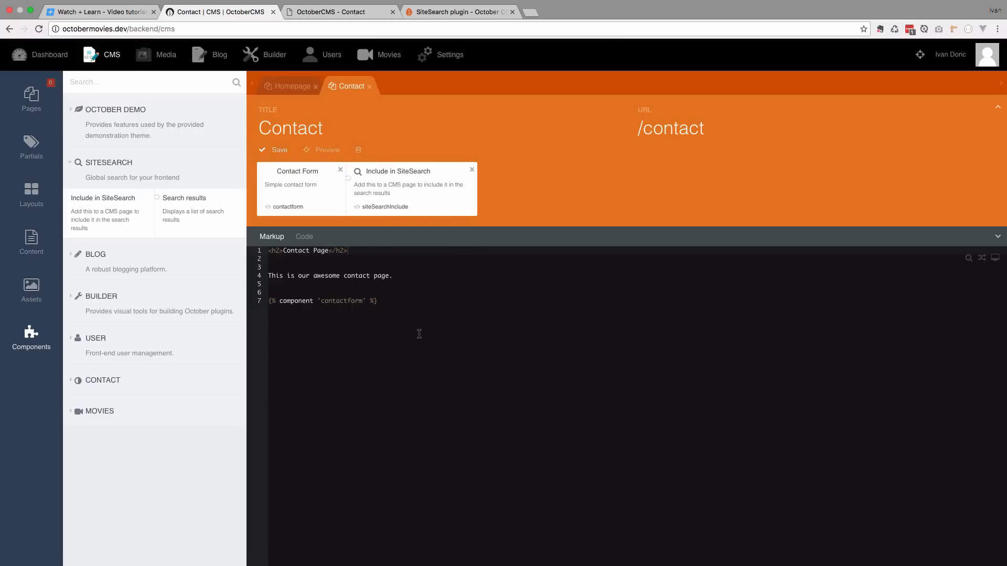
left_click(279, 150)
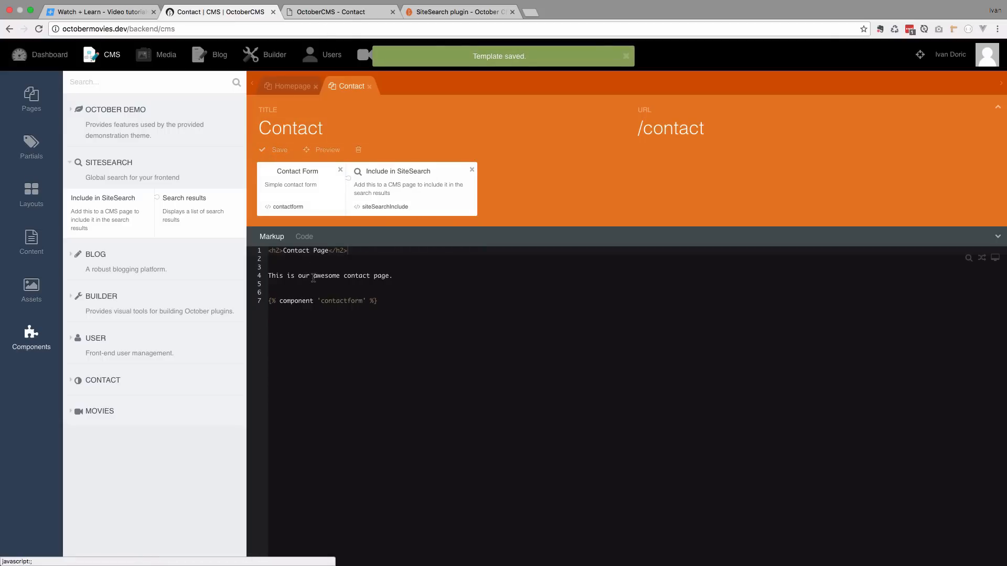
double_click(325, 275)
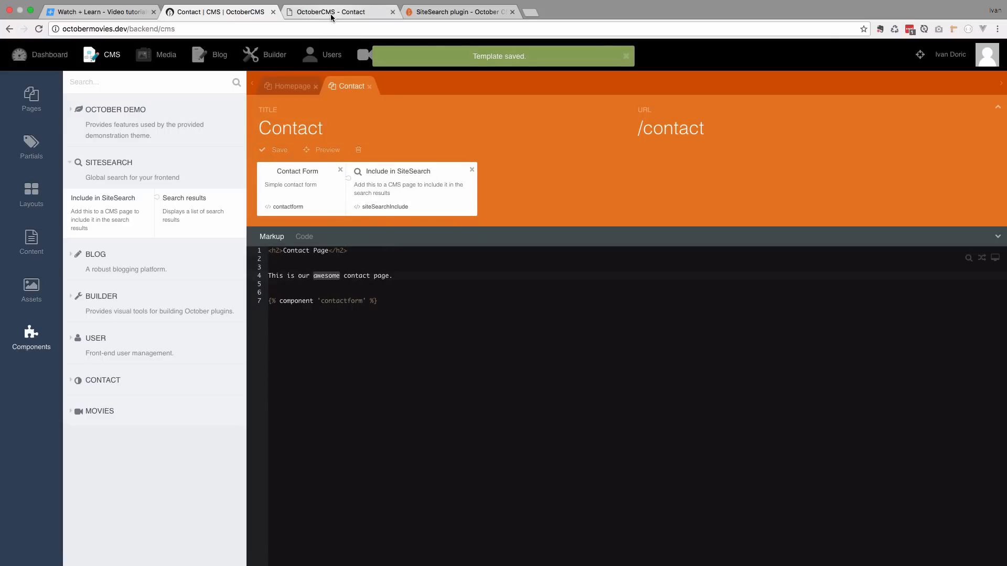
left_click(338, 12)
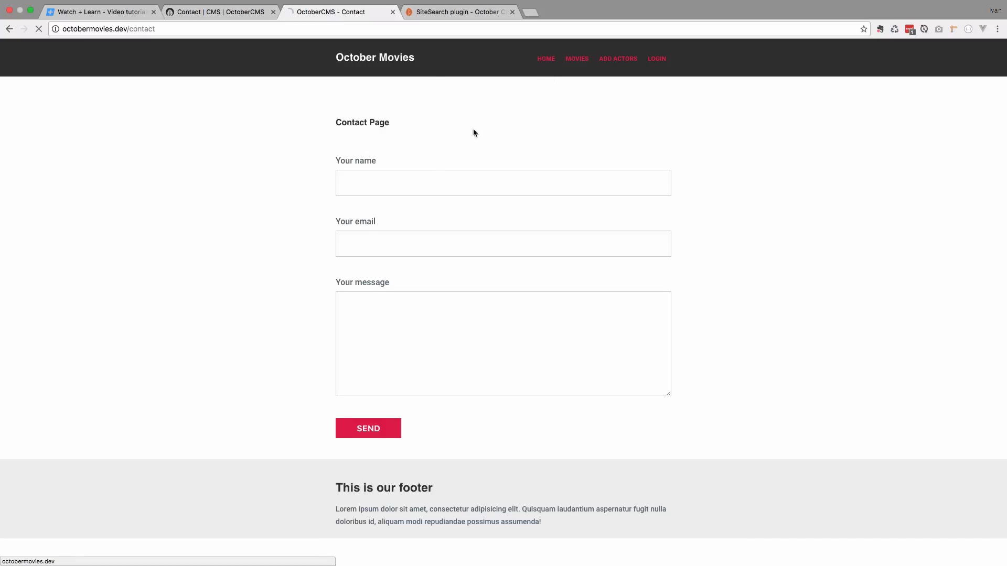
Step: Search the site for 'awesome', check the Contact page result, and return to the backend editor
left_click(545, 58)
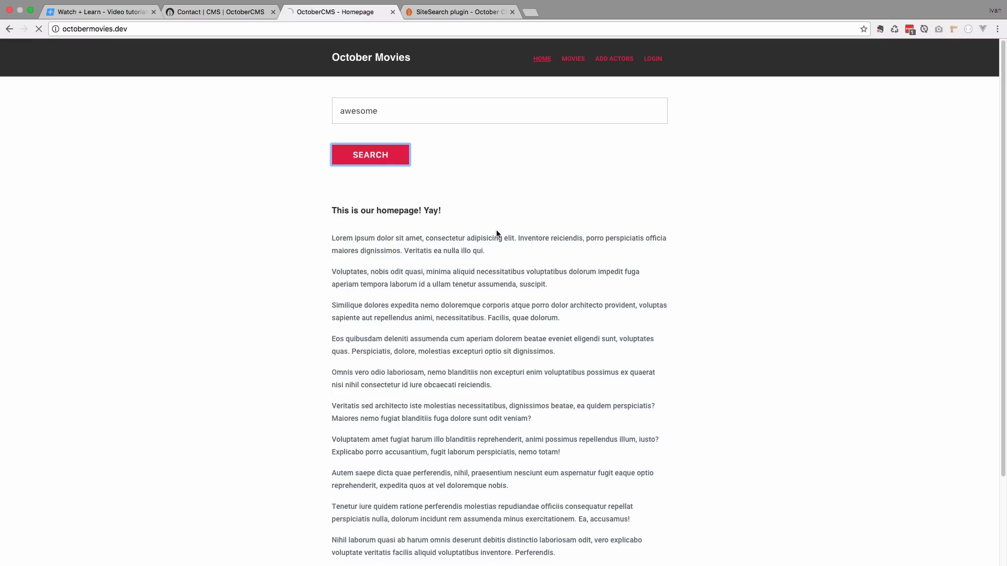
left_click(369, 154)
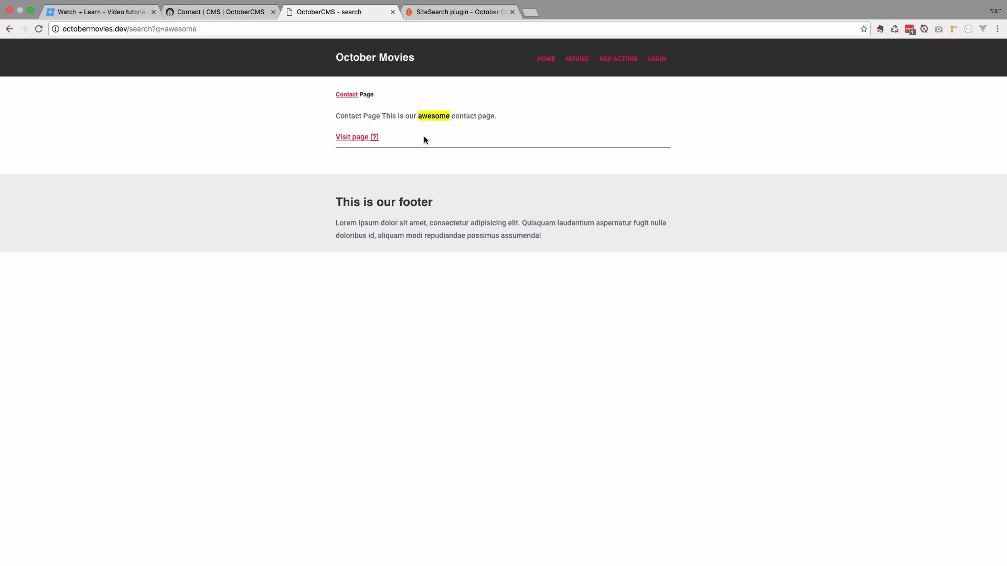
left_click(220, 11)
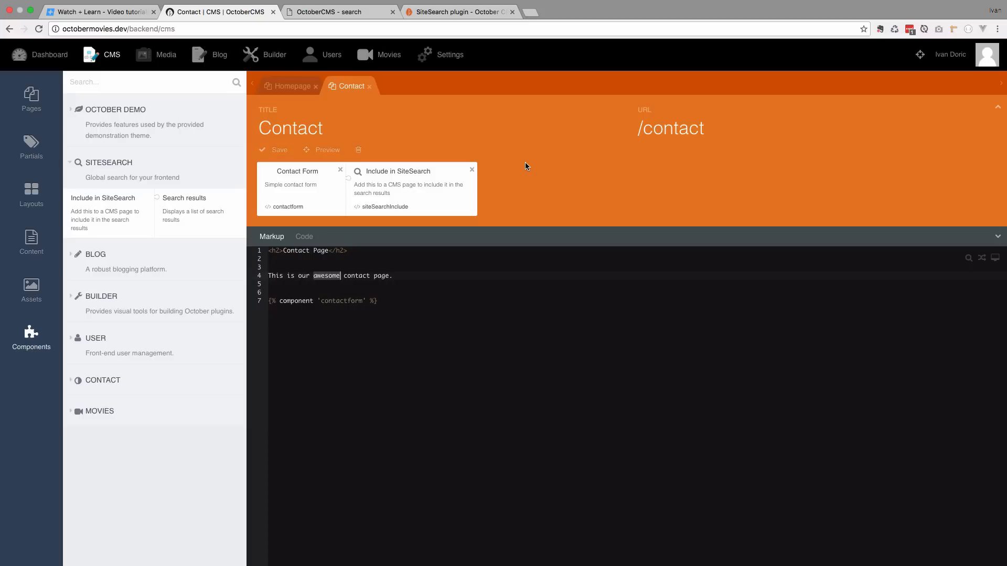
mouse_move(388, 54)
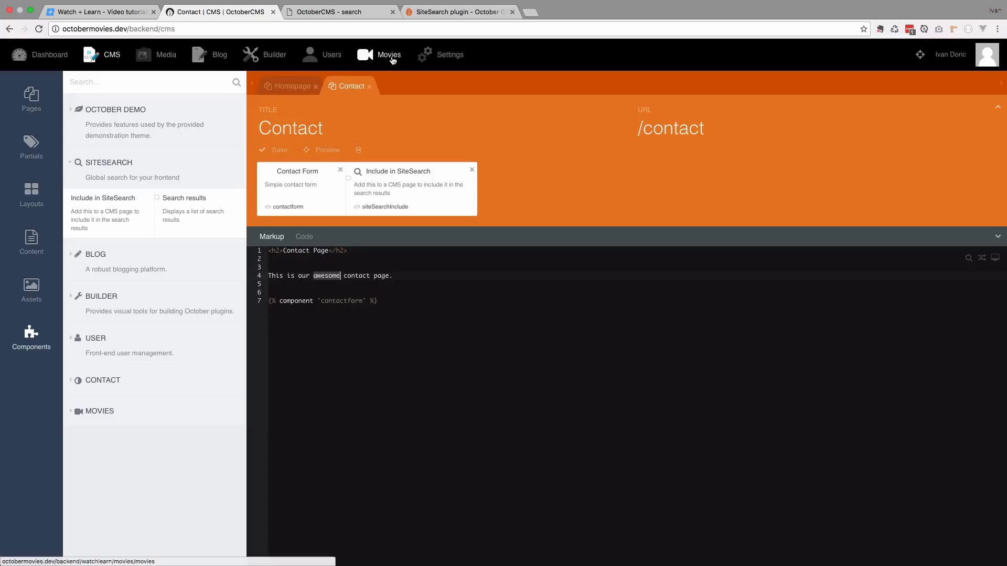
Step: Open the Movies backend section and scroll the SiteSearch docs to the custom documents search example
left_click(416, 128)
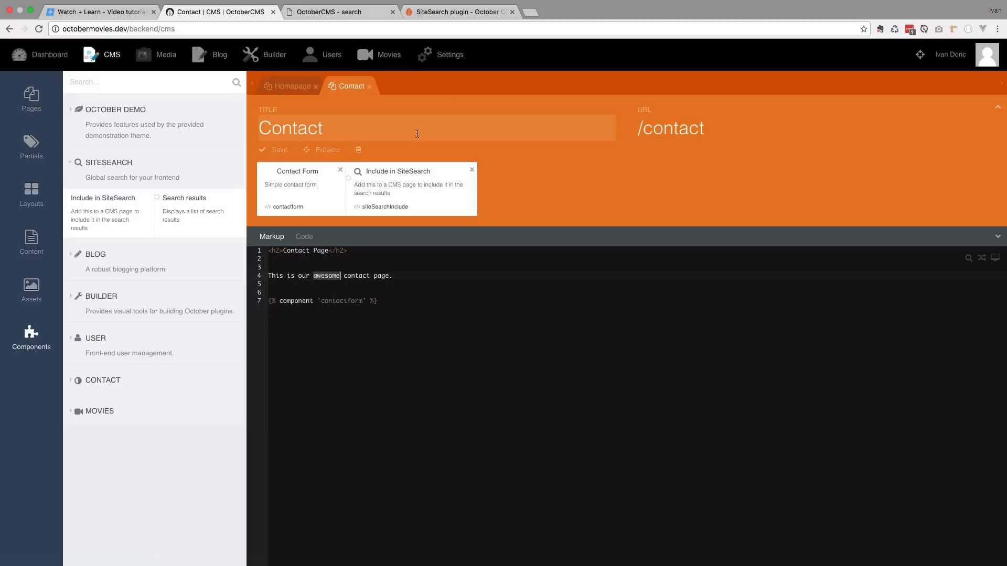
left_click(459, 12)
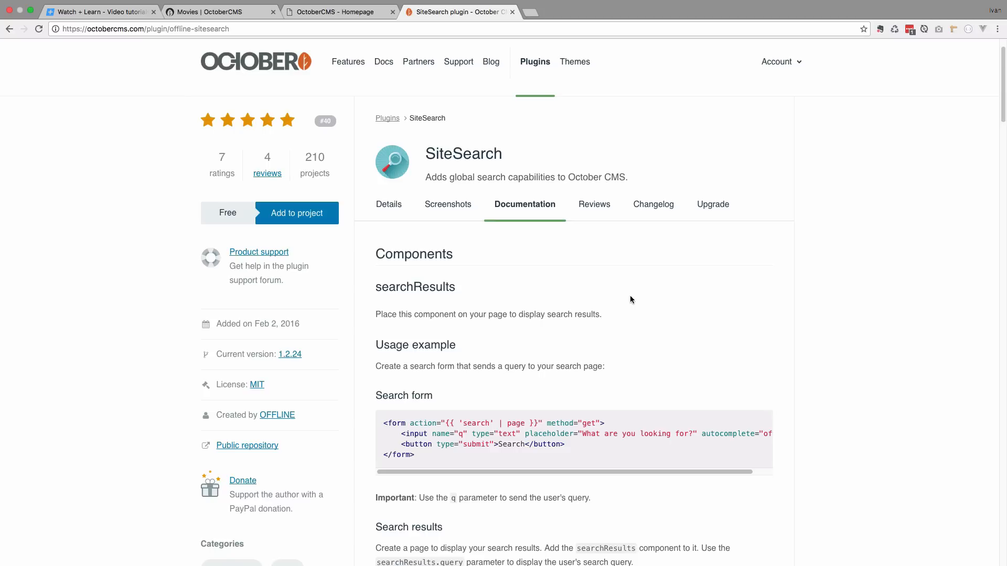
scroll("down", 3)
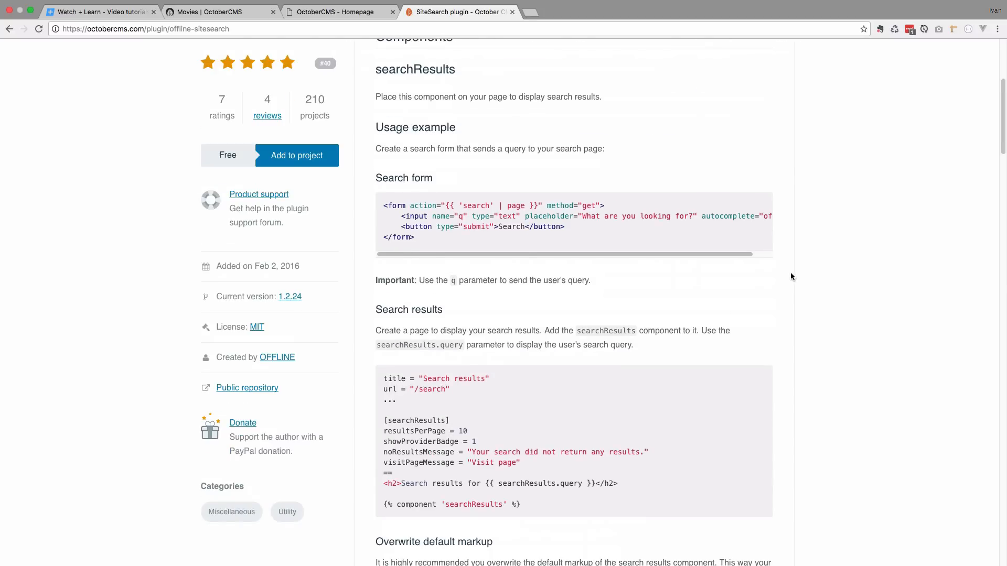
scroll("down", 3)
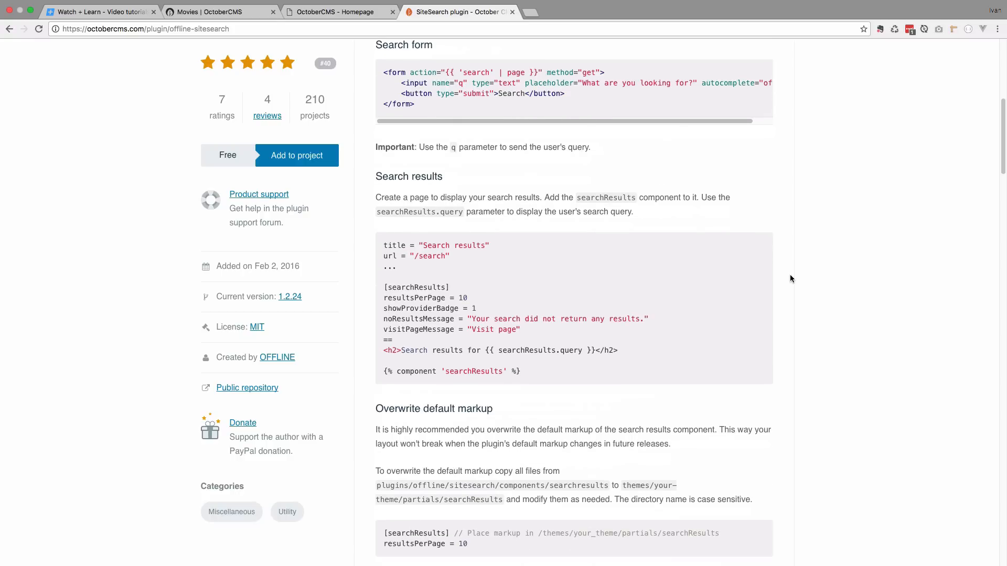
scroll("down", 3)
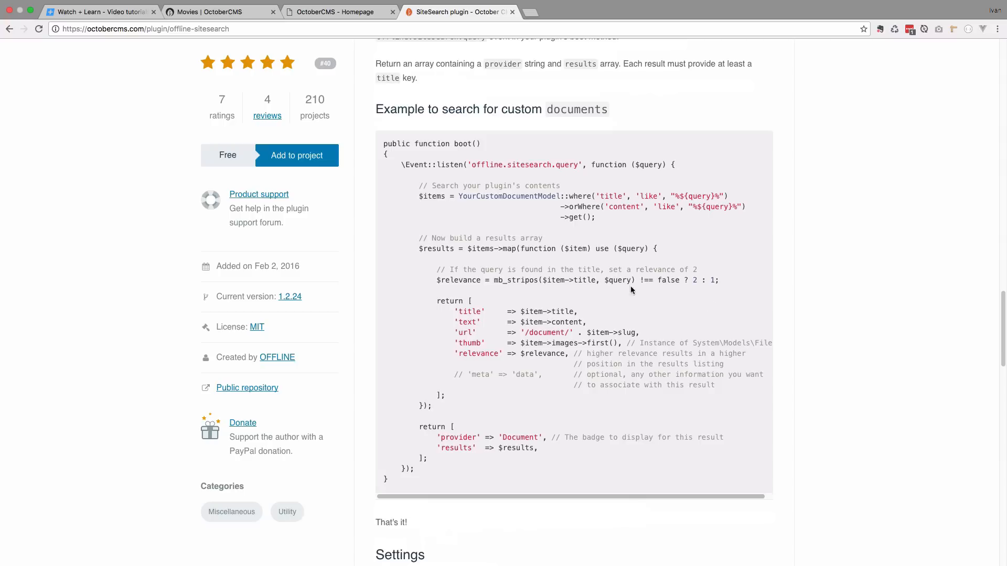
mouse_move(505, 109)
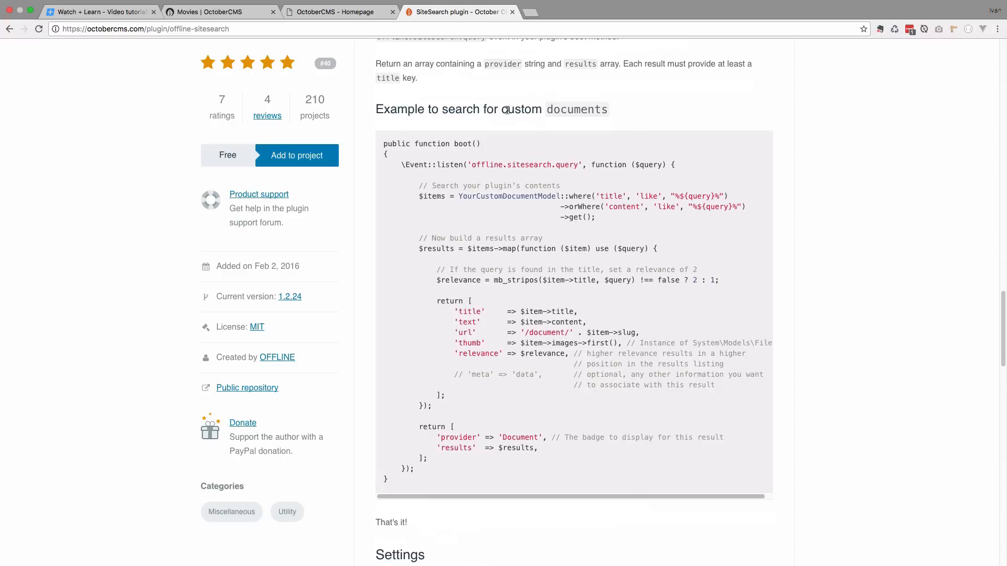
mouse_move(607, 267)
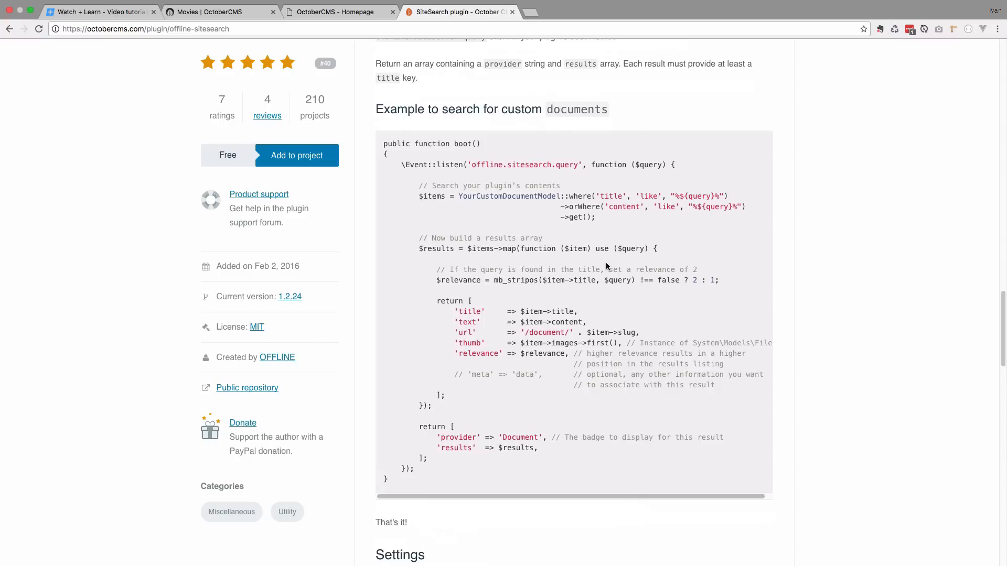
double_click(576, 109)
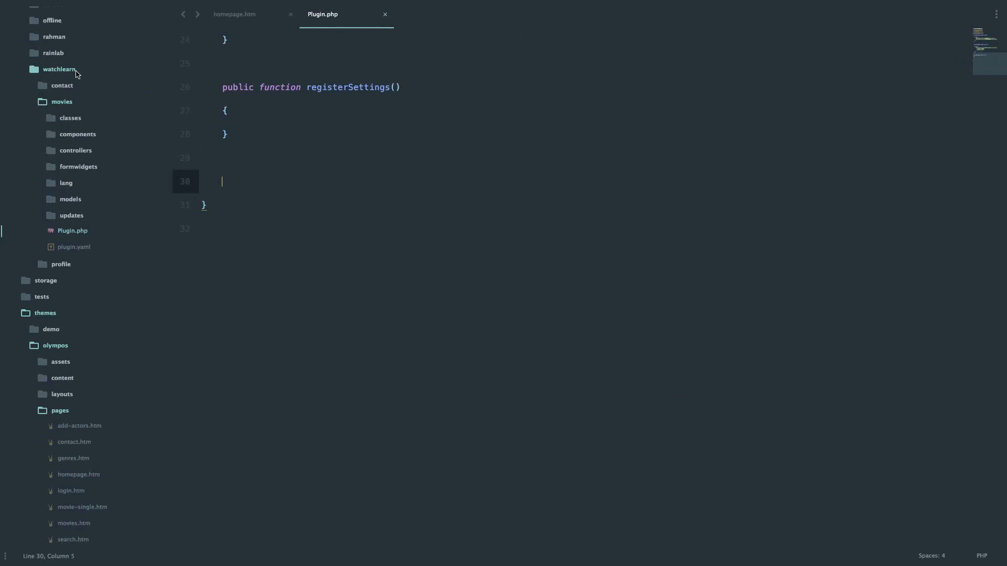
mouse_move(75, 231)
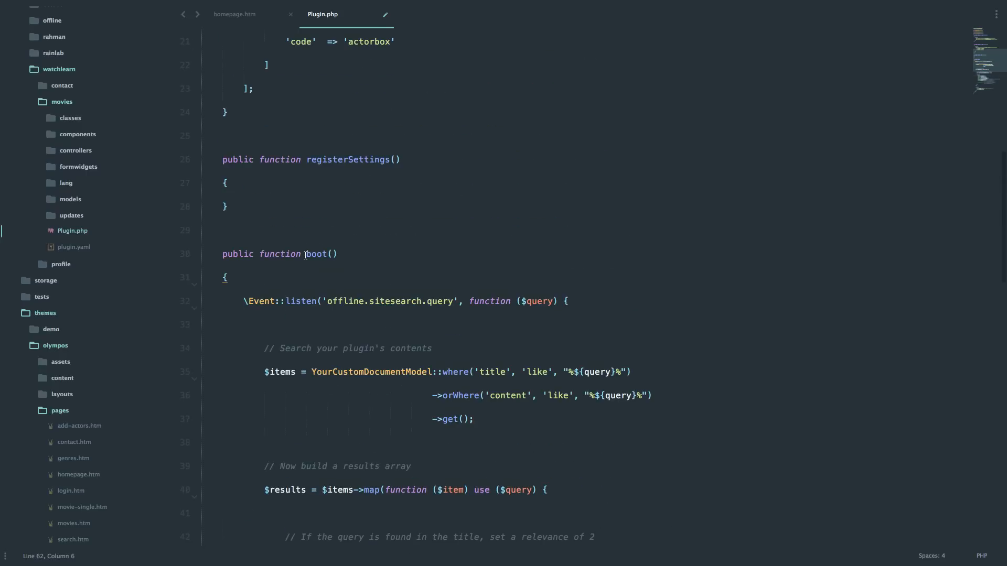
Step: In Plugin.php's boot listener, replace YourCustomDocumentModel with Models\Movie in the query
double_click(320, 254)
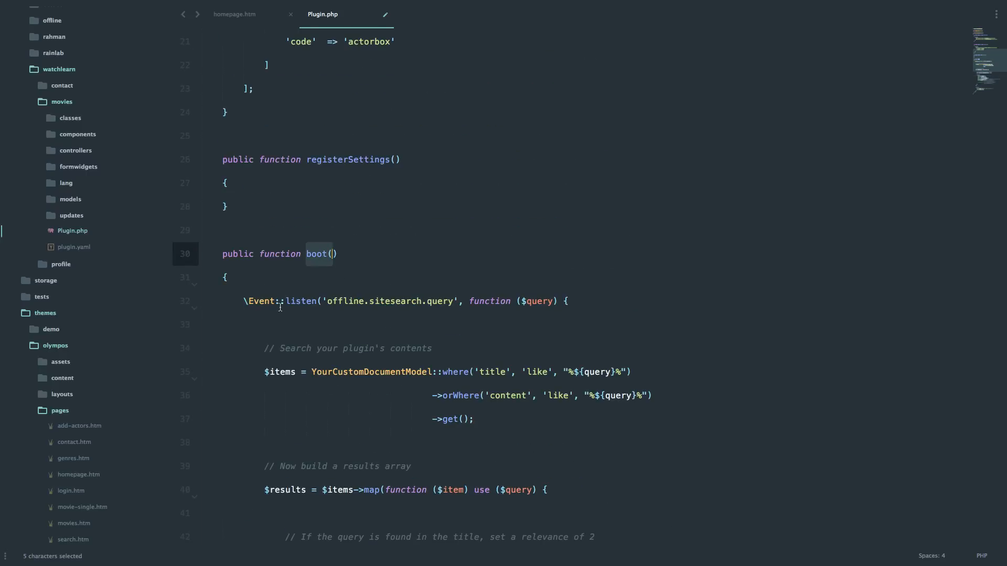
left_click(274, 300)
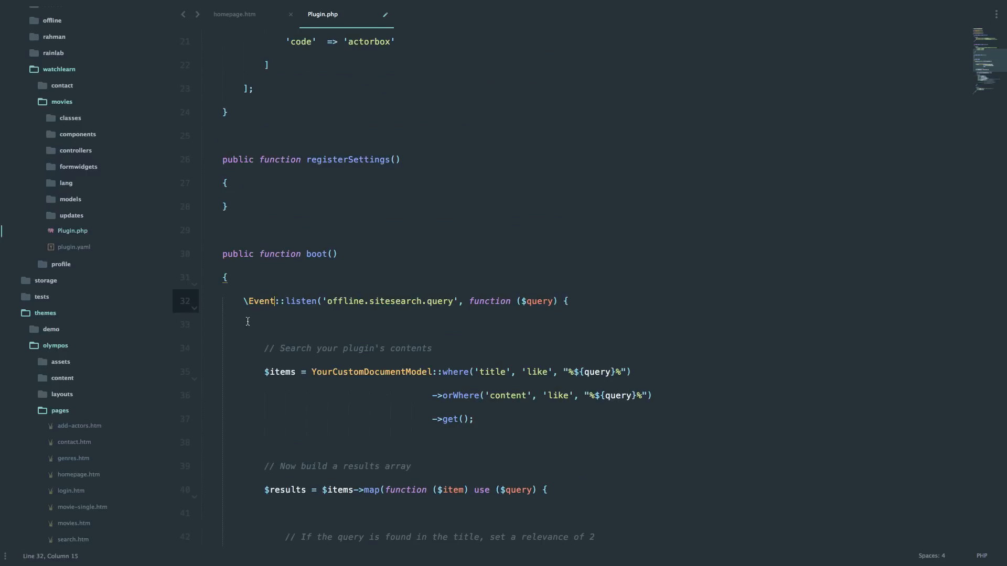
scroll("down", 3)
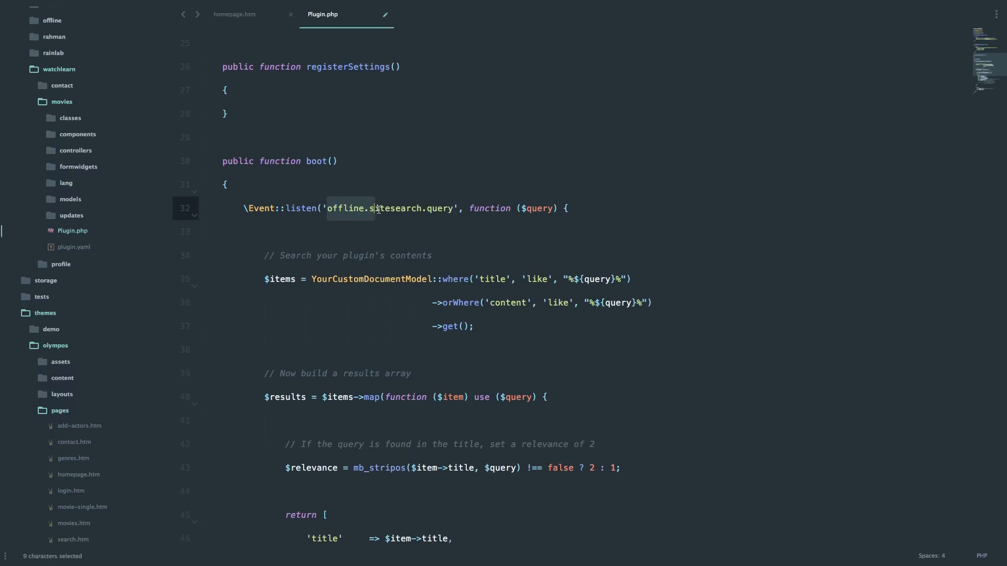
scroll("down", 3)
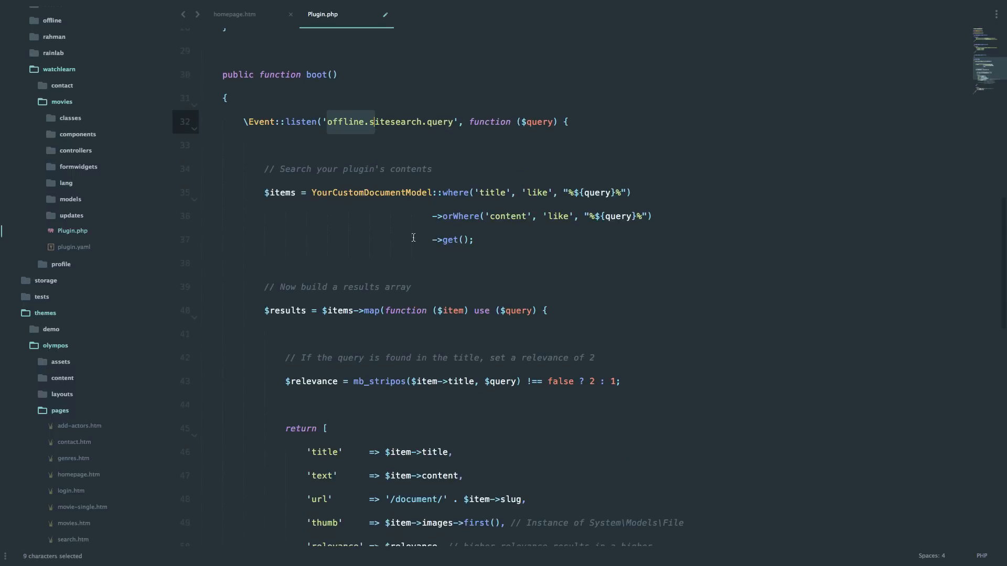
double_click(371, 192)
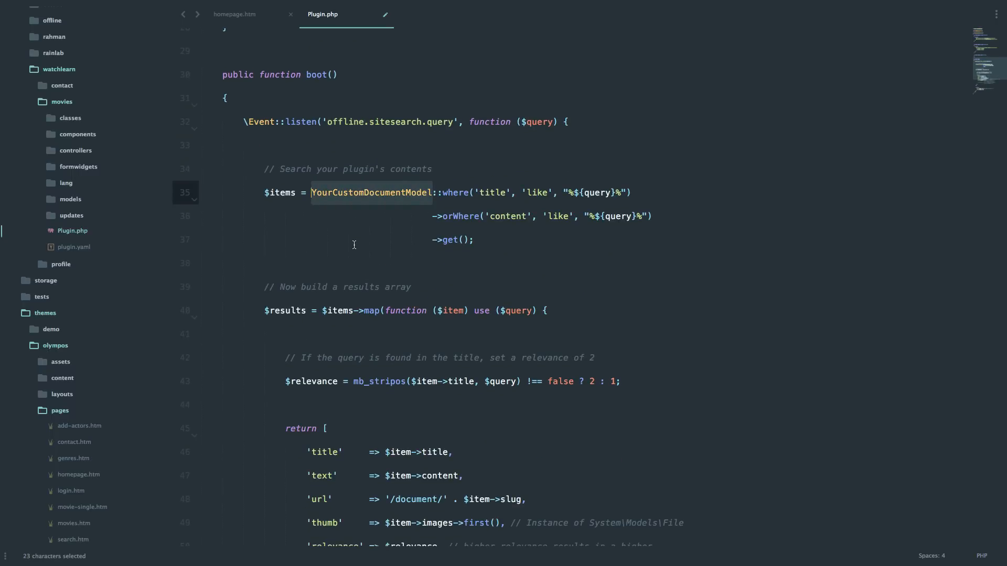
scroll("down", 3)
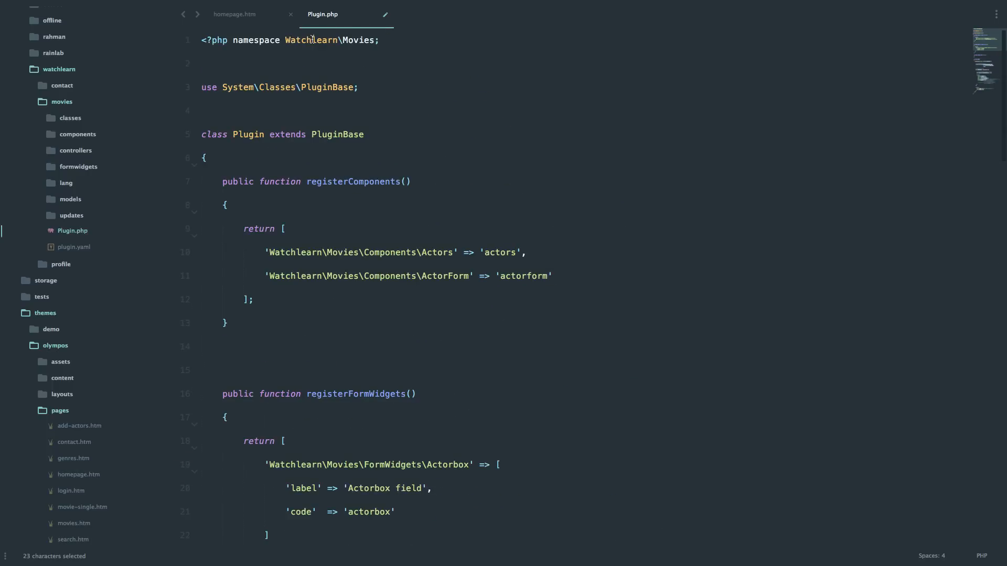
scroll("down", 3)
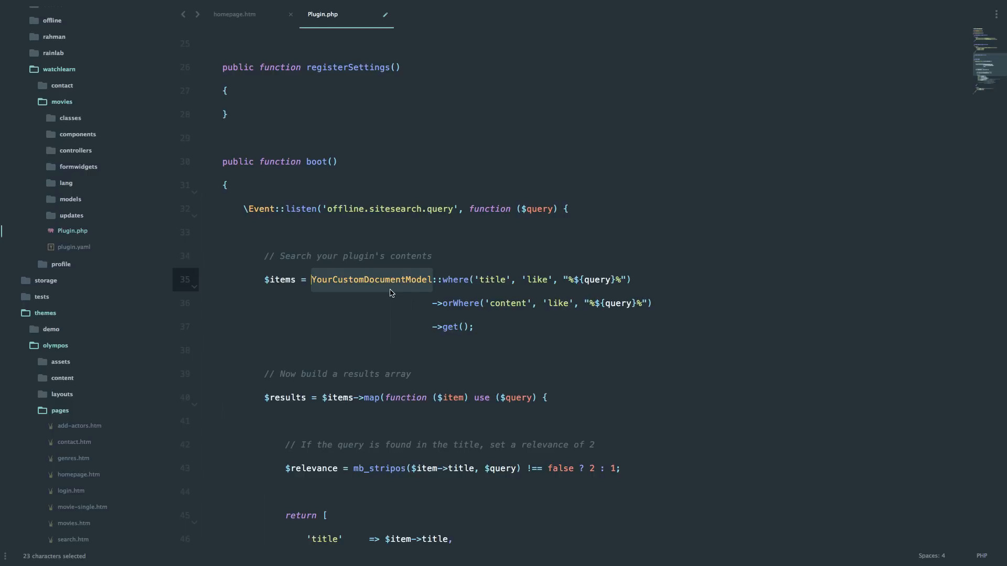
type("Models")
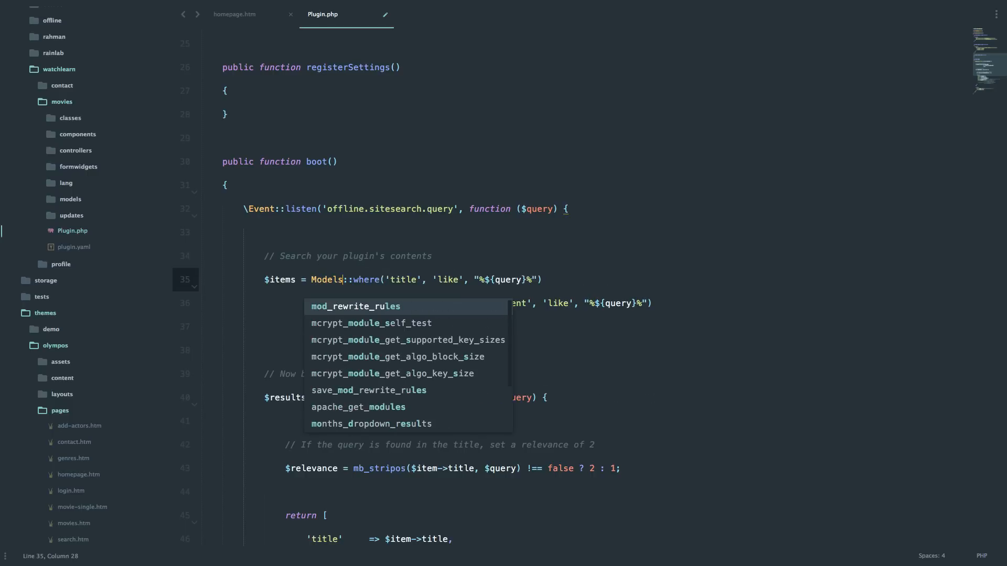
type("\\")
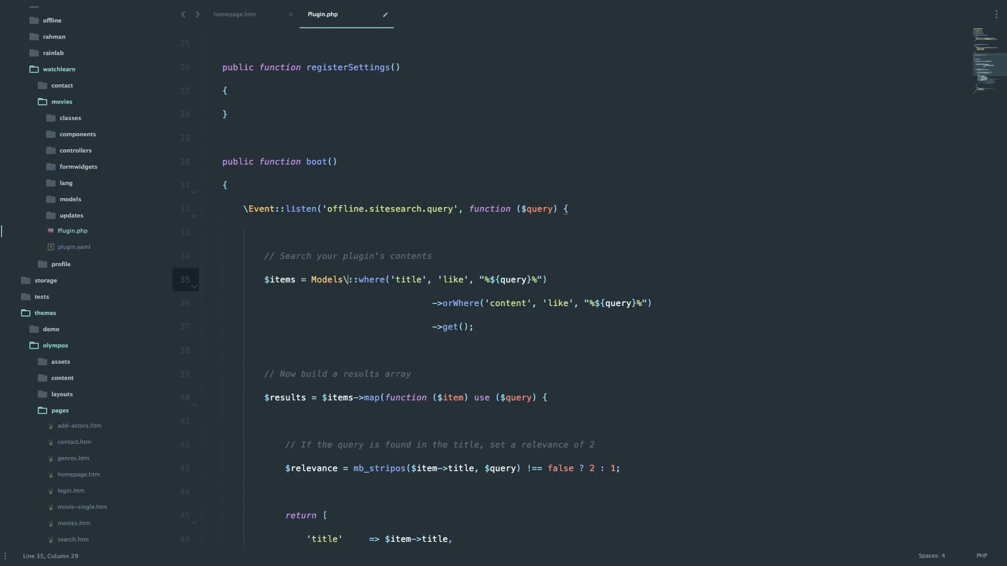
type("Movie")
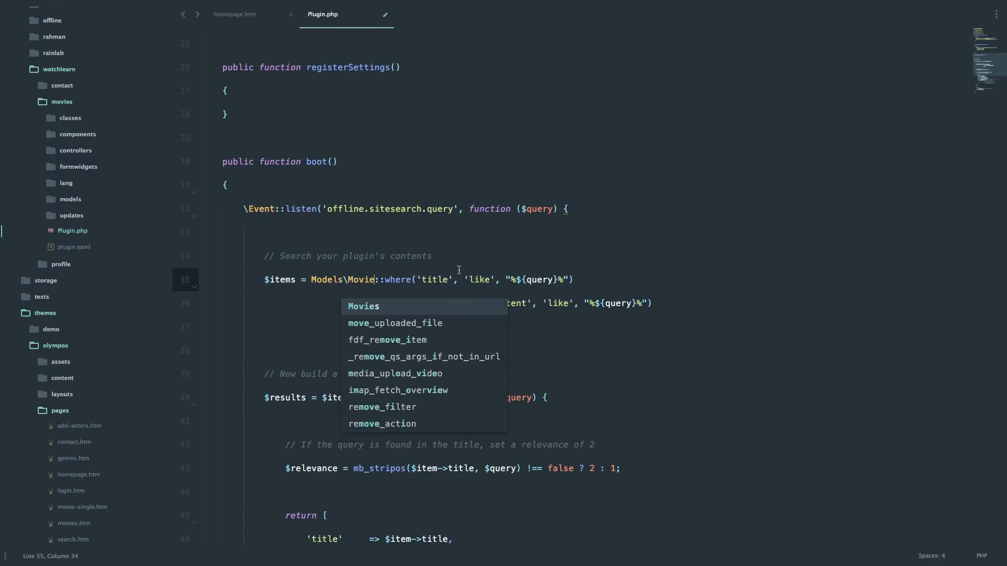
key("Escape")
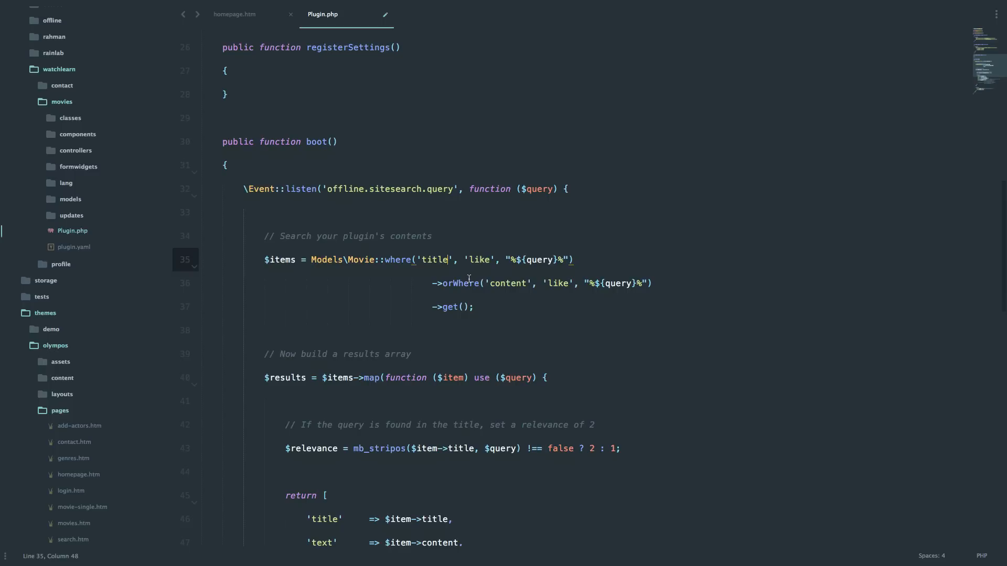
mouse_move(521, 300)
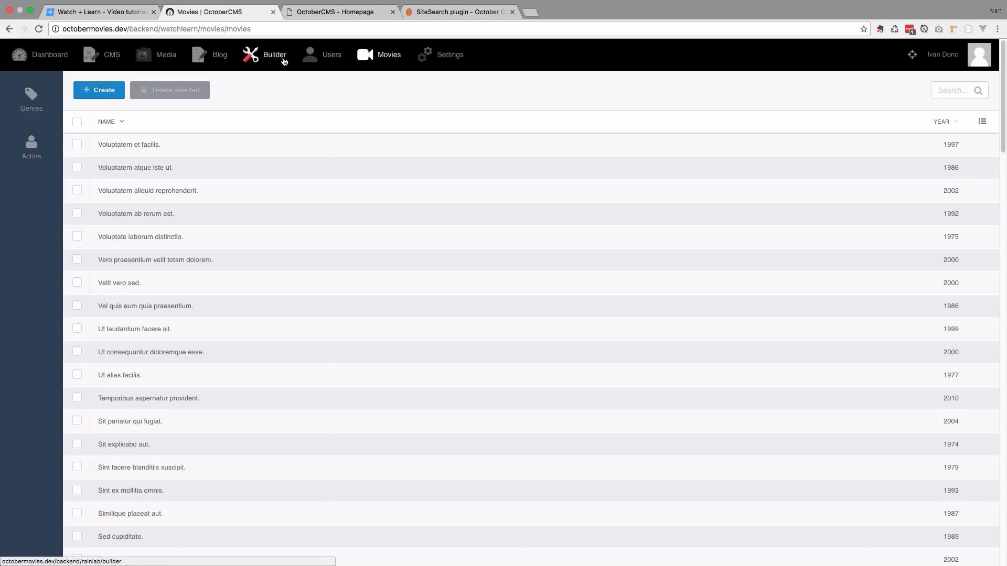
Step: View the watchlearn_movies_ table in Builder: columns id, name, description, year, slug
left_click(274, 54)
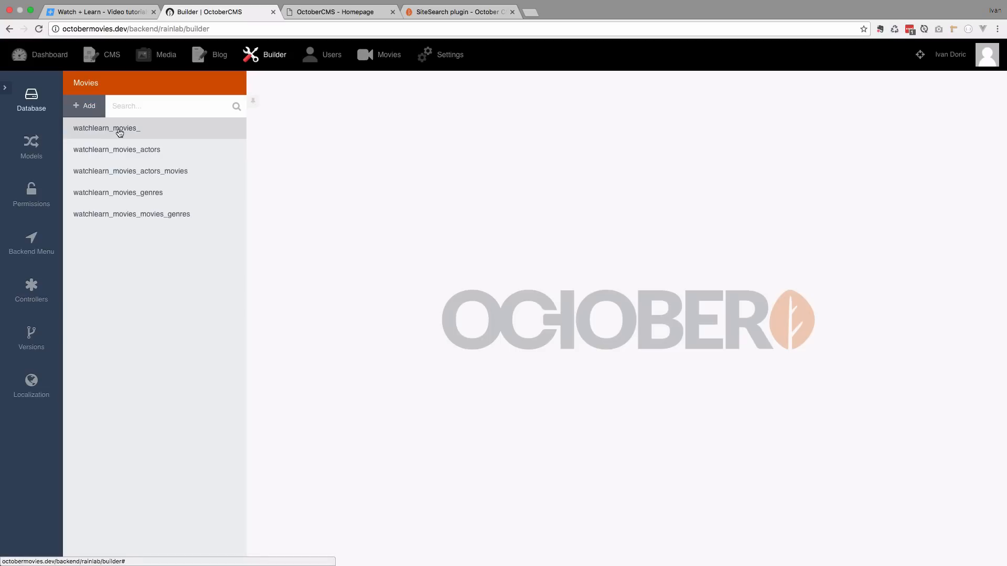
left_click(106, 128)
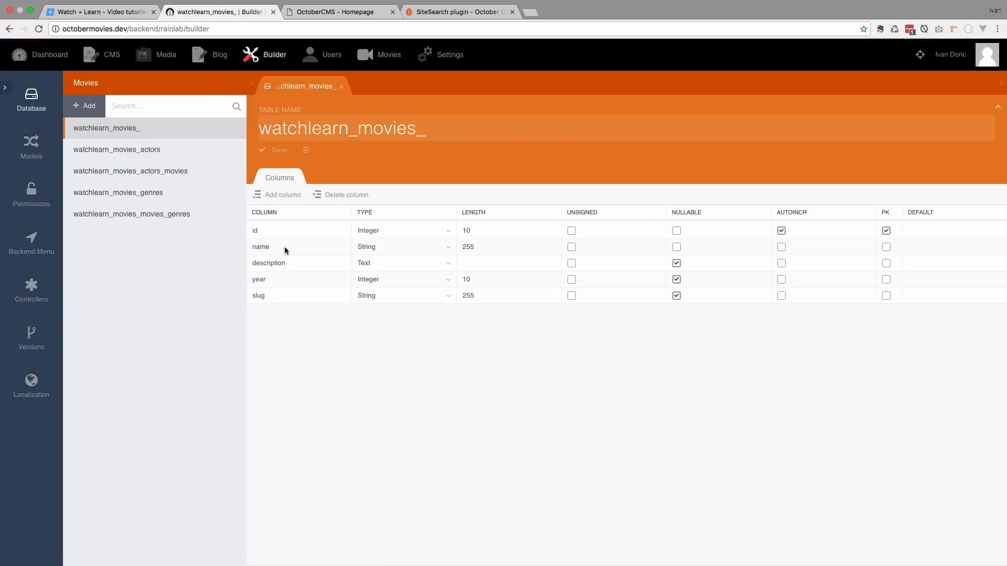
mouse_move(298, 258)
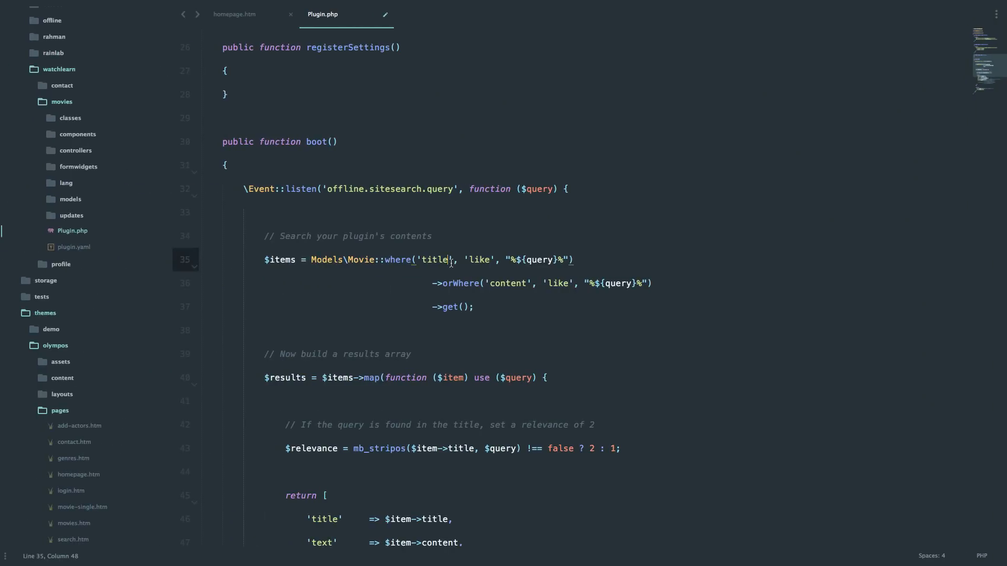
Step: Change the query and result fields from title/content to name and description
key("backspace")
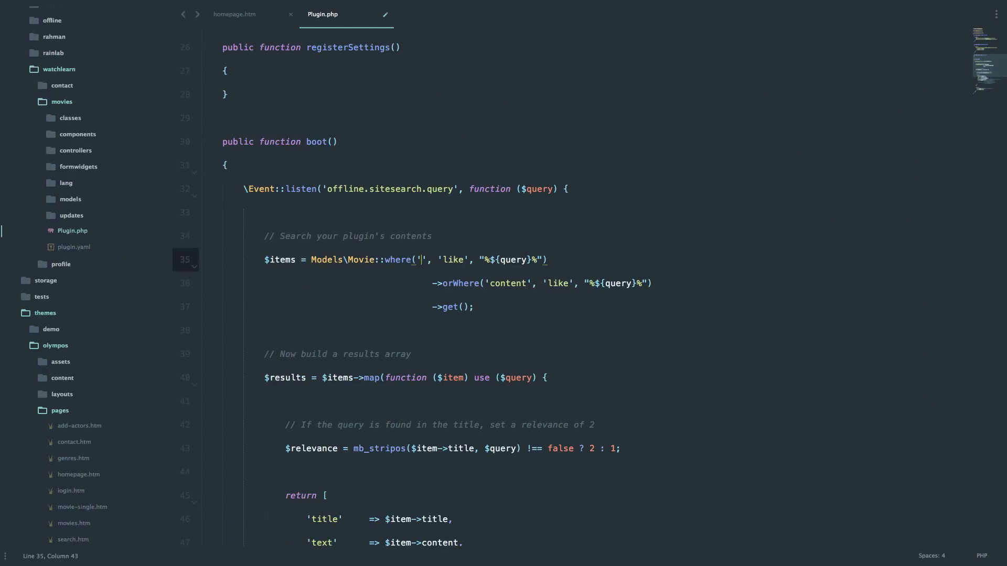
type("description")
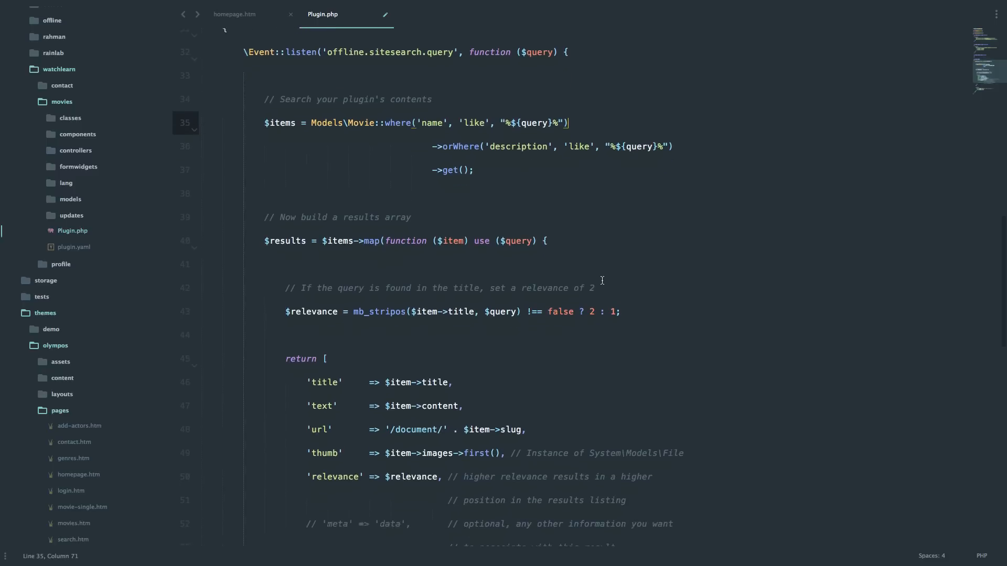
scroll("down", 3)
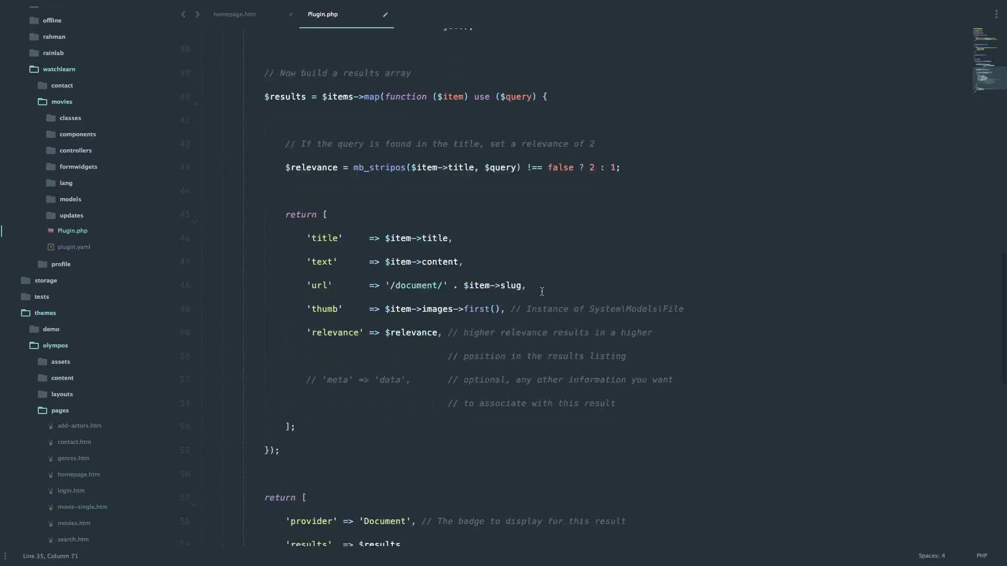
scroll("down", 3)
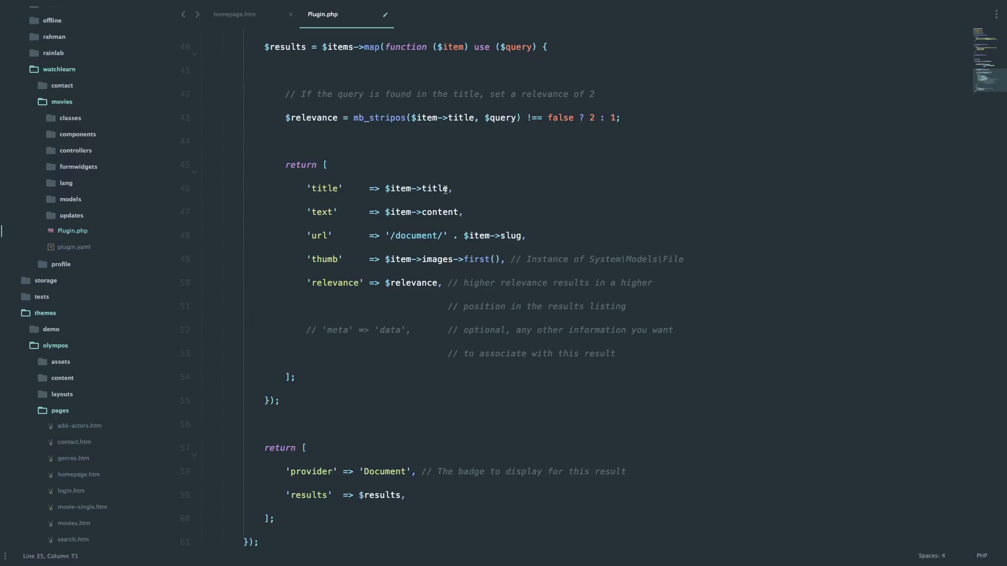
double_click(435, 189)
type("nam")
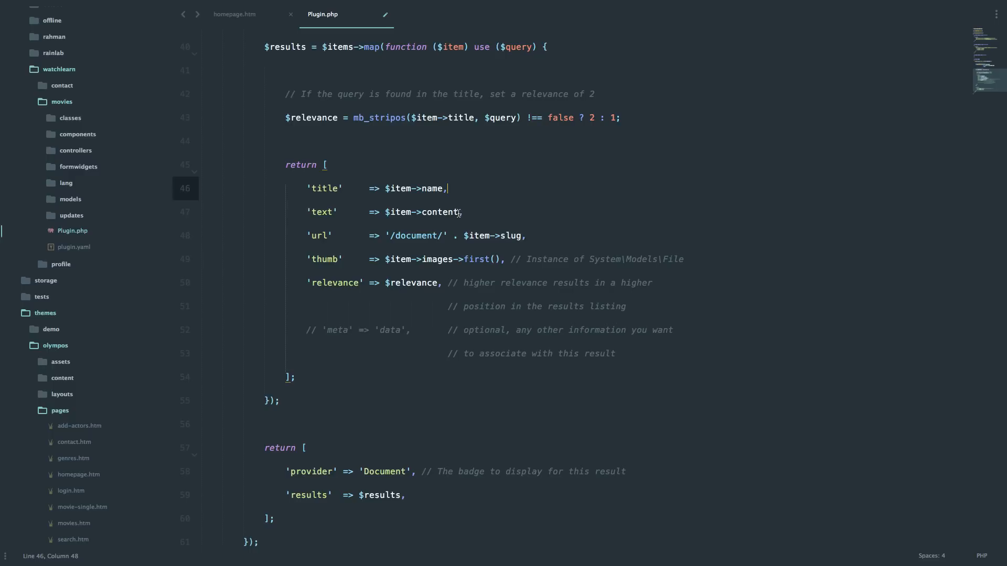
double_click(440, 212)
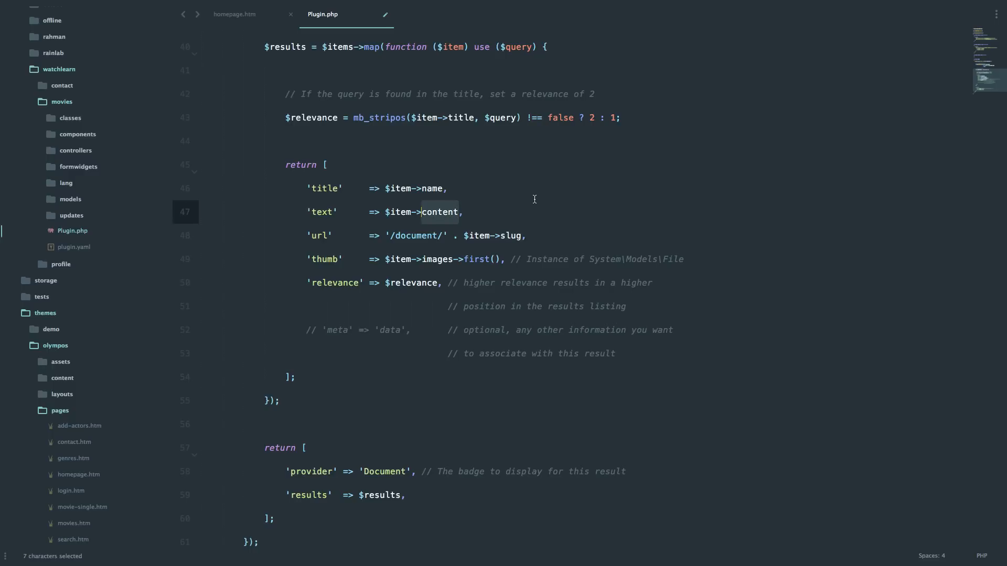
type("description")
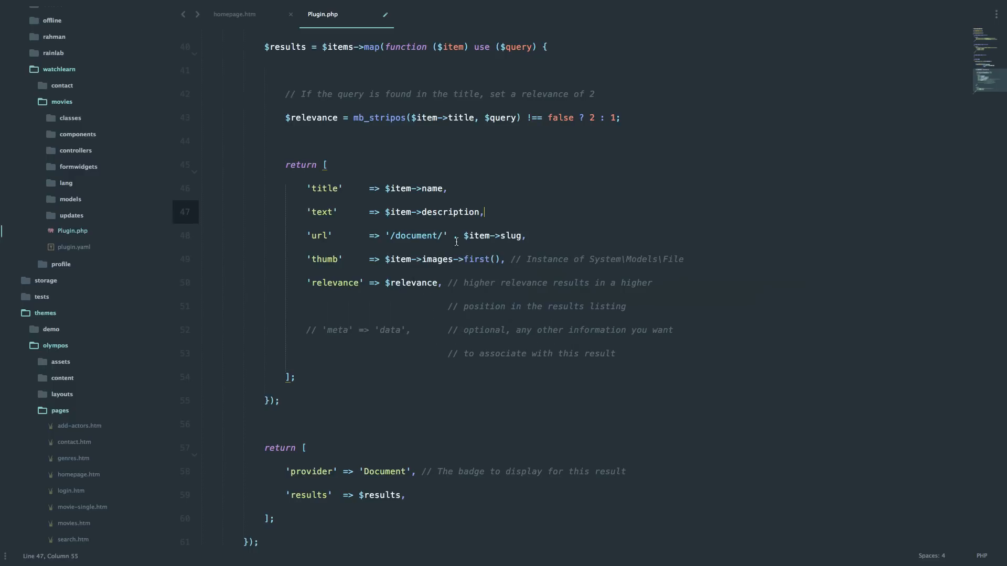
Step: Point result URLs to /movies/movie/ and label the search provider 'Movie'
double_click(416, 235)
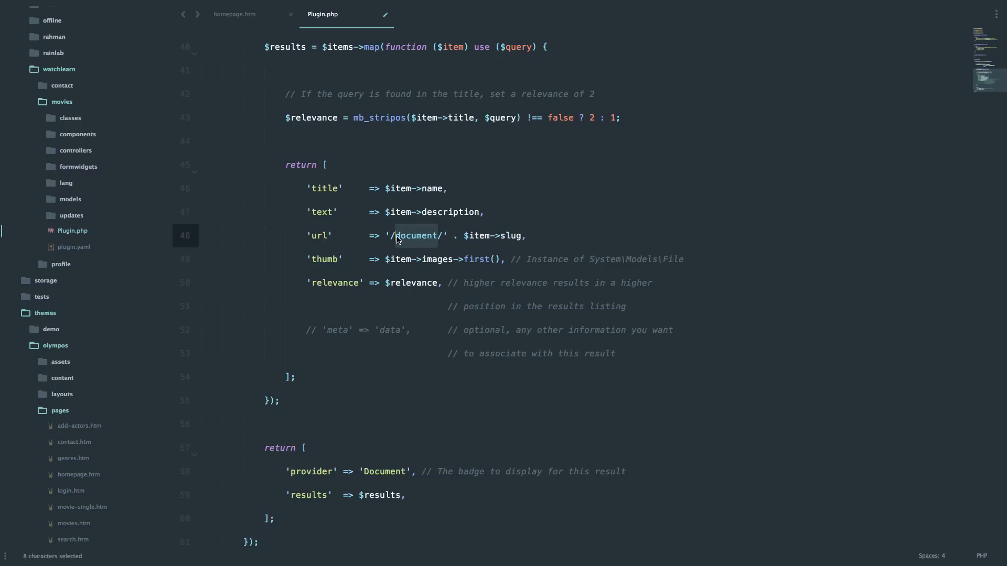
type("movies/movie")
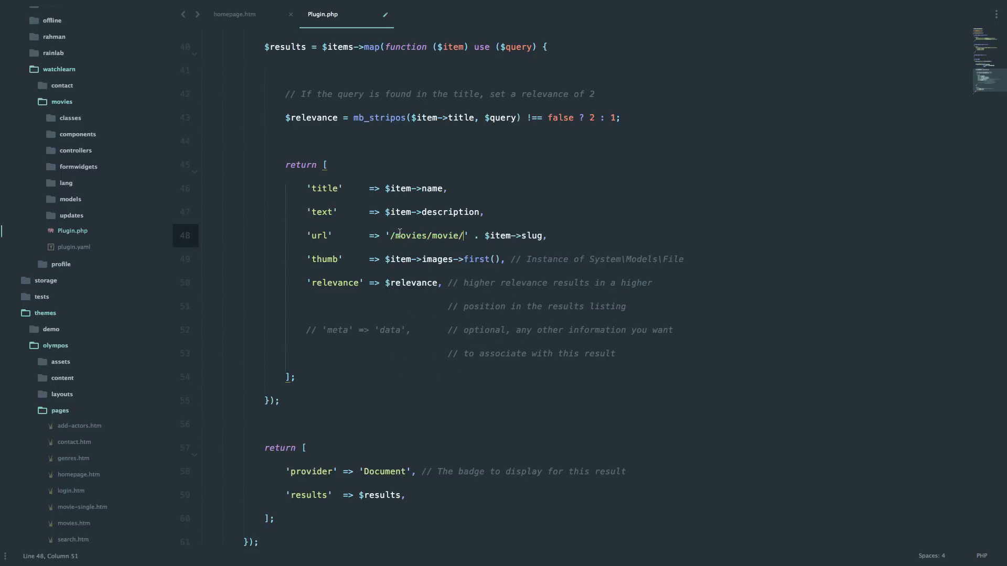
mouse_move(499, 235)
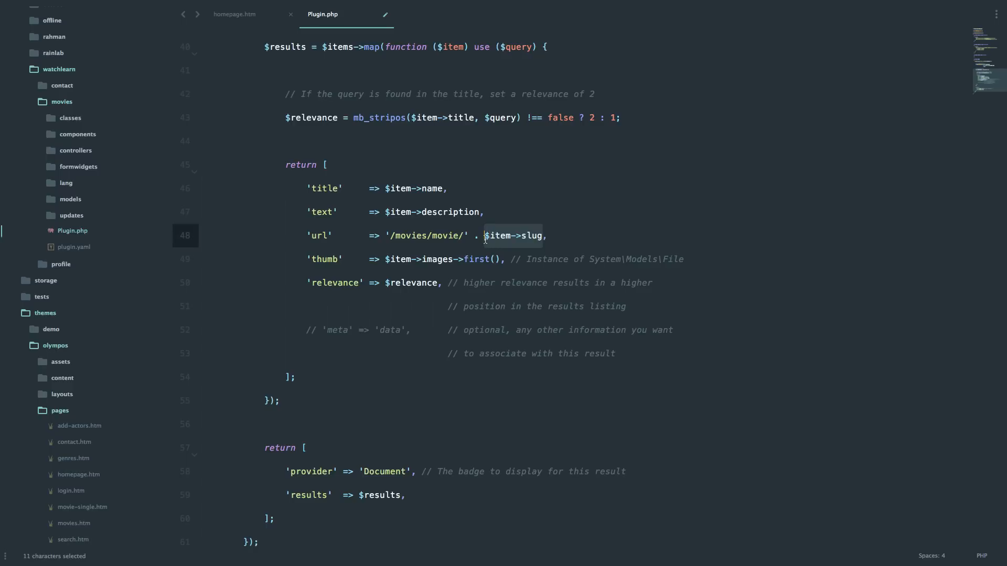
mouse_move(349, 257)
type("//")
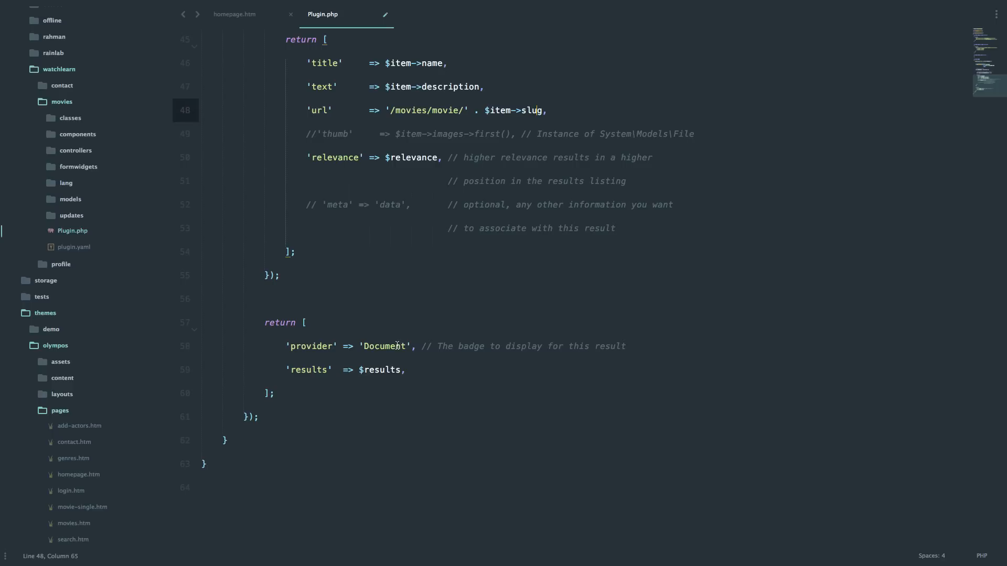
double_click(384, 346)
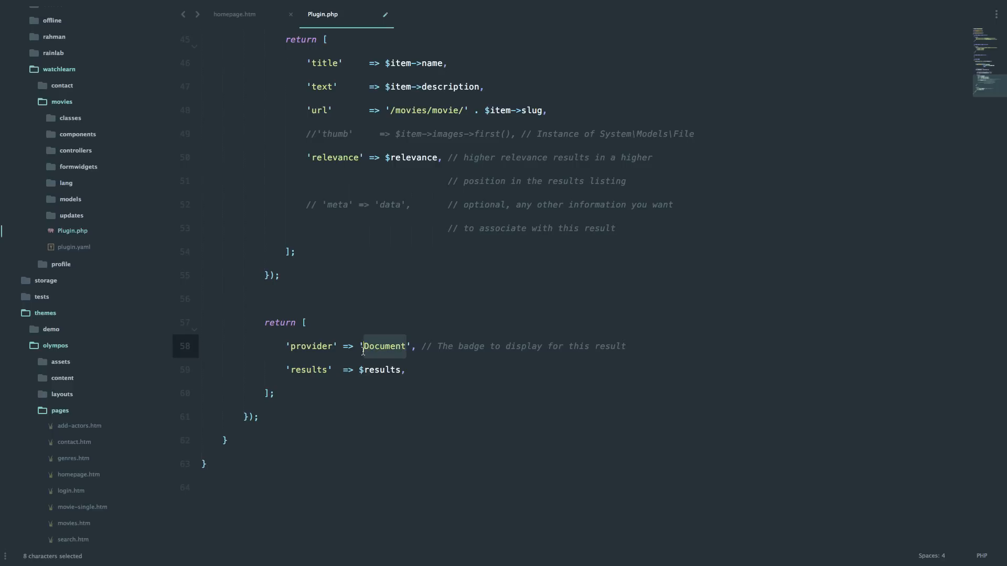
mouse_move(449, 297)
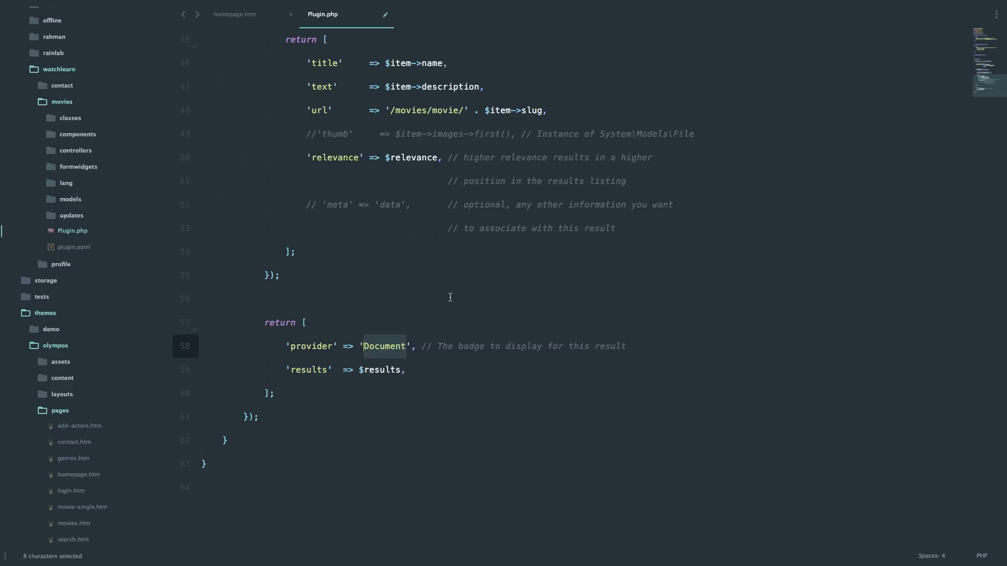
type("Movie")
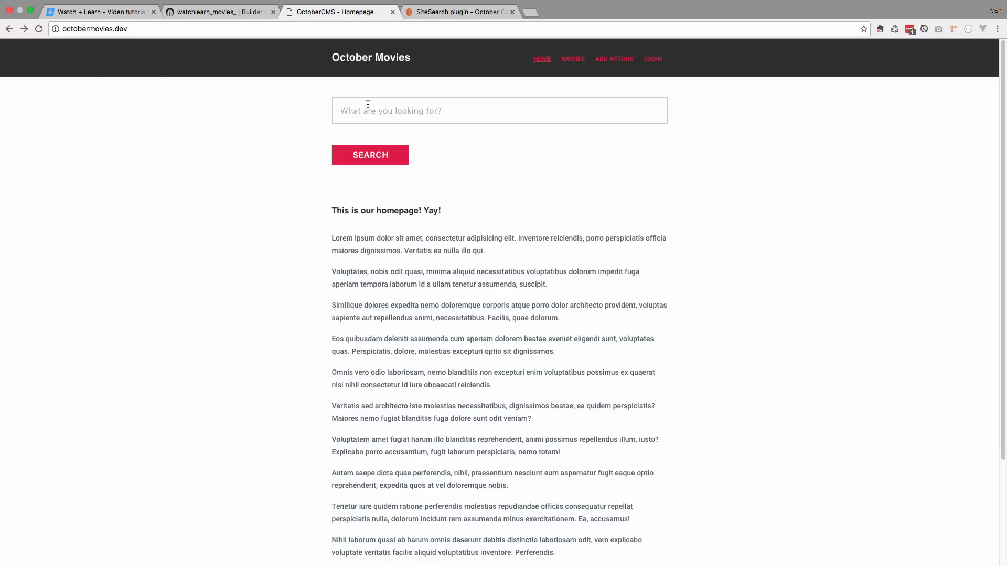
Step: Search the movie site for 'lorem' and see results badged as Movie
left_click(499, 111)
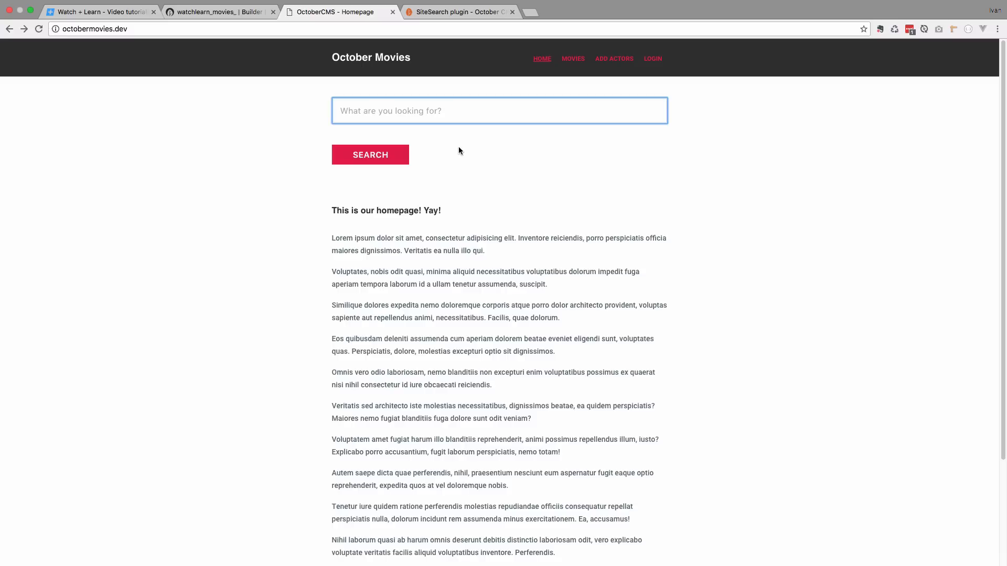
type("lor")
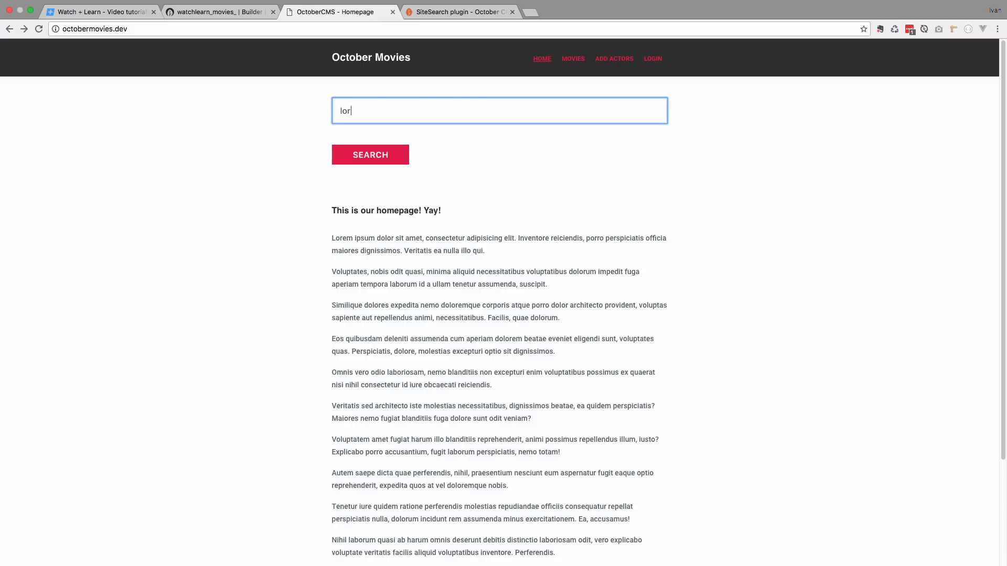
left_click(369, 155)
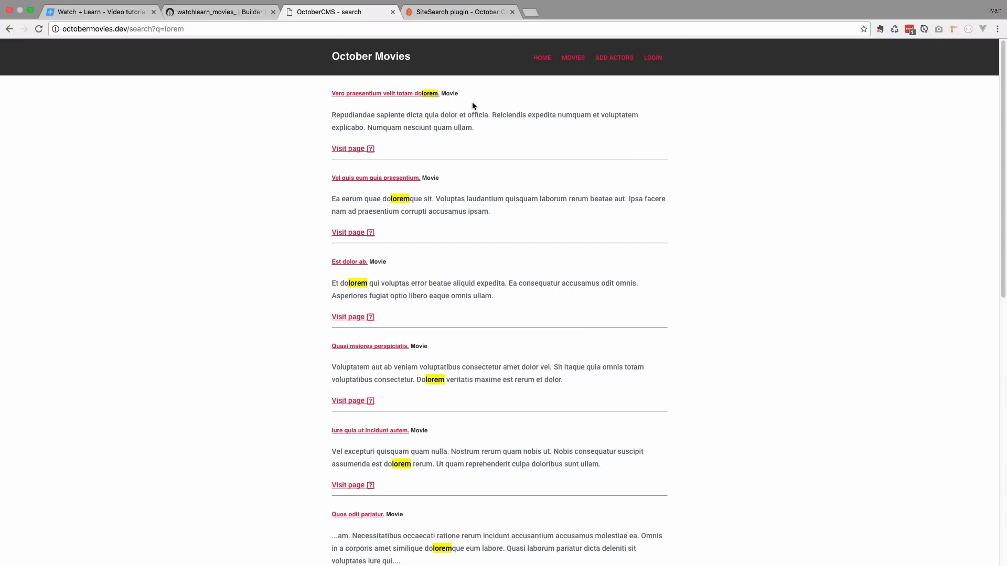
double_click(449, 93)
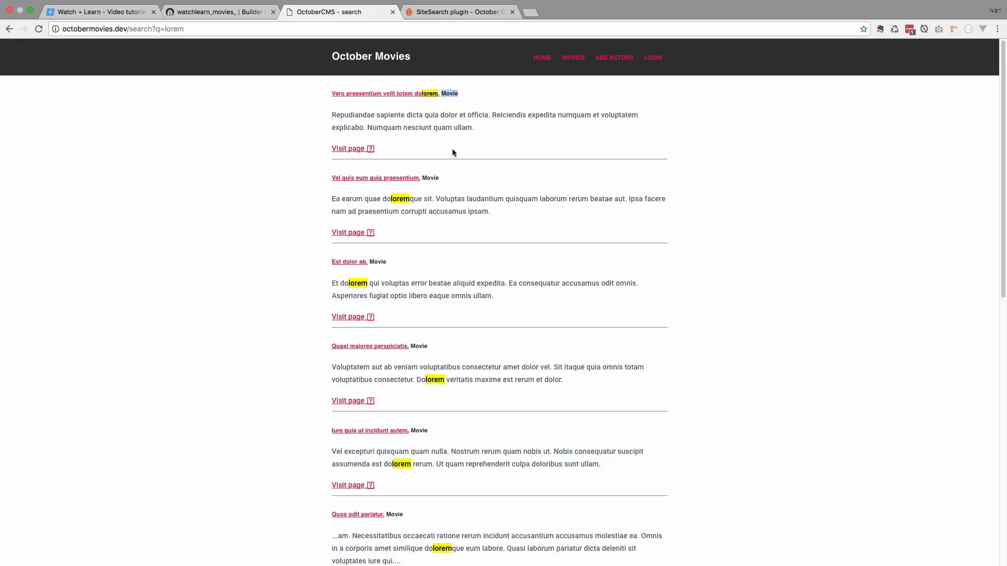
Step: Go to page 2 of the lorem results and scroll through them
scroll("down", 3)
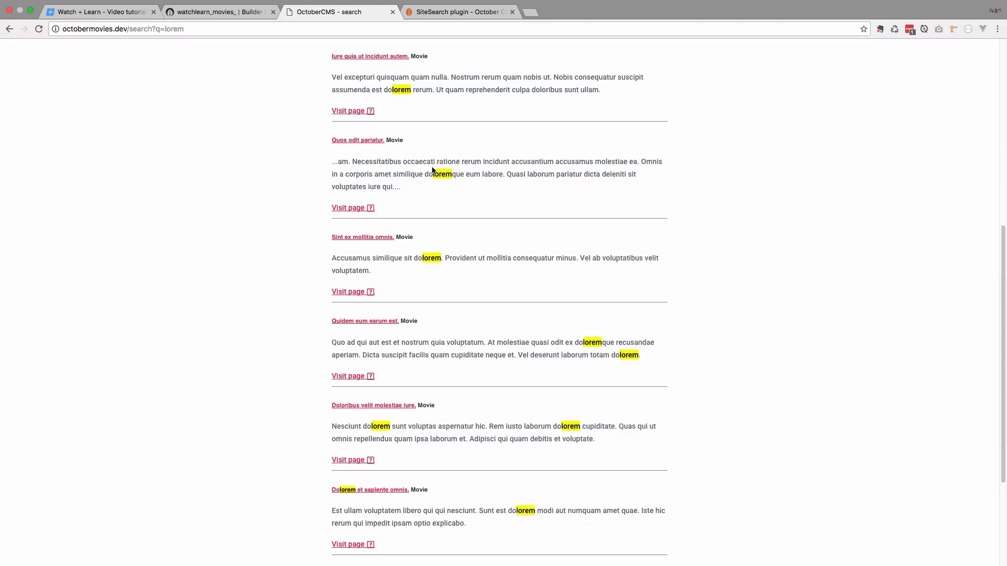
left_click(334, 436)
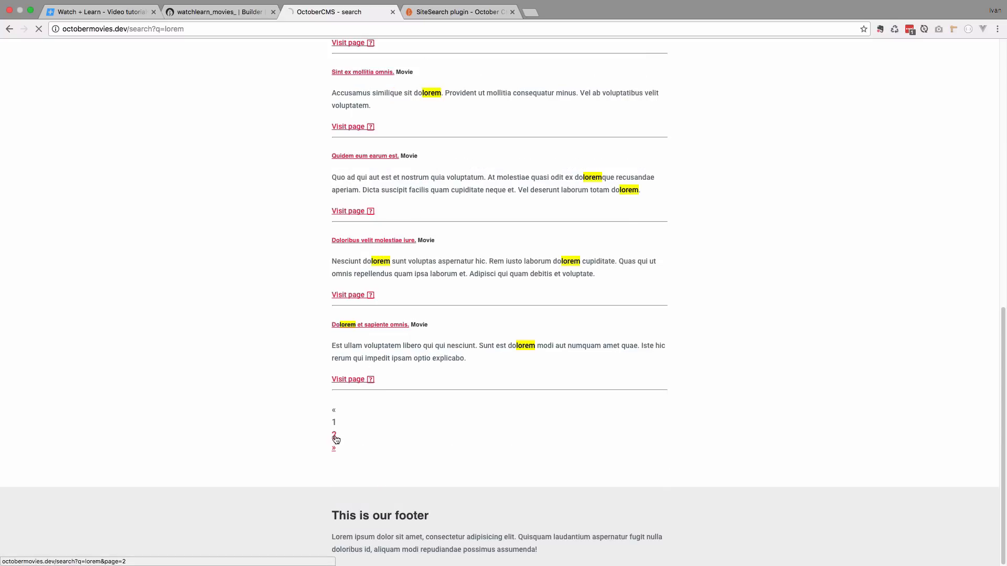
left_click(333, 435)
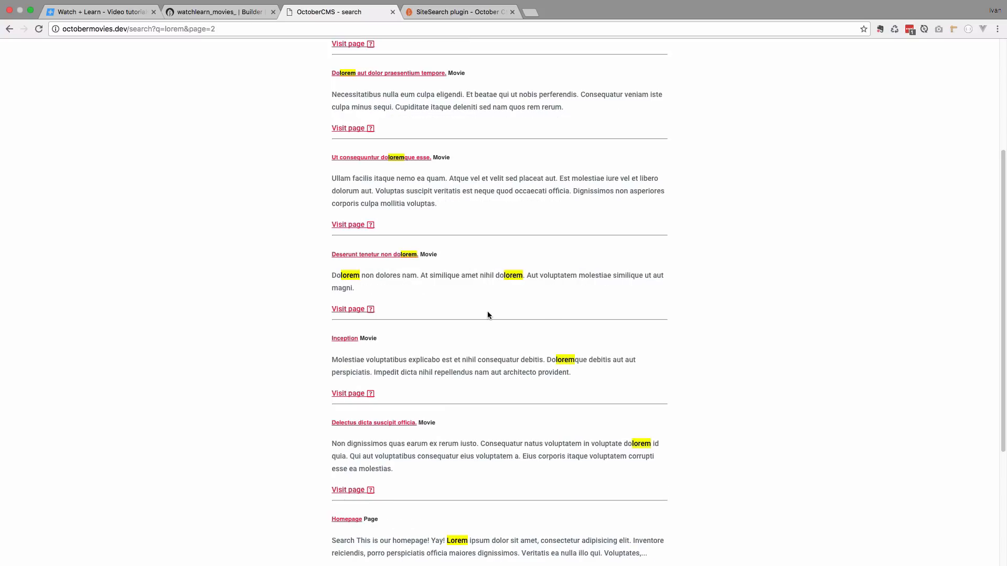
scroll("down", 3)
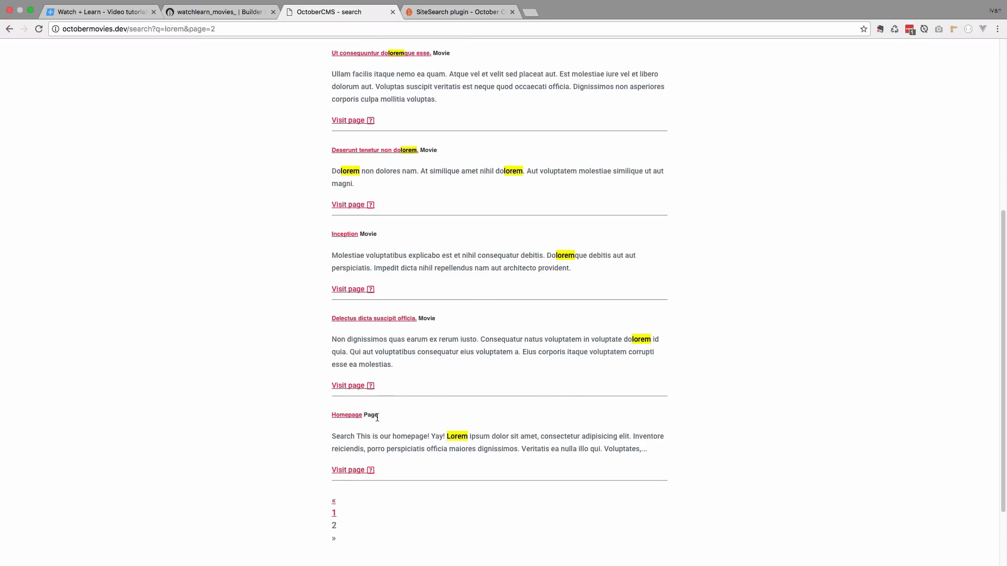
scroll("up", 3)
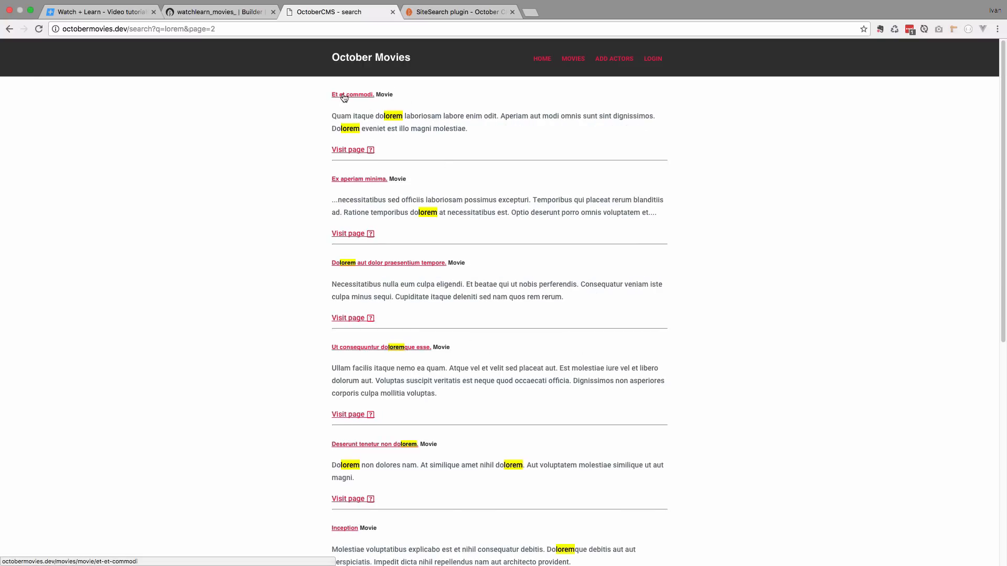
left_click_drag(331, 115, 468, 129)
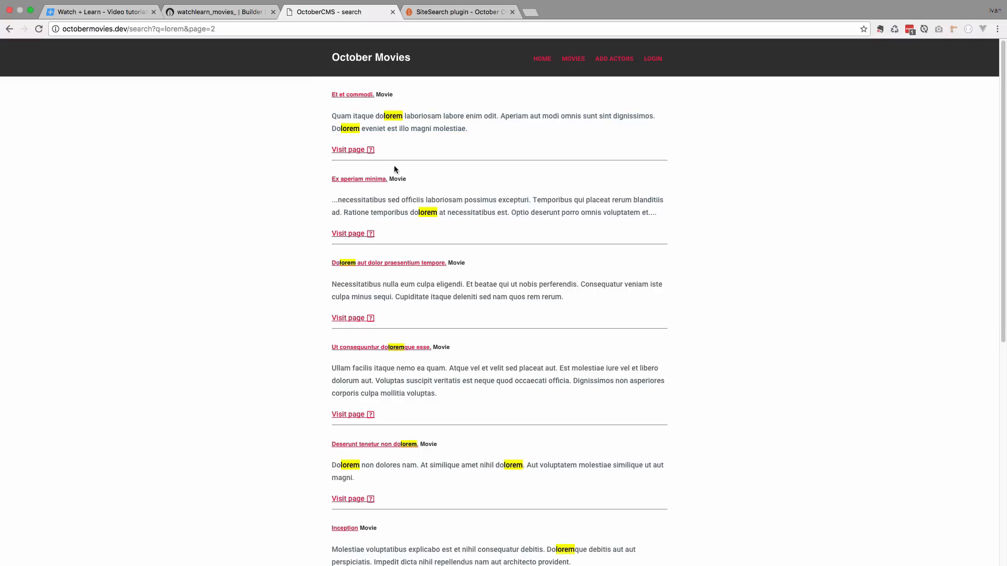
mouse_move(553, 386)
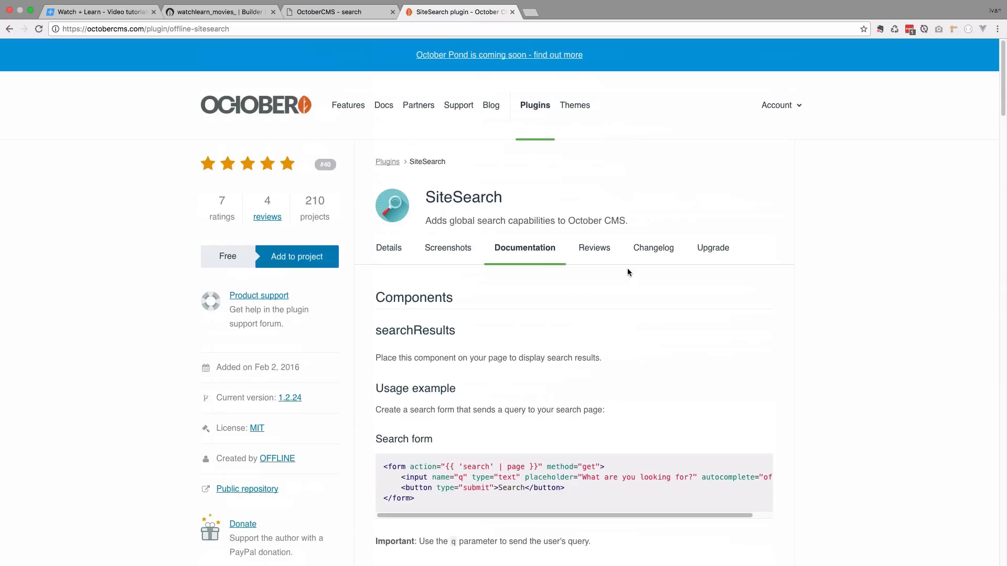
scroll("down", 3)
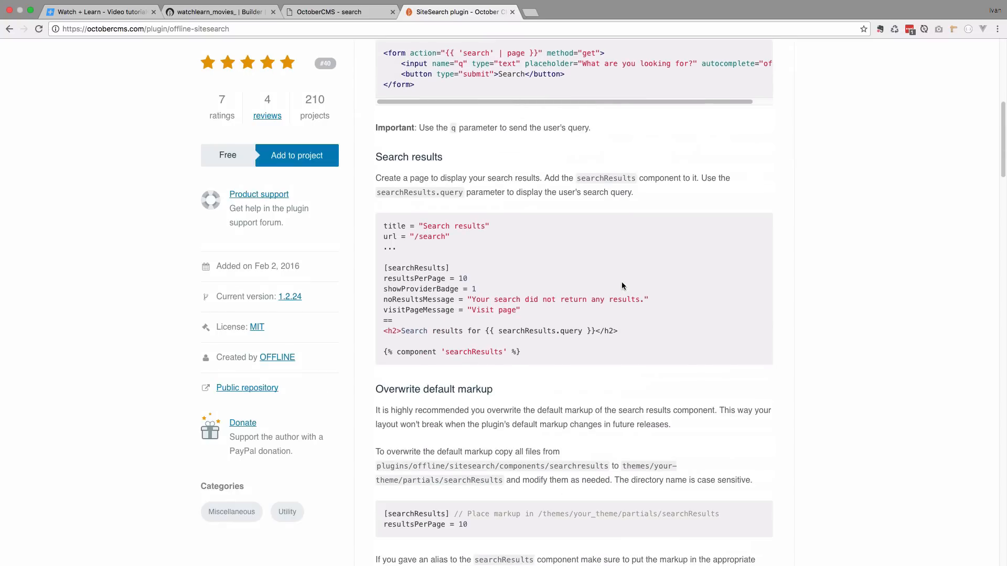
scroll("down", 3)
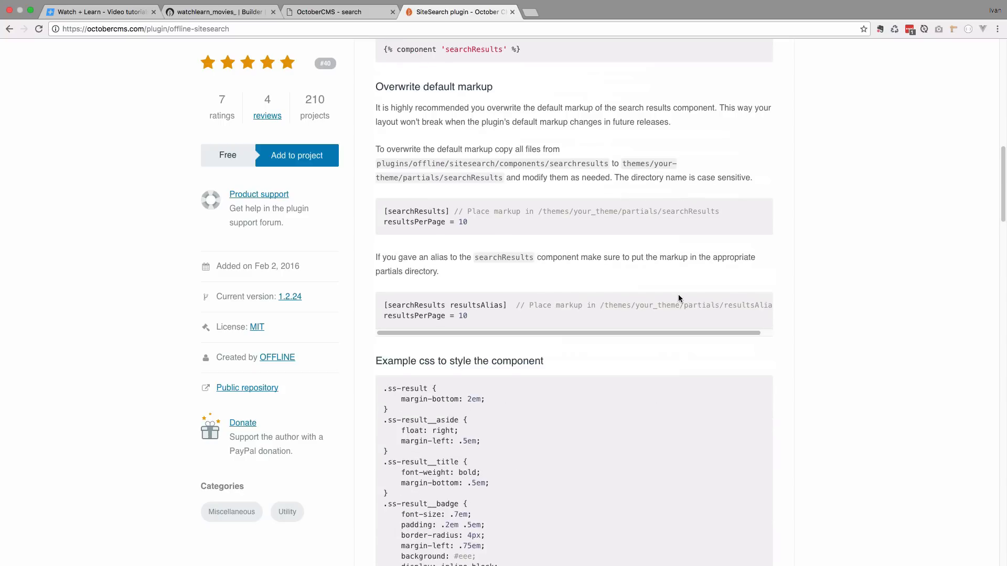
scroll("down", 3)
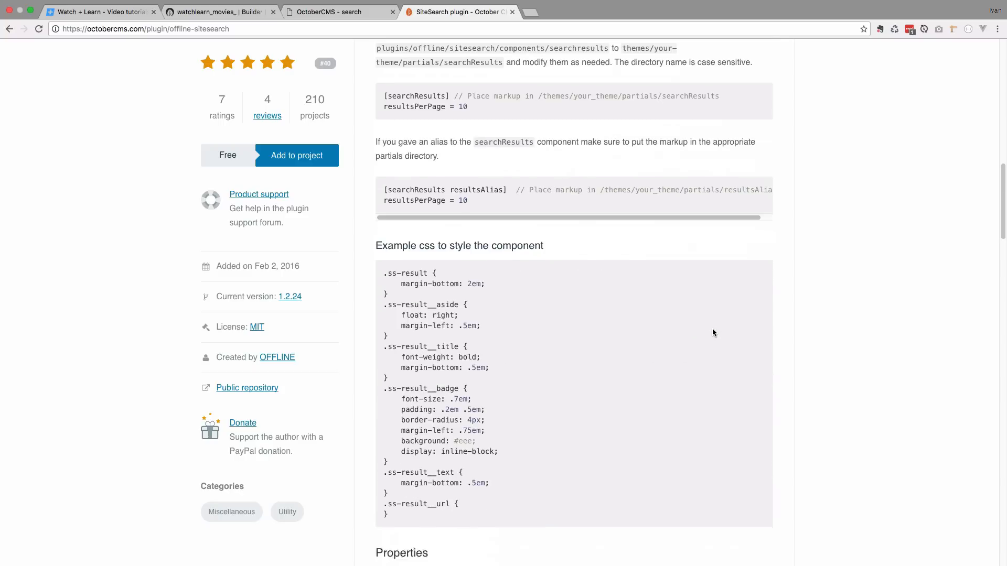
scroll("down", 3)
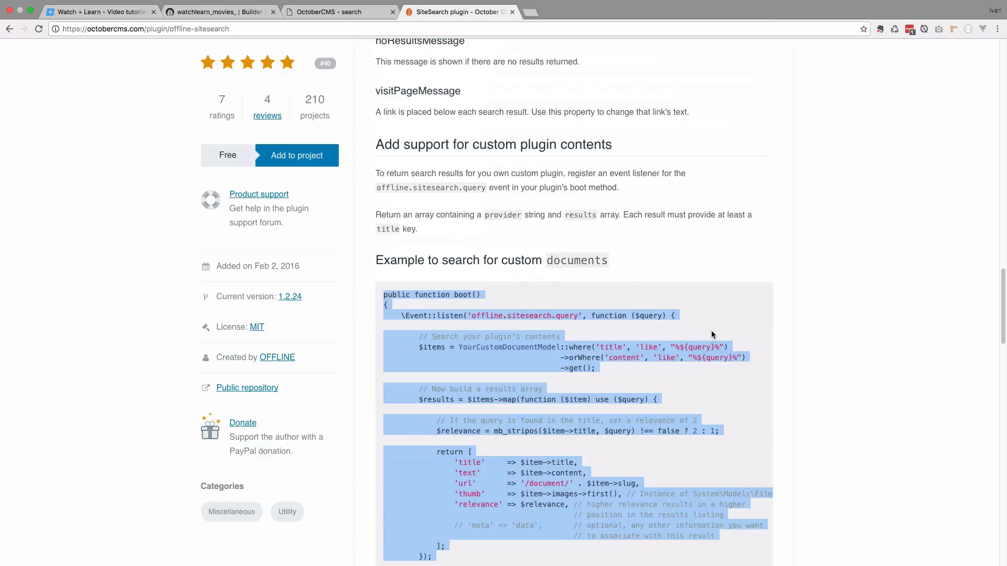
scroll("down", 3)
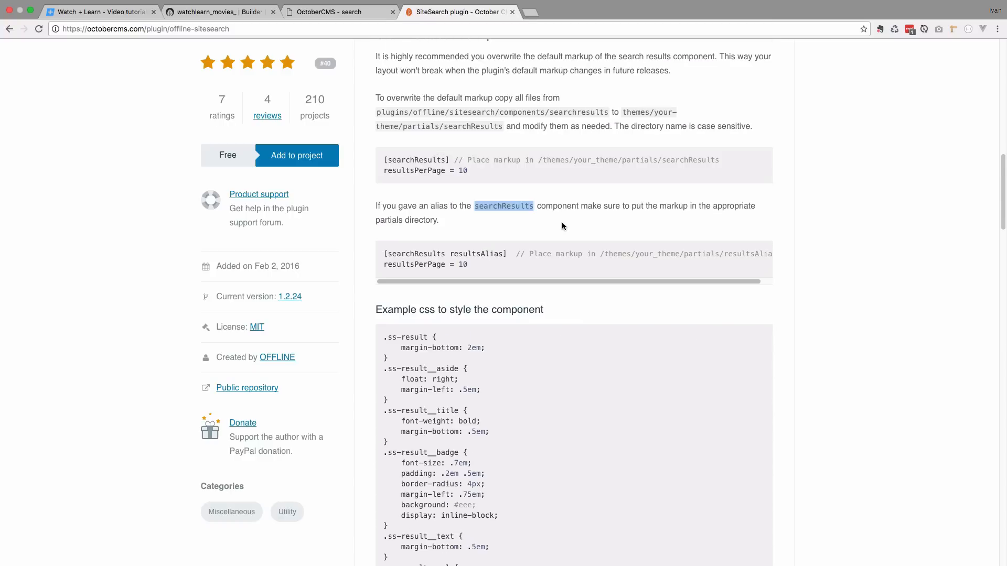
left_click_drag(375, 98, 462, 98)
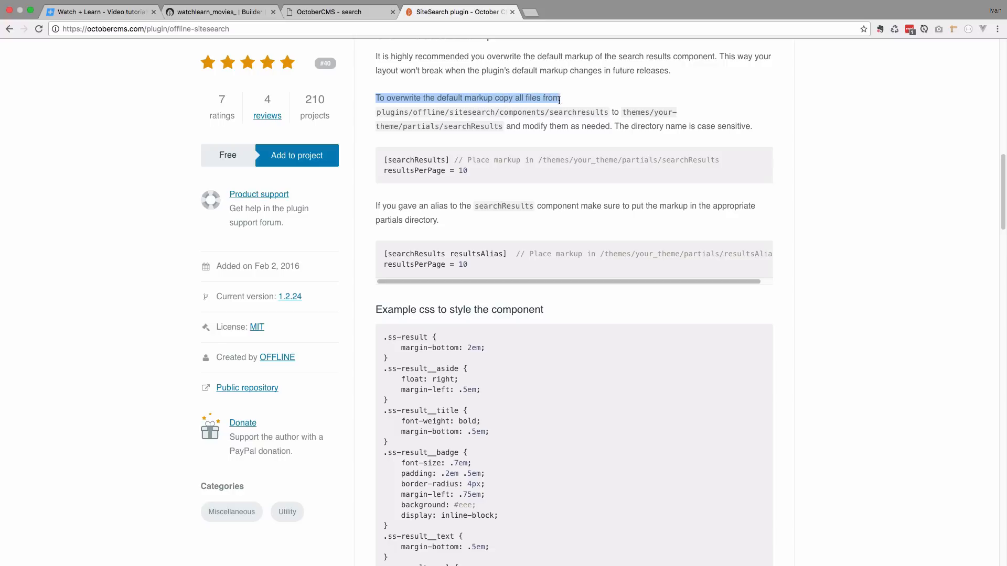
left_click_drag(560, 98, 750, 126)
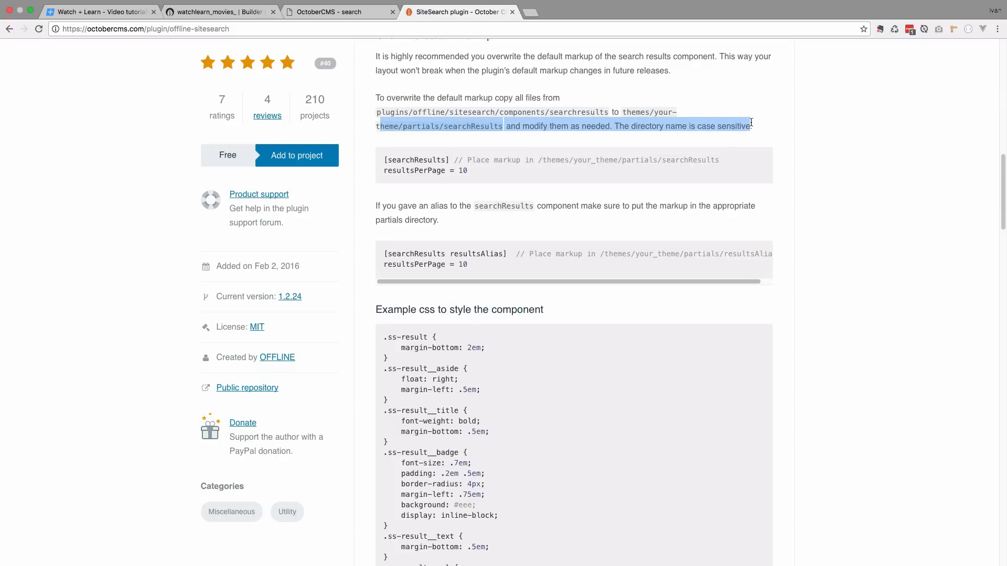
mouse_move(261, 22)
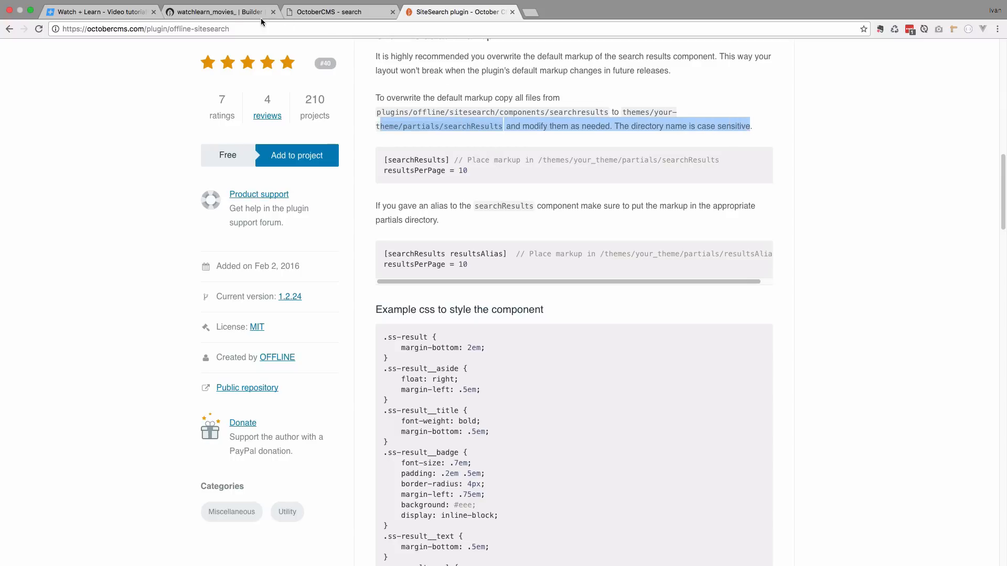
left_click(339, 12)
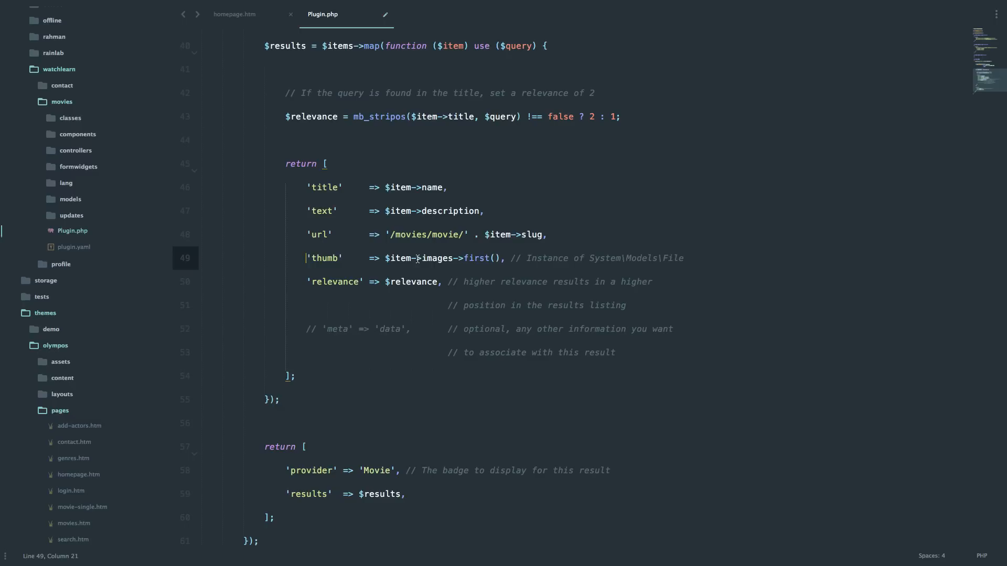
mouse_move(454, 262)
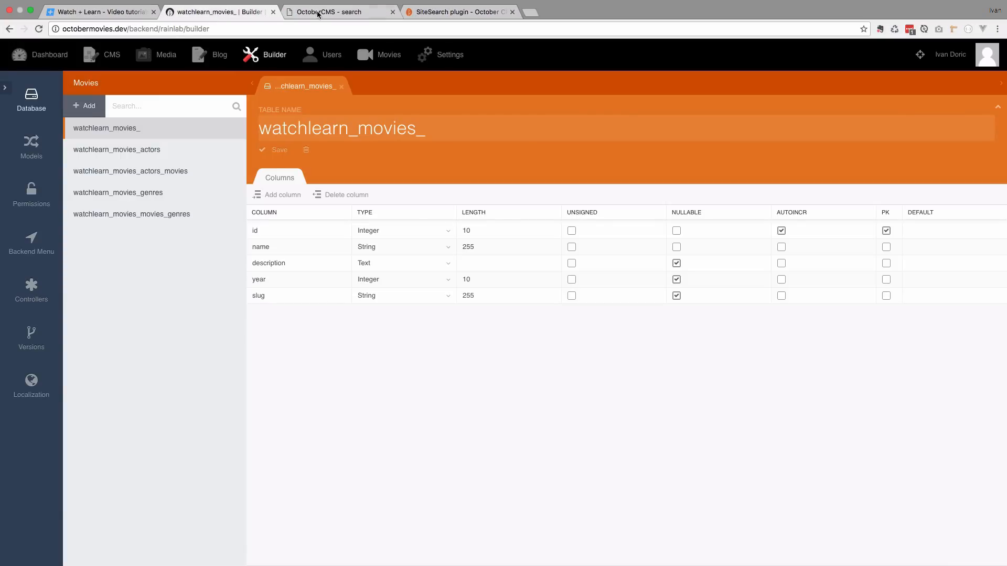
Step: Search the movie site for 'inception' and view its result with a poster thumbnail
left_click(338, 11)
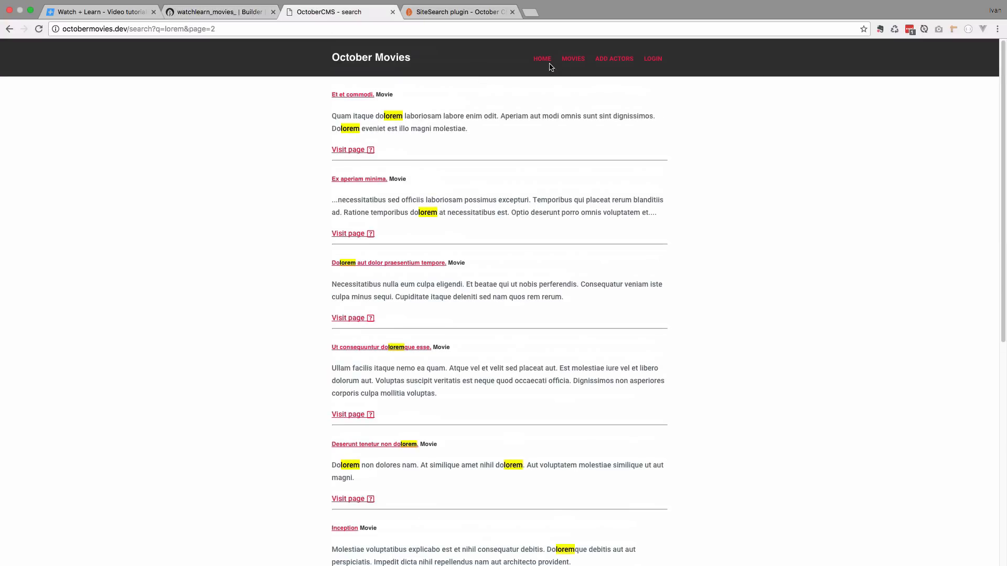
left_click(541, 58)
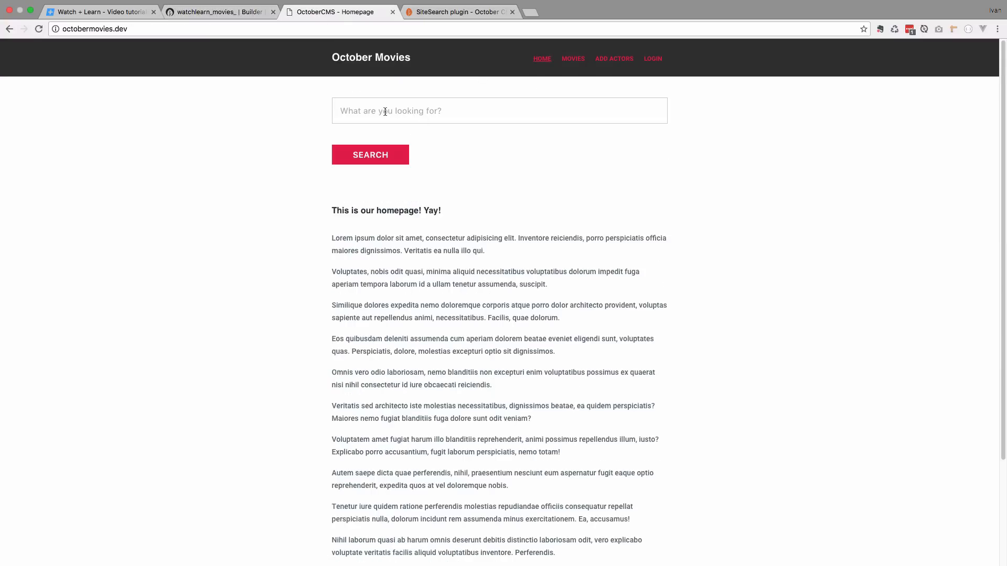
type("inception")
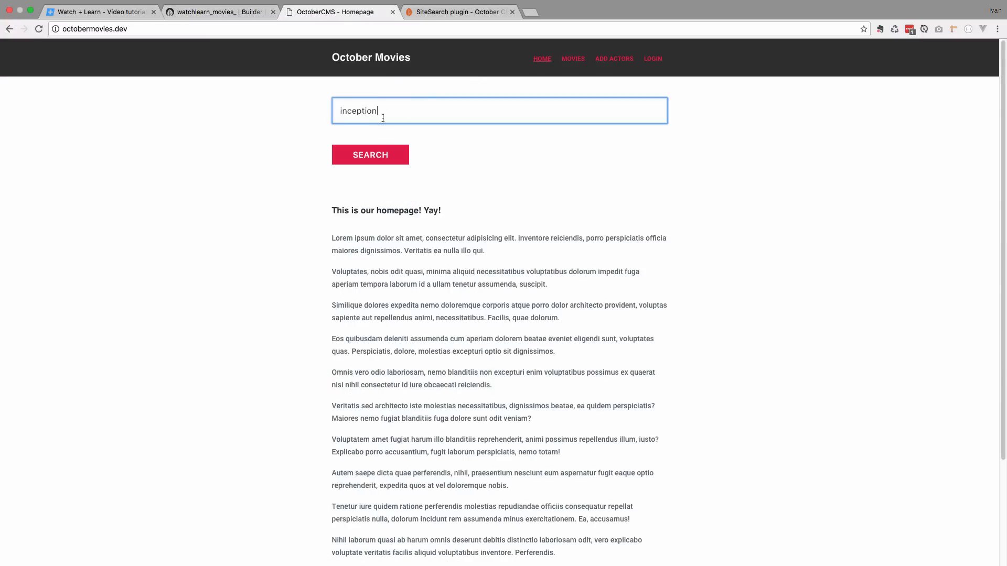
left_click(370, 154)
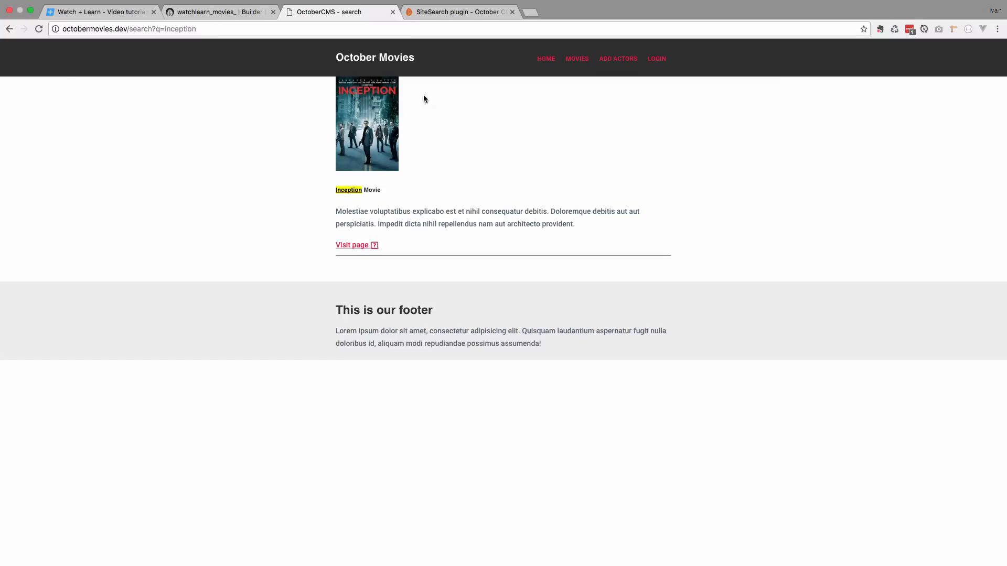
mouse_move(404, 172)
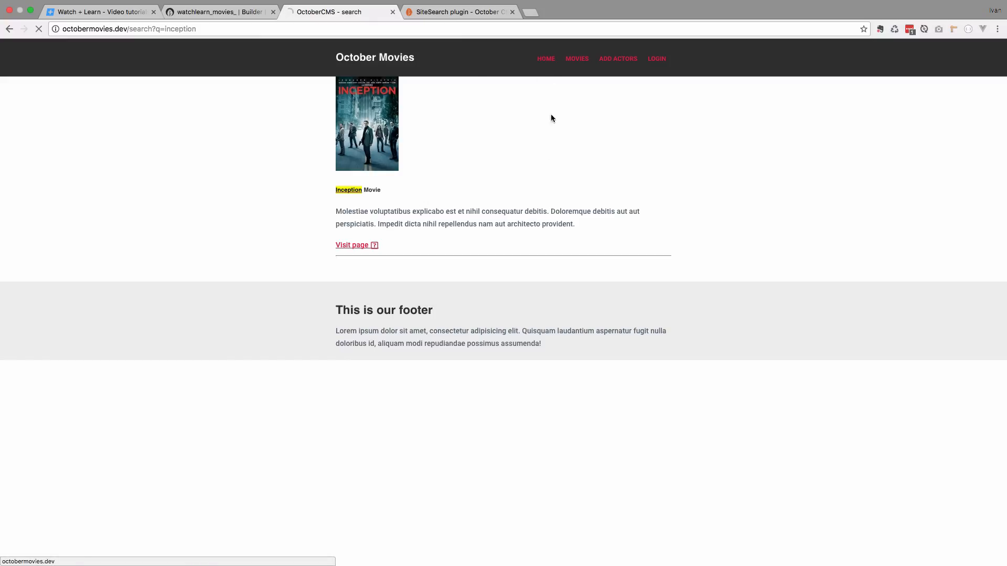
Step: Return to the homepage and search for 'lorem'
left_click(542, 58)
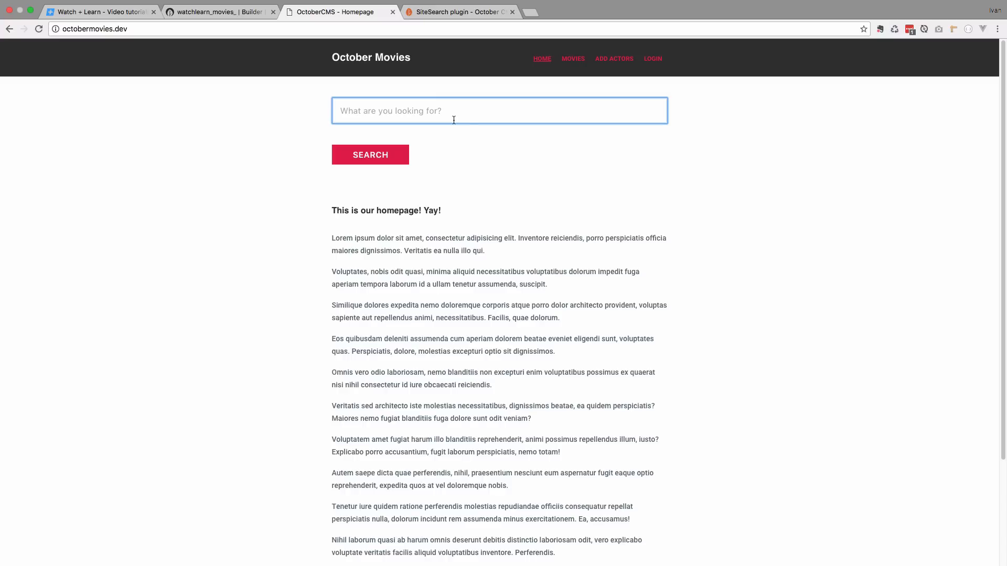
type("lo")
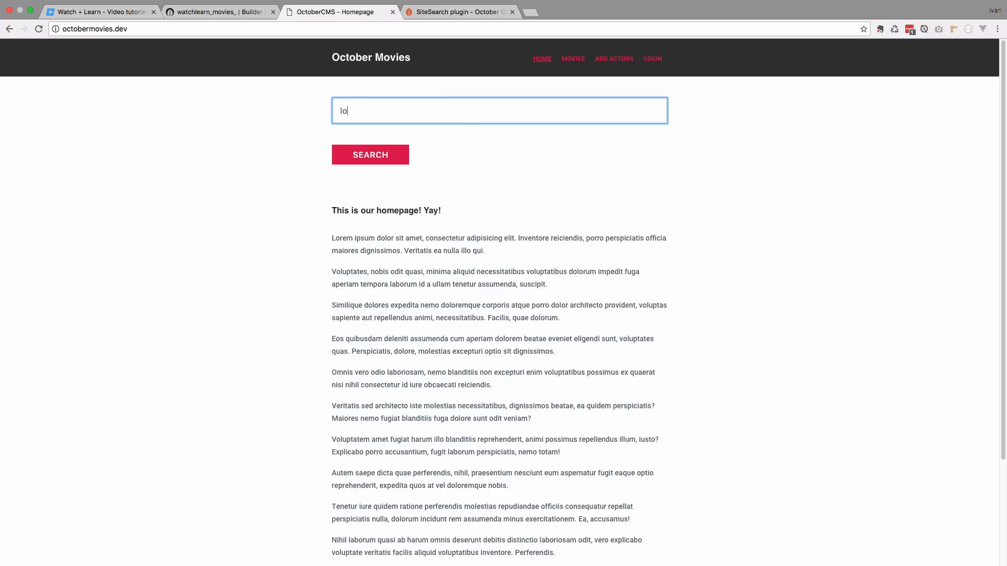
left_click(370, 154)
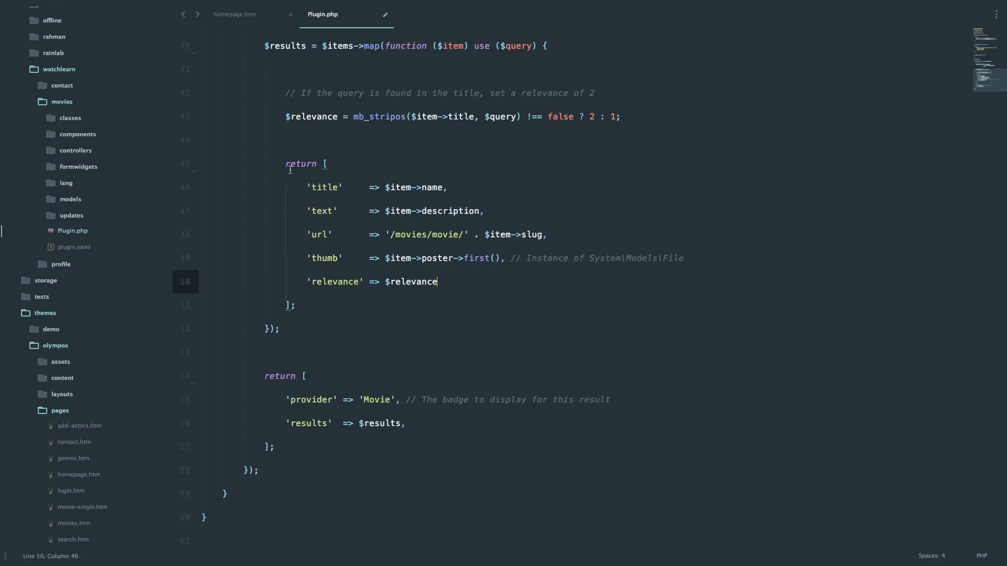
mouse_move(498, 261)
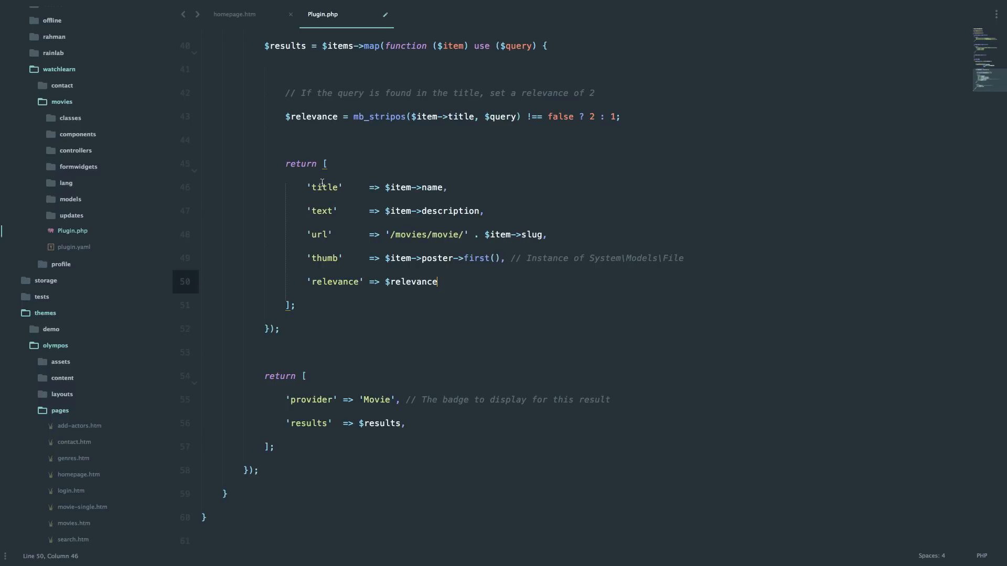
mouse_move(516, 246)
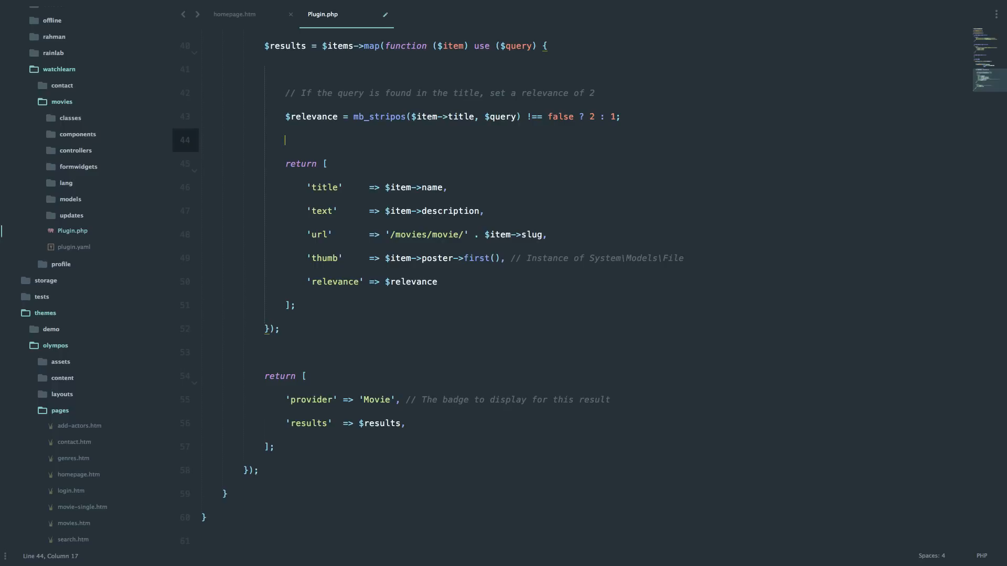
Step: Wrap Plugin.php's result return in an if($item->poster) block
type("if(")
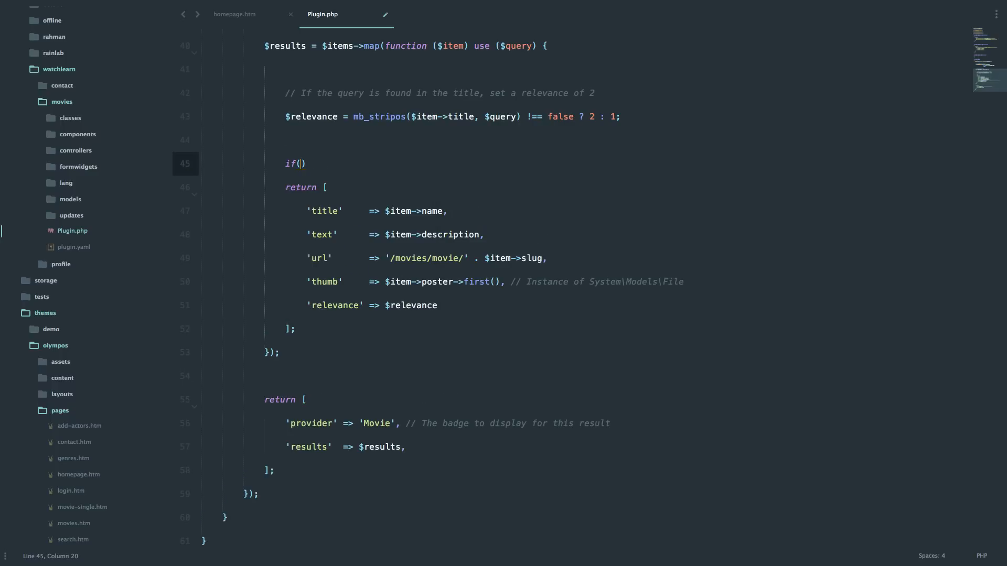
type("$item->poster")
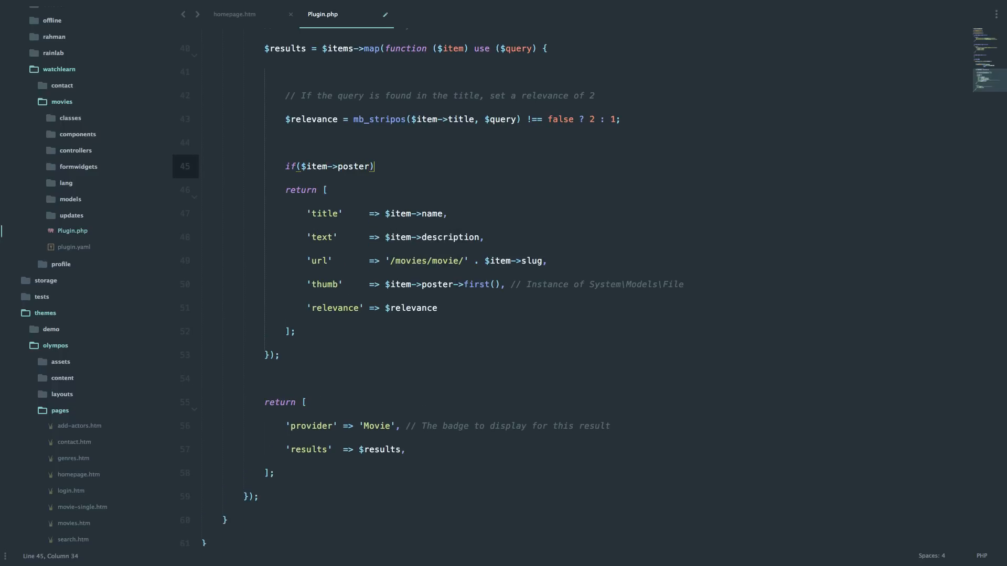
type("{")
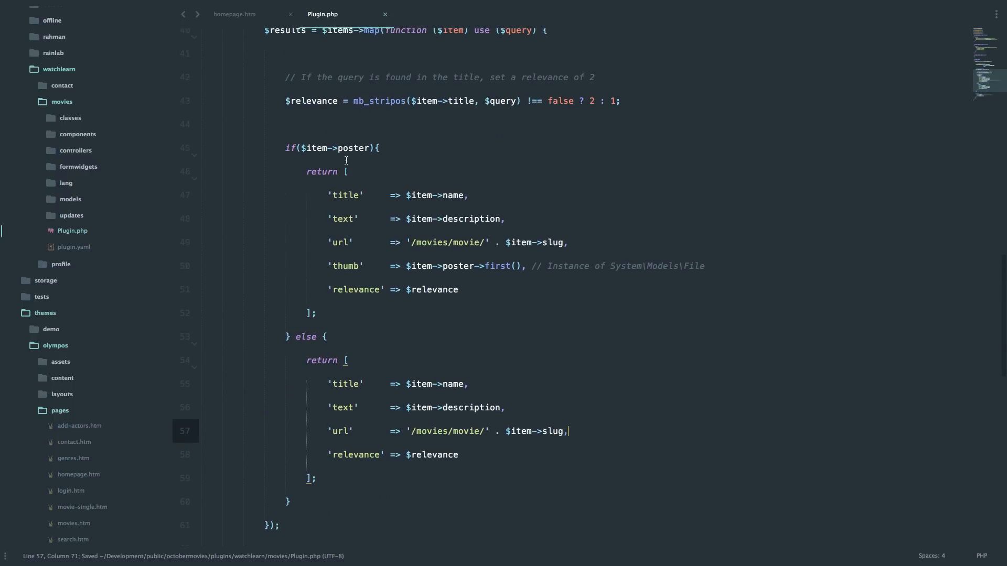
double_click(346, 148)
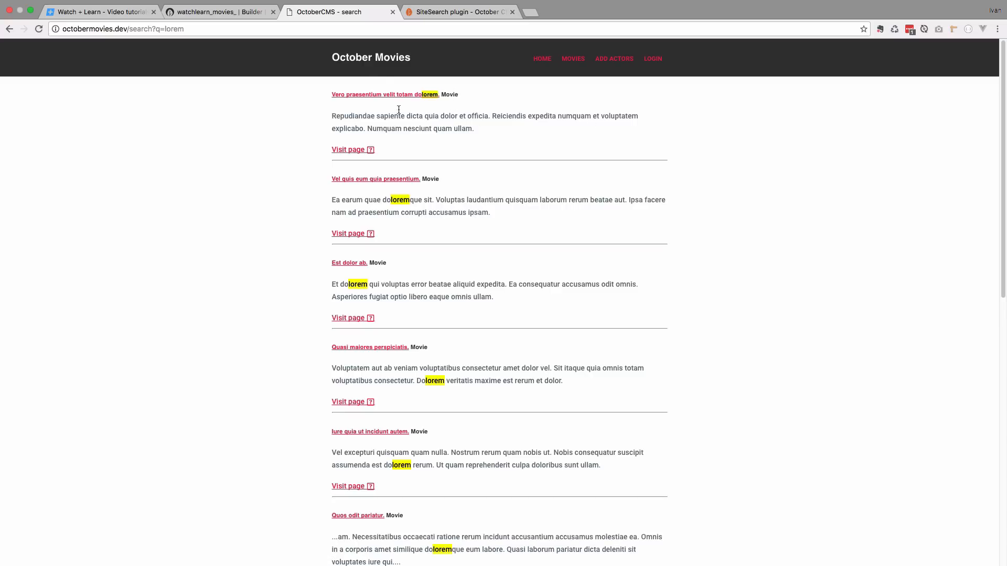
Step: Open page 2 of the lorem results and scroll through, seeing Inception's poster
scroll("down", 3)
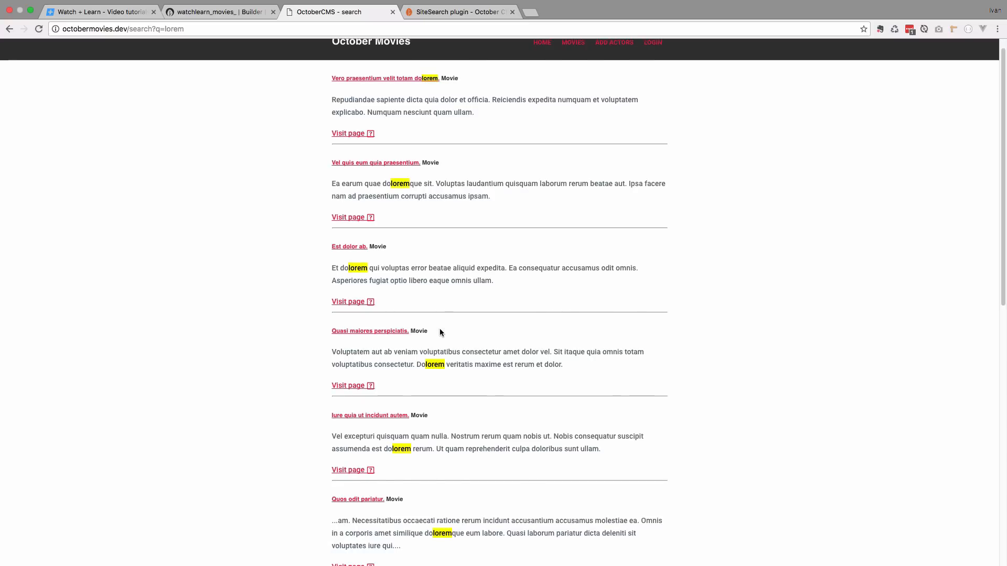
scroll("down", 3)
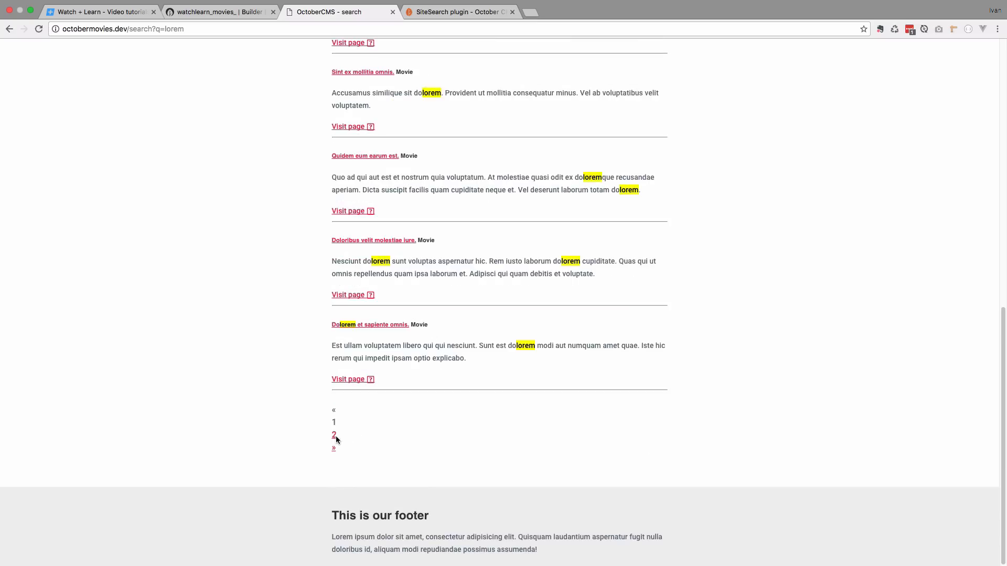
left_click(334, 435)
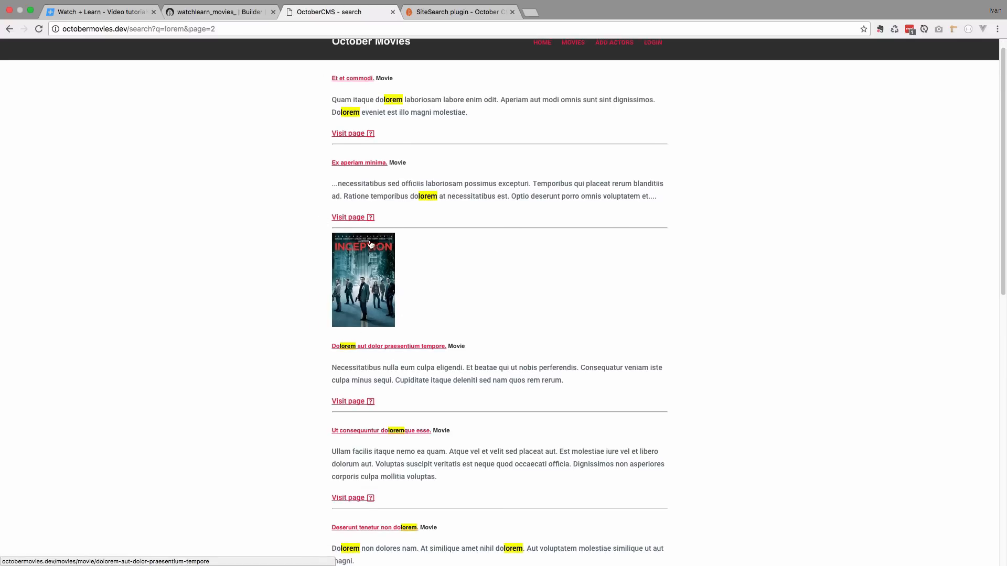
mouse_move(389, 292)
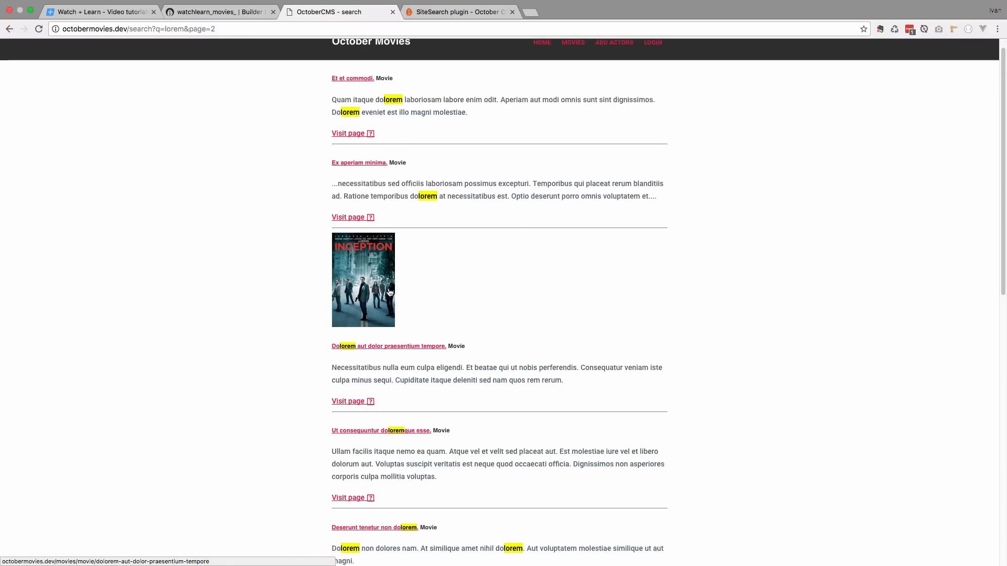
scroll("down", 3)
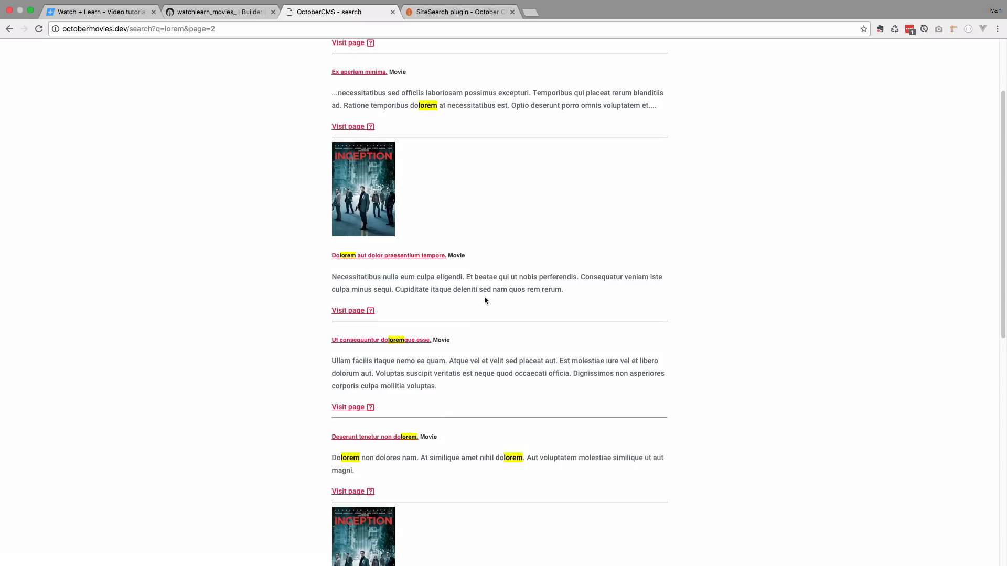
scroll("down", 3)
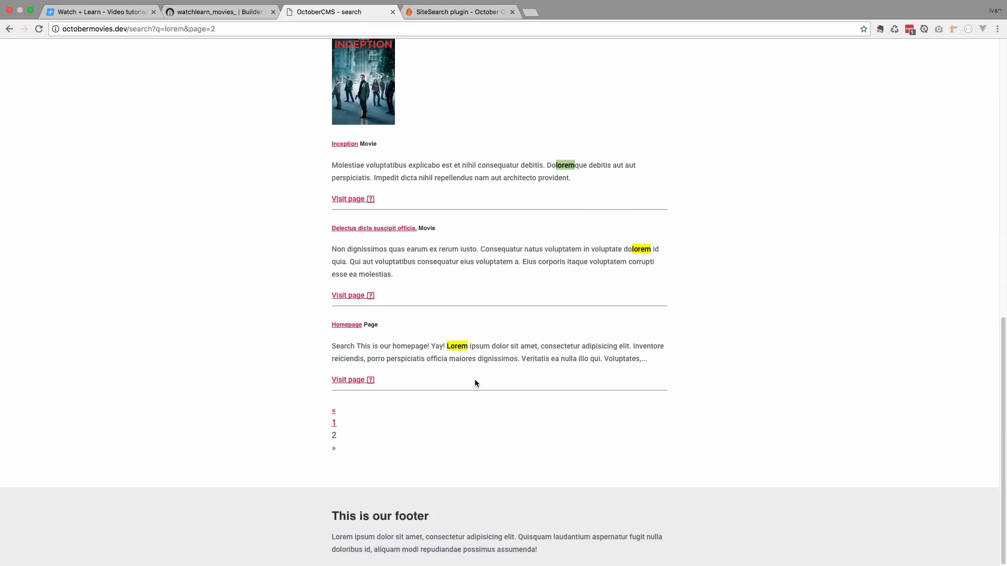
scroll("up", 3)
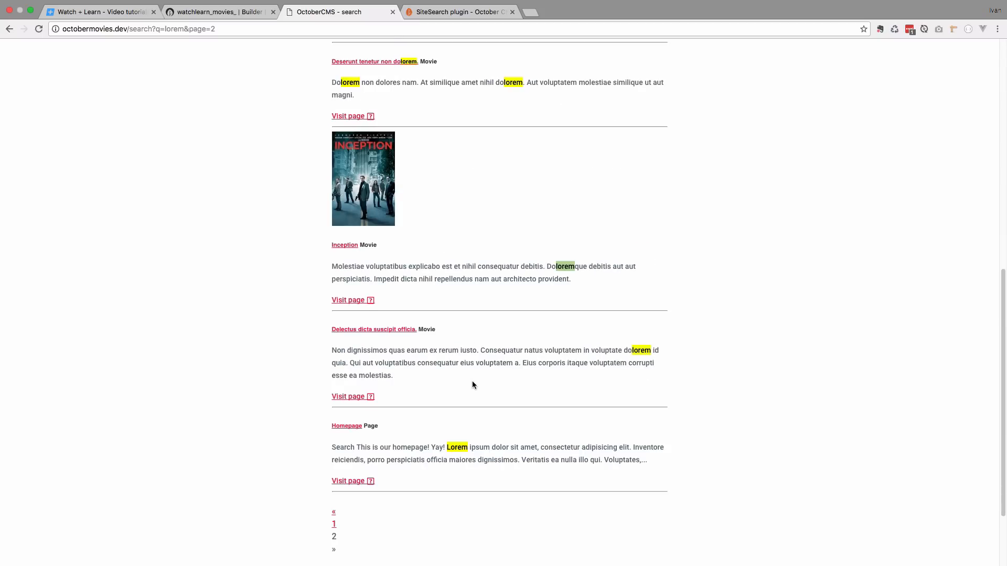